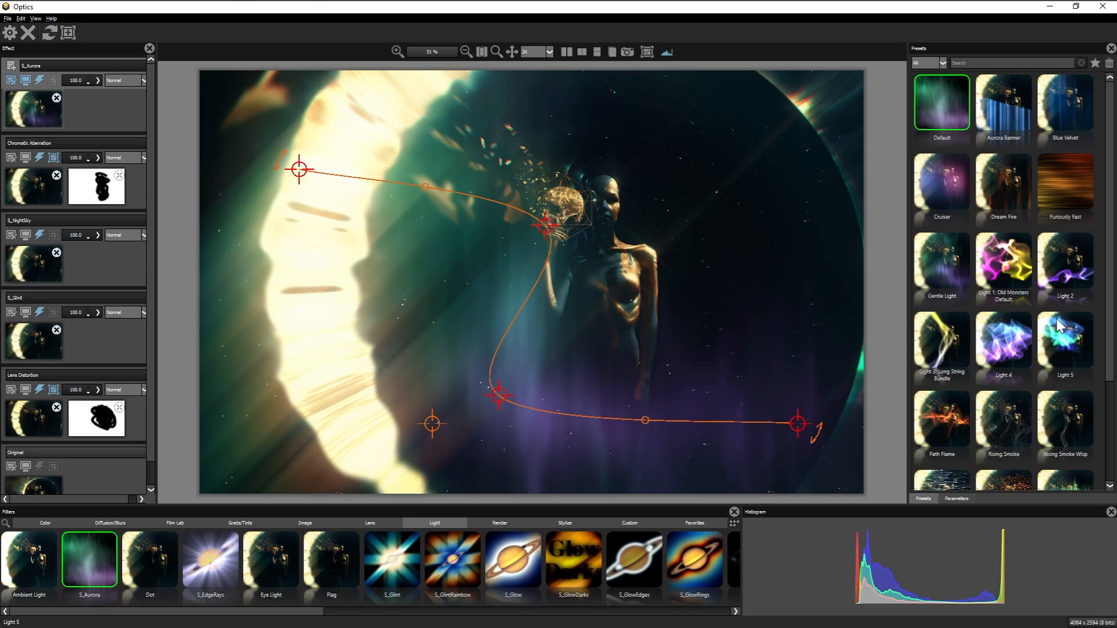
Step: Replace the S_Aurora layer with S_LensFlare and show the Lens Distortion layer's parameters
{"action": "left_click", "coordinate": [956, 499]}
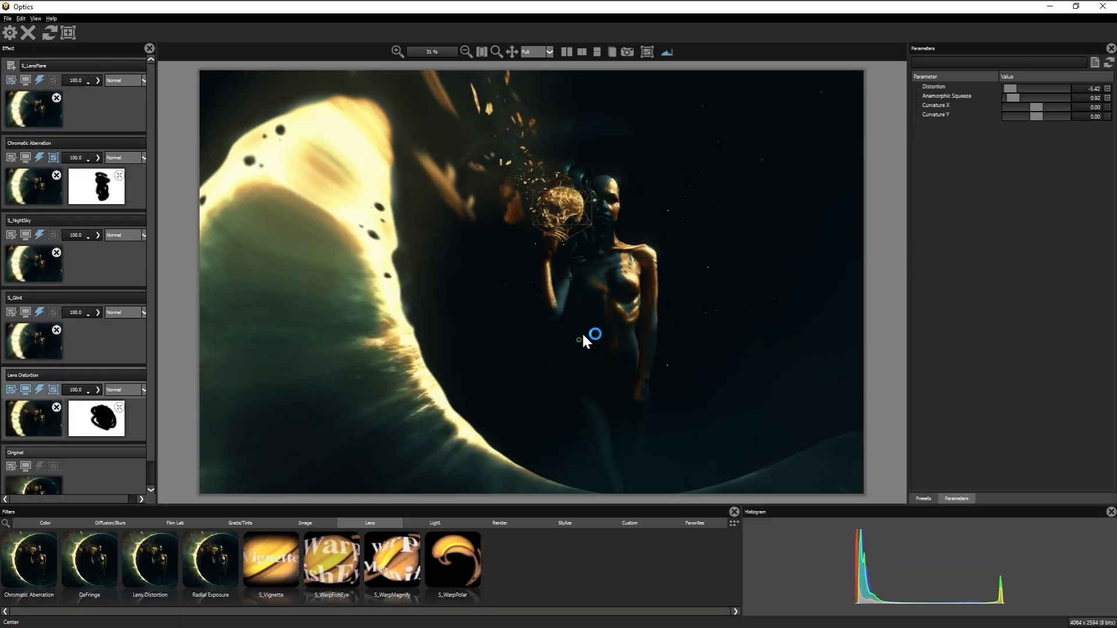
{"action": "left_click", "coordinate": [174, 522]}
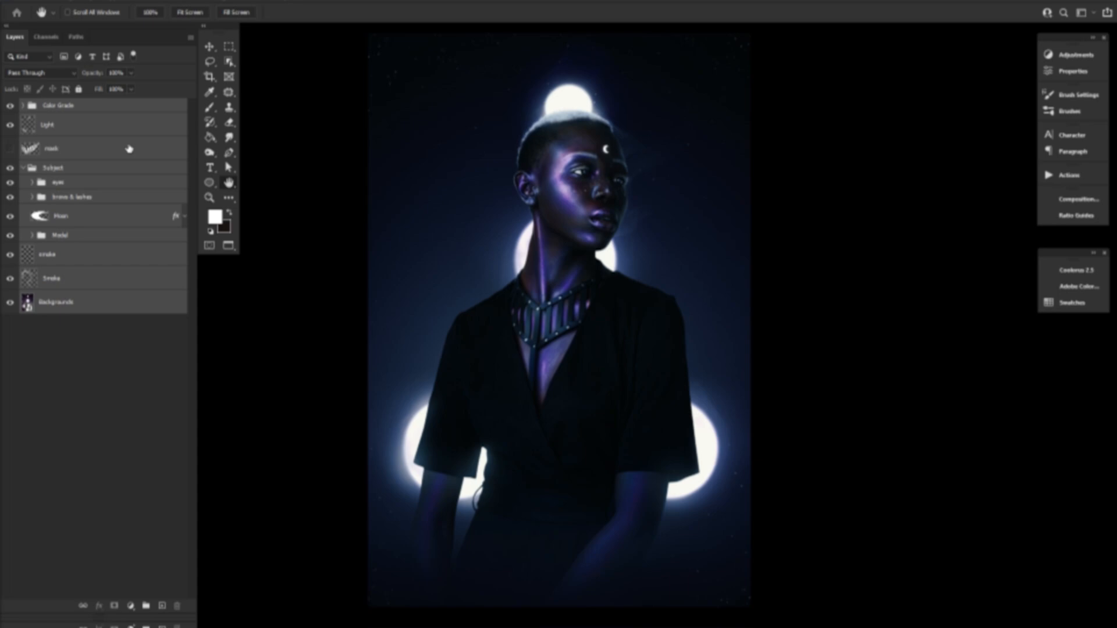
Step: Merge the portrait layers into a Color Grade smart object and launch Filter > Boris FX > Optics
{"action": "right_click", "coordinate": [51, 158]}
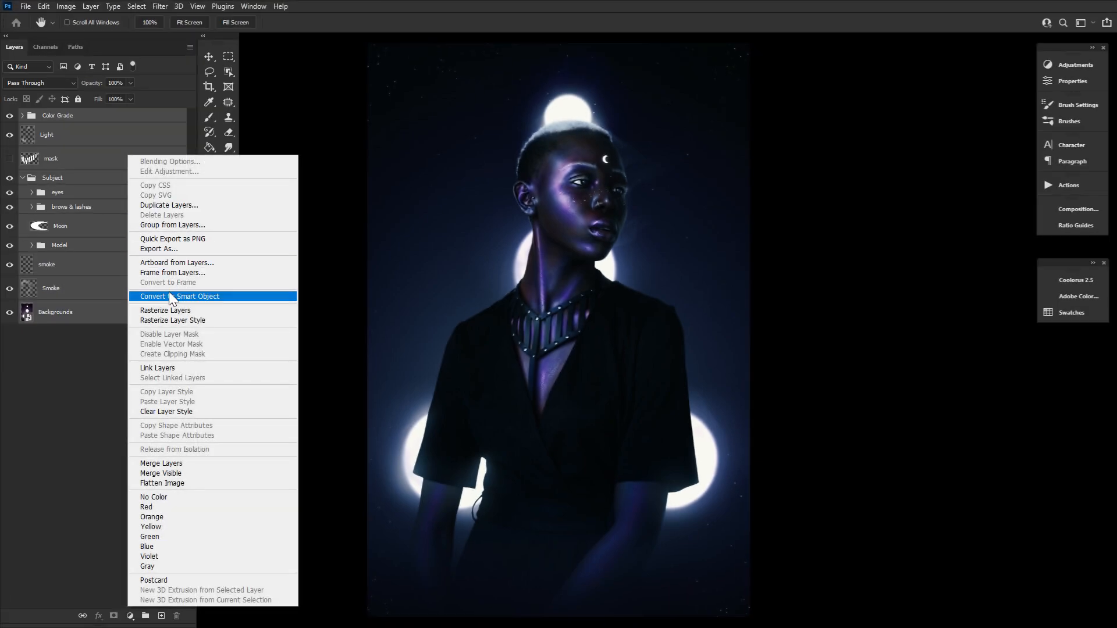
{"action": "left_click", "coordinate": [193, 296]}
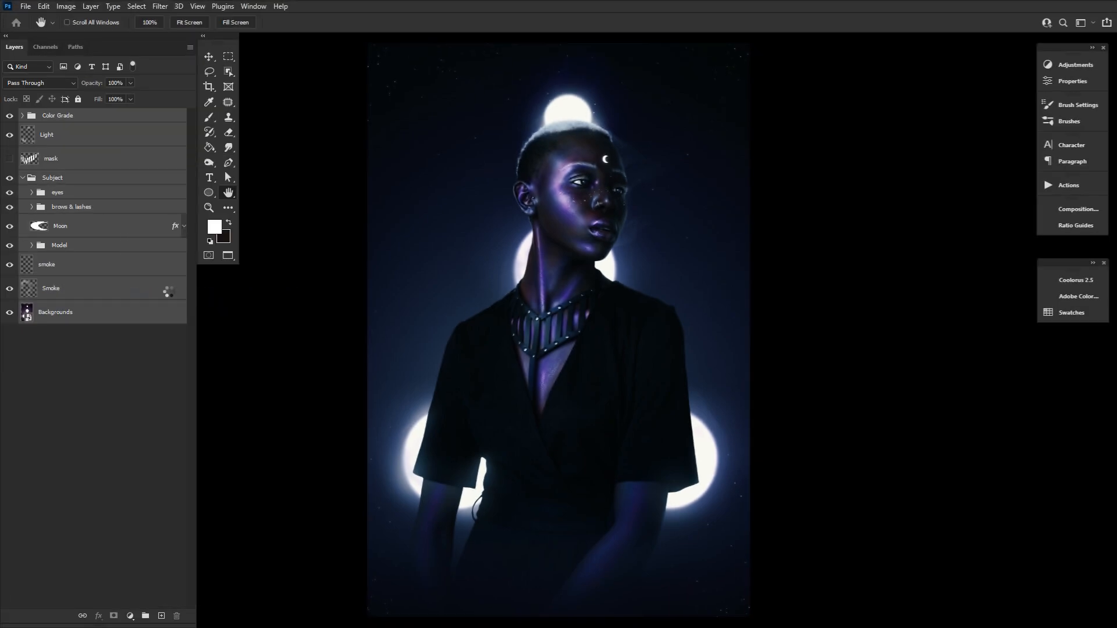
{"action": "left_click", "coordinate": [9, 158]}
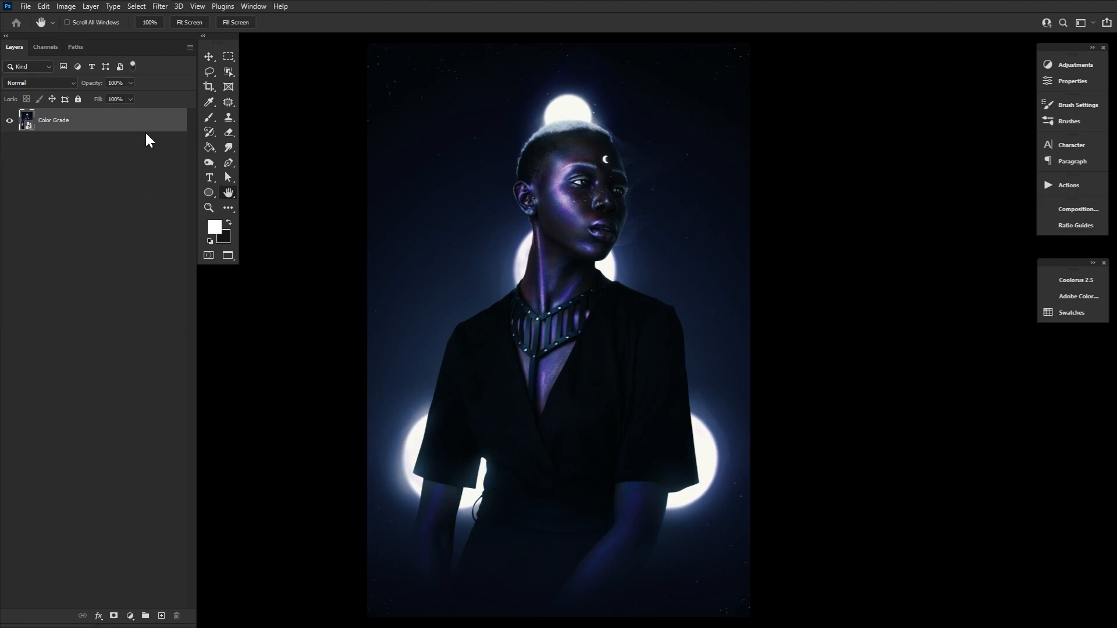
{"action": "left_click", "coordinate": [159, 6]}
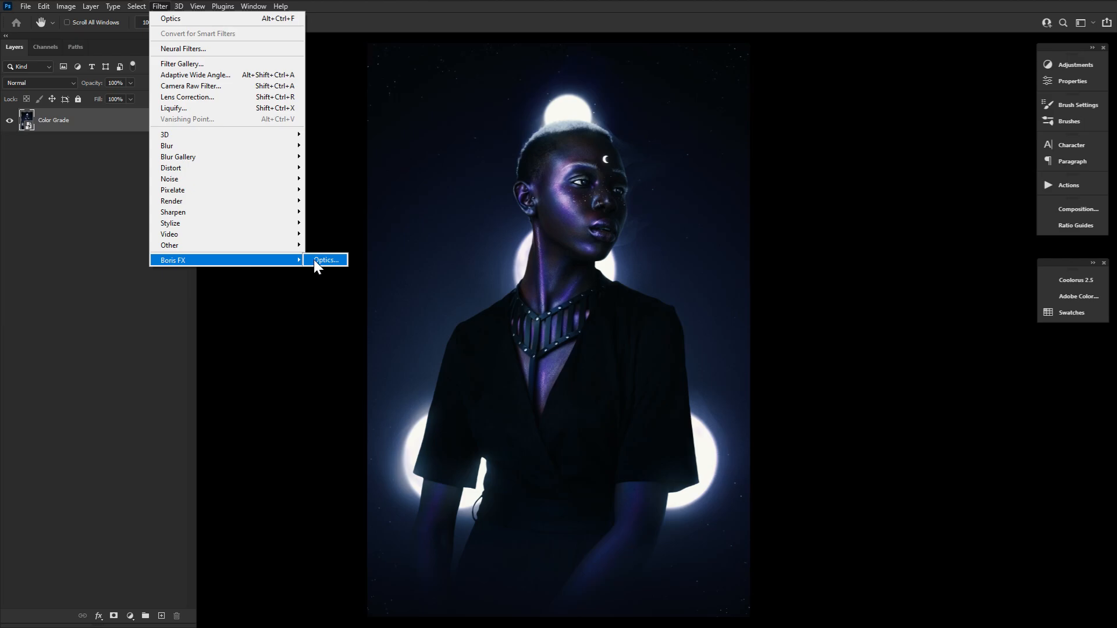
{"action": "left_click", "coordinate": [326, 260]}
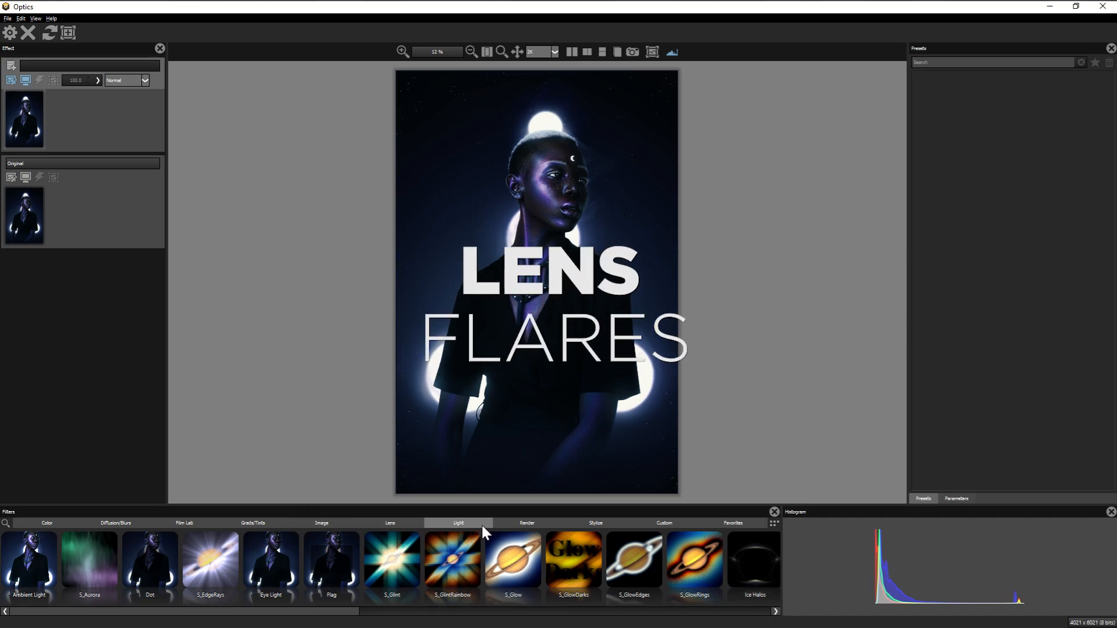
Step: Add an S_LensFlare filter to the portrait using the Outland preset
{"action": "left_click_drag", "start_coordinate": [349, 611], "coordinate": [520, 612]}
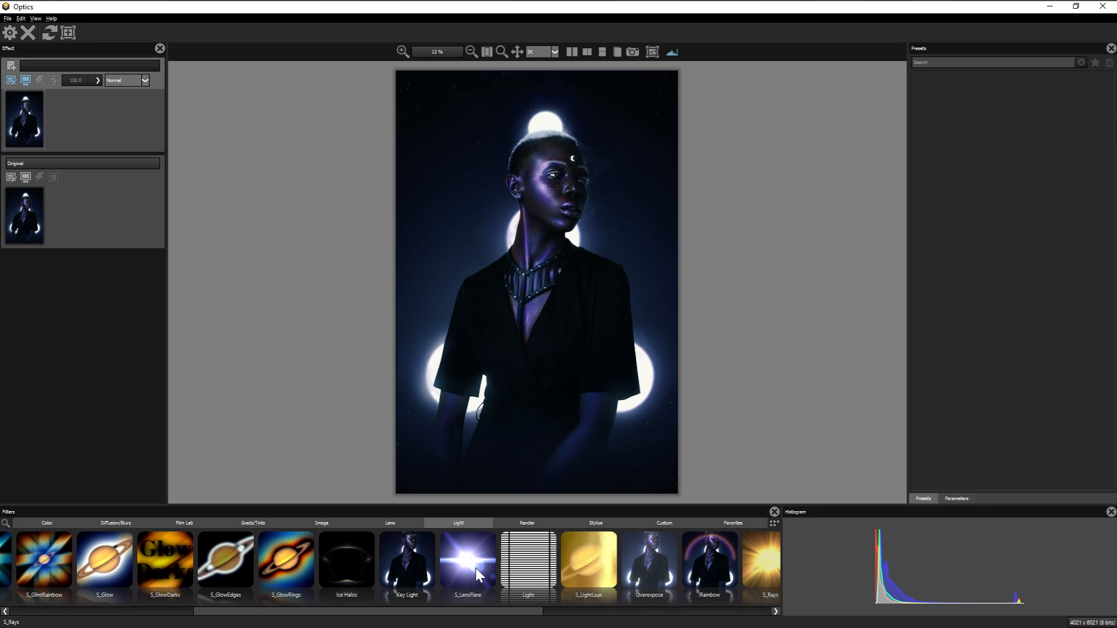
{"action": "left_click", "coordinate": [467, 562]}
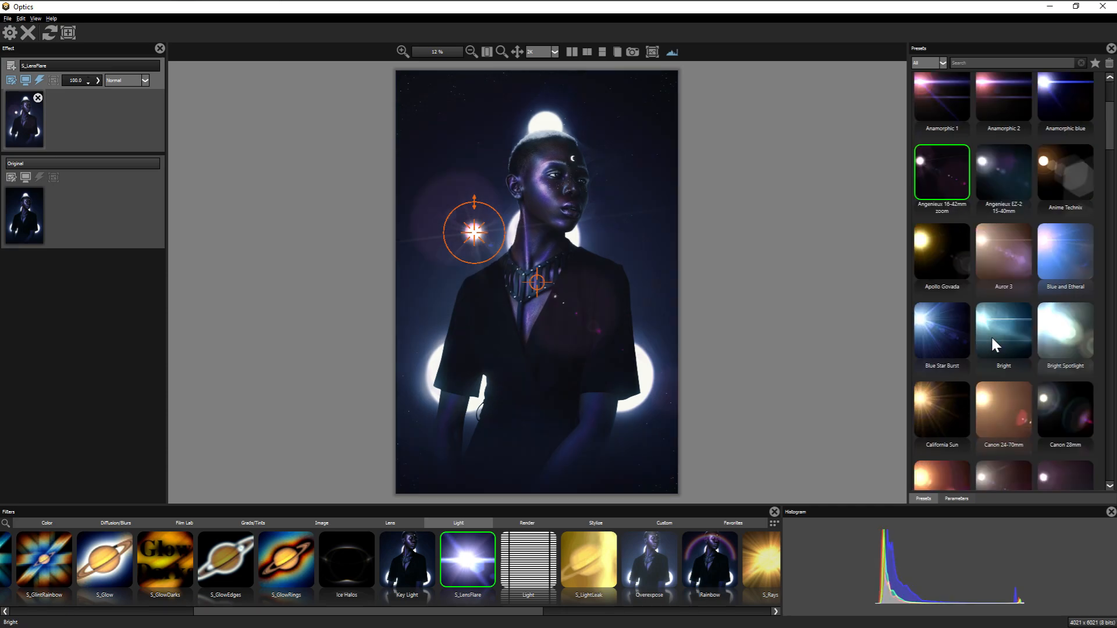
{"action": "left_click", "coordinate": [1003, 277]}
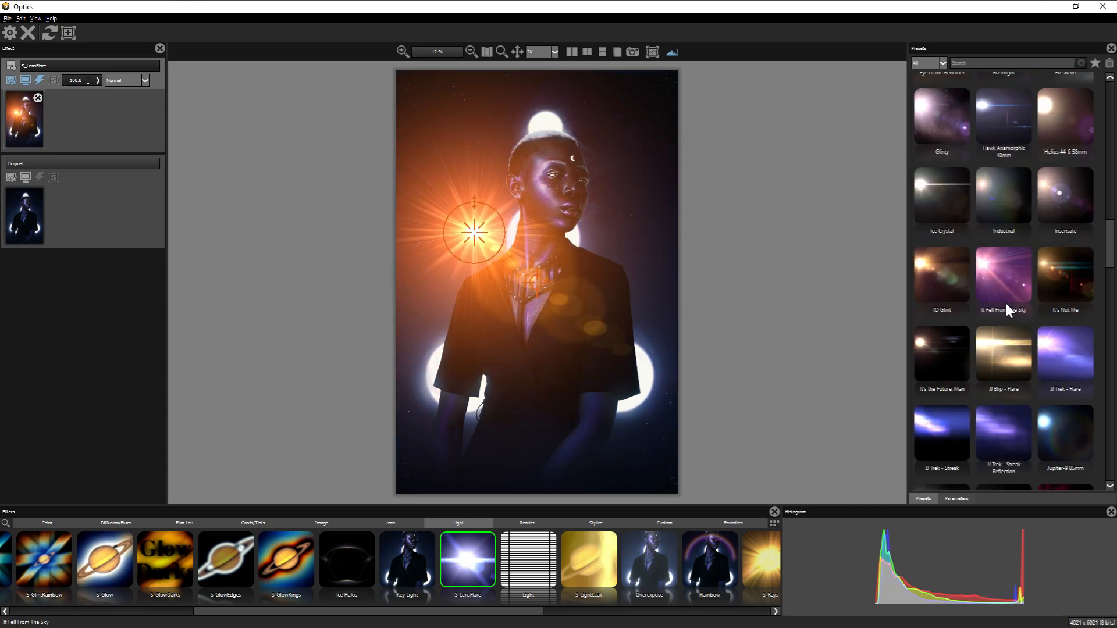
{"action": "left_click", "coordinate": [1003, 324]}
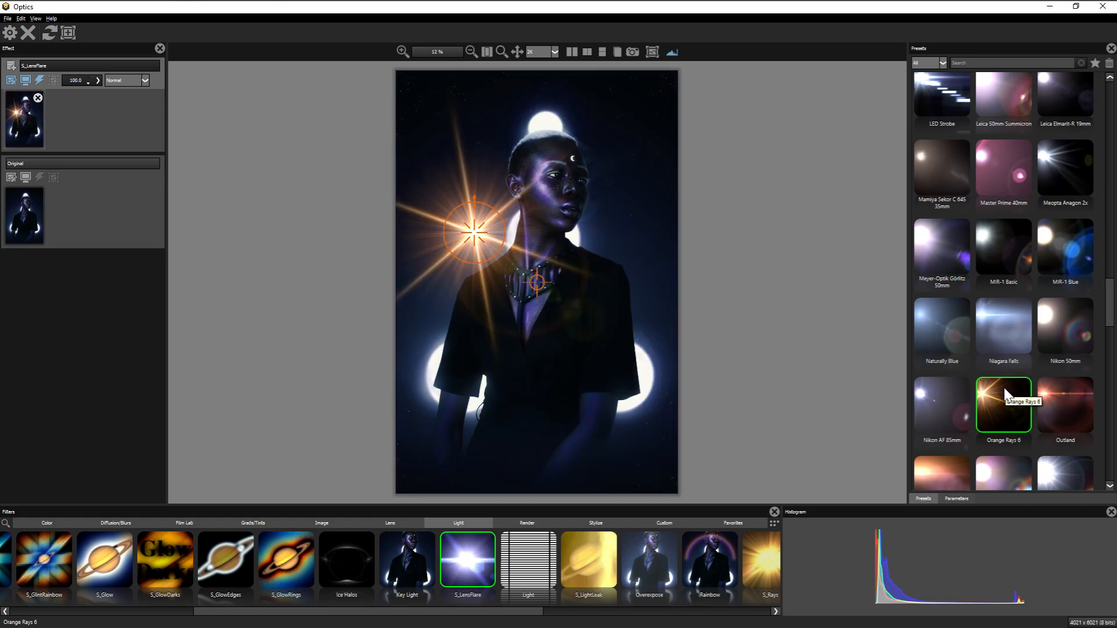
{"action": "left_click", "coordinate": [1064, 405]}
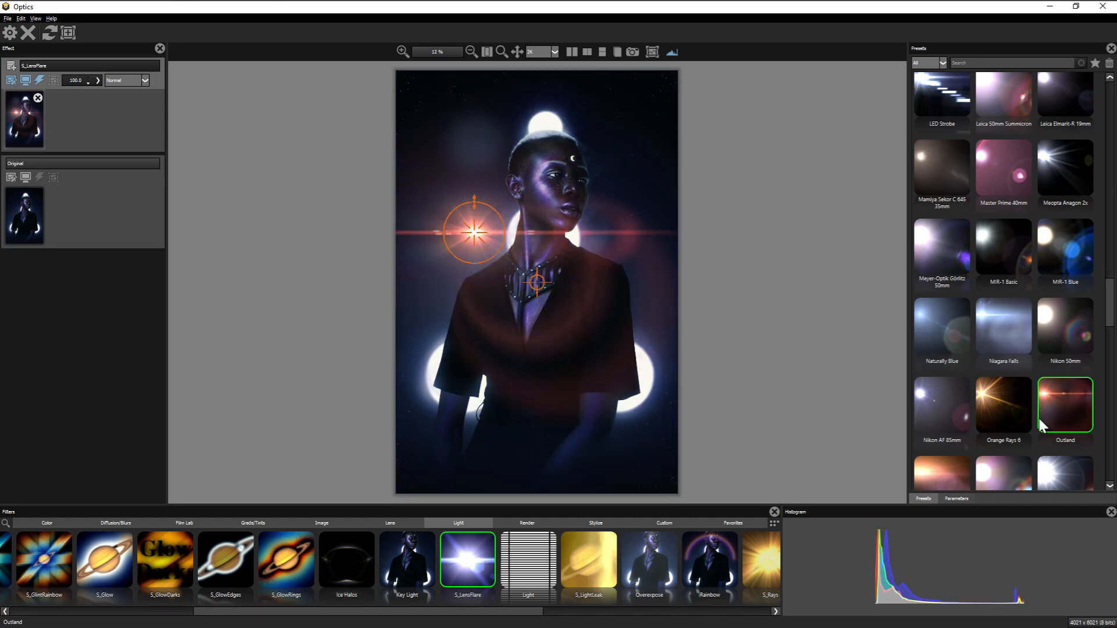
Step: Drag the flare's light source onto the glowing moon above the head
{"action": "left_click_drag", "start_coordinate": [470, 232], "coordinate": [463, 203]}
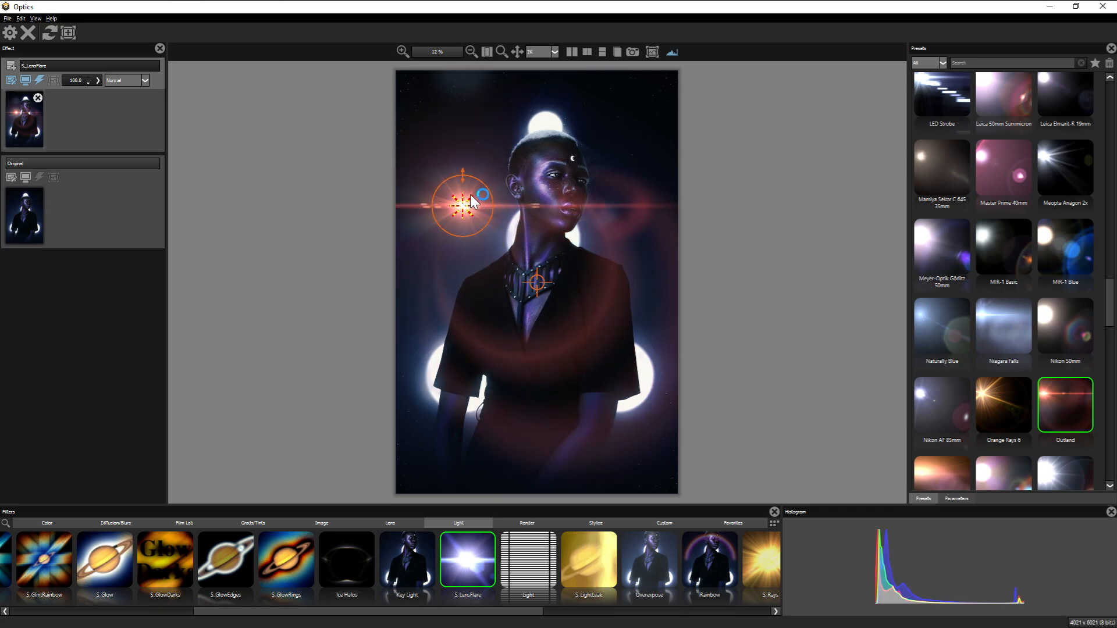
{"action": "left_click_drag", "start_coordinate": [461, 203], "coordinate": [601, 149]}
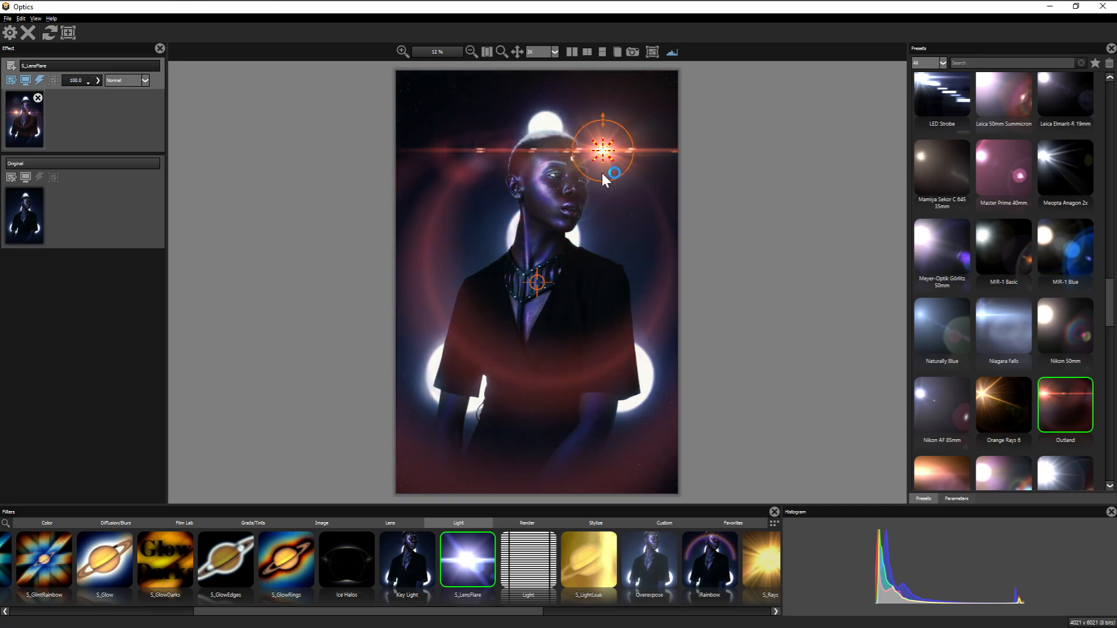
{"action": "left_click_drag", "start_coordinate": [604, 149], "coordinate": [545, 82]}
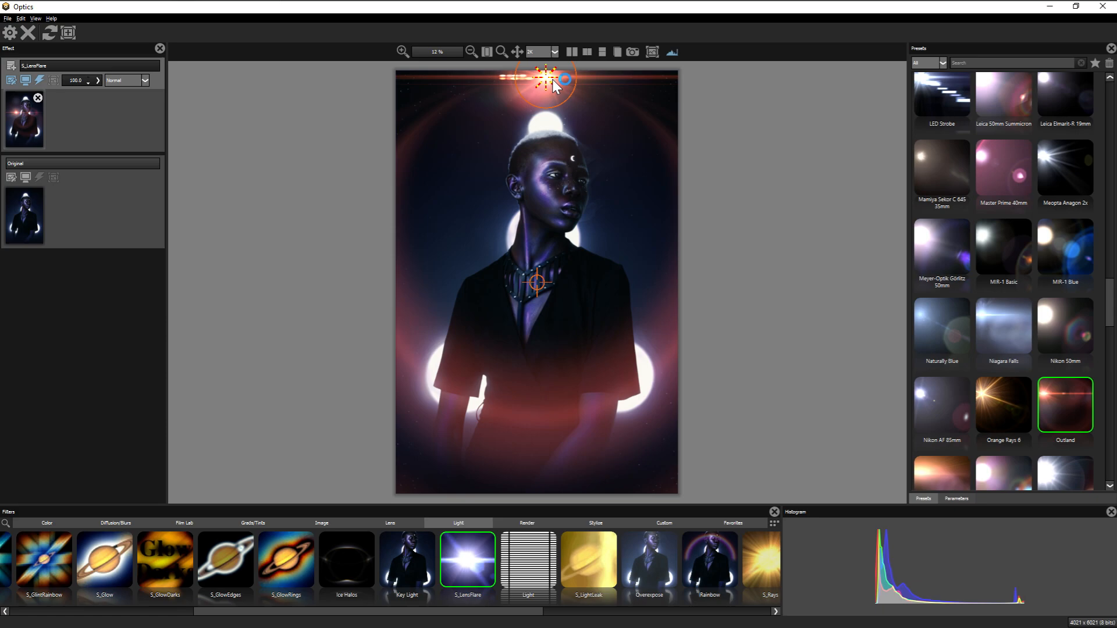
{"action": "left_click_drag", "start_coordinate": [546, 78], "coordinate": [542, 435]}
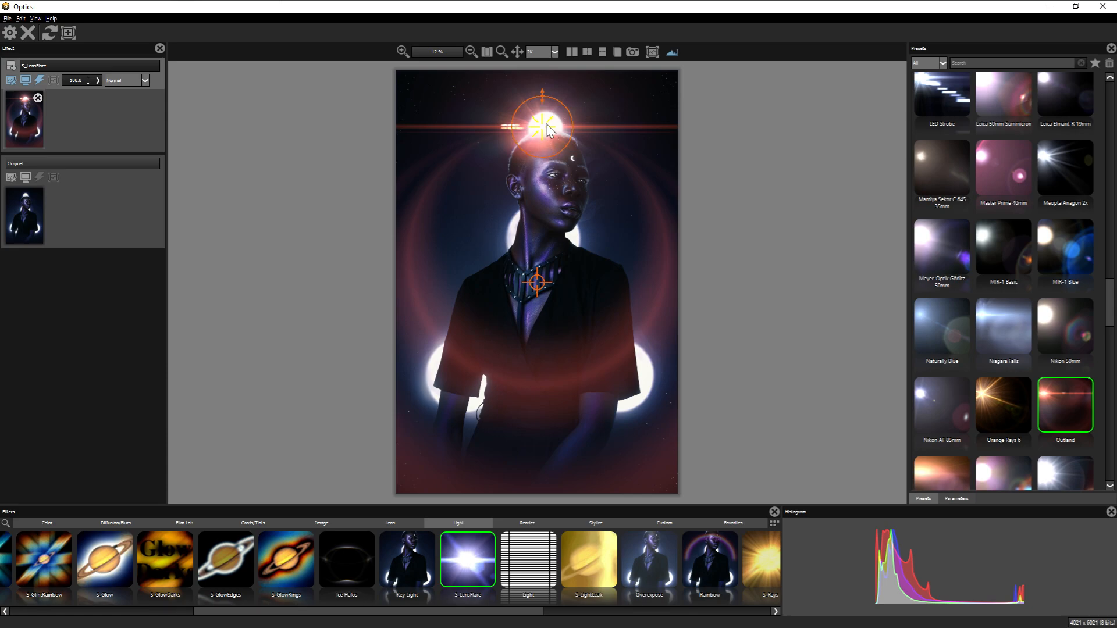
Step: Switch the flare to Orange Rays 6, move its pivot to the shoulder, and resize it
{"action": "left_click", "coordinate": [1002, 405]}
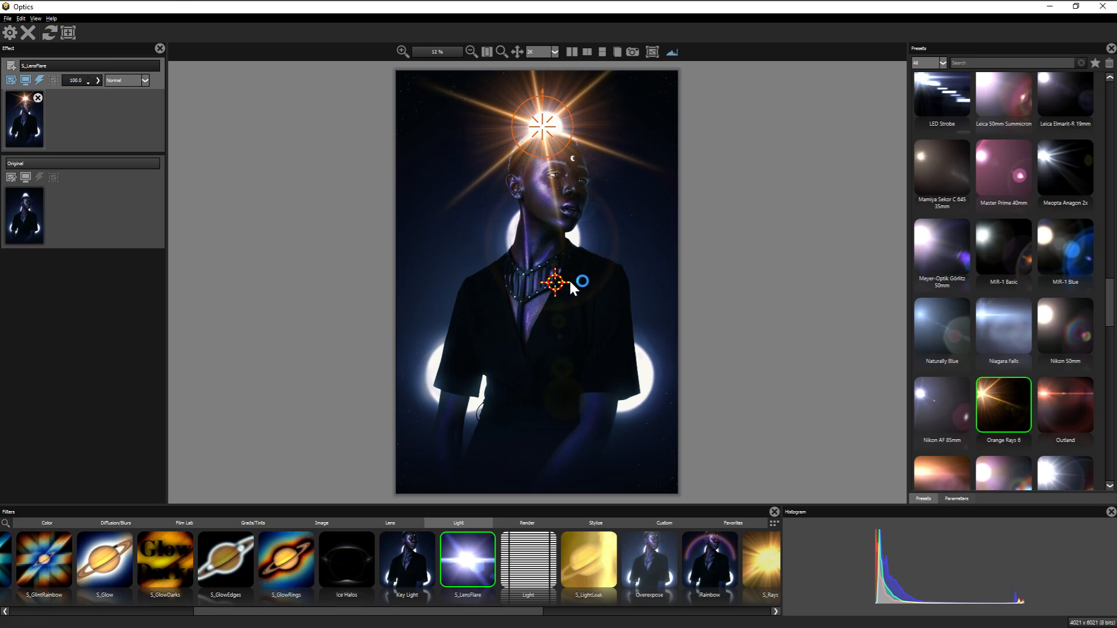
{"action": "left_click_drag", "start_coordinate": [557, 283], "coordinate": [623, 274]}
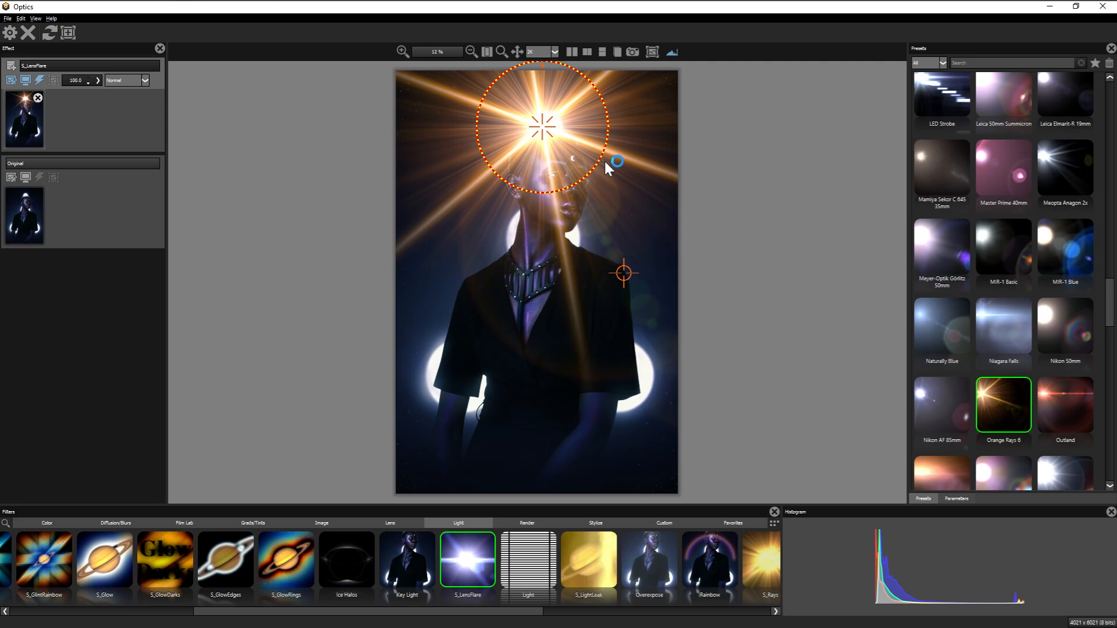
{"action": "left_click_drag", "start_coordinate": [607, 168], "coordinate": [724, 228]}
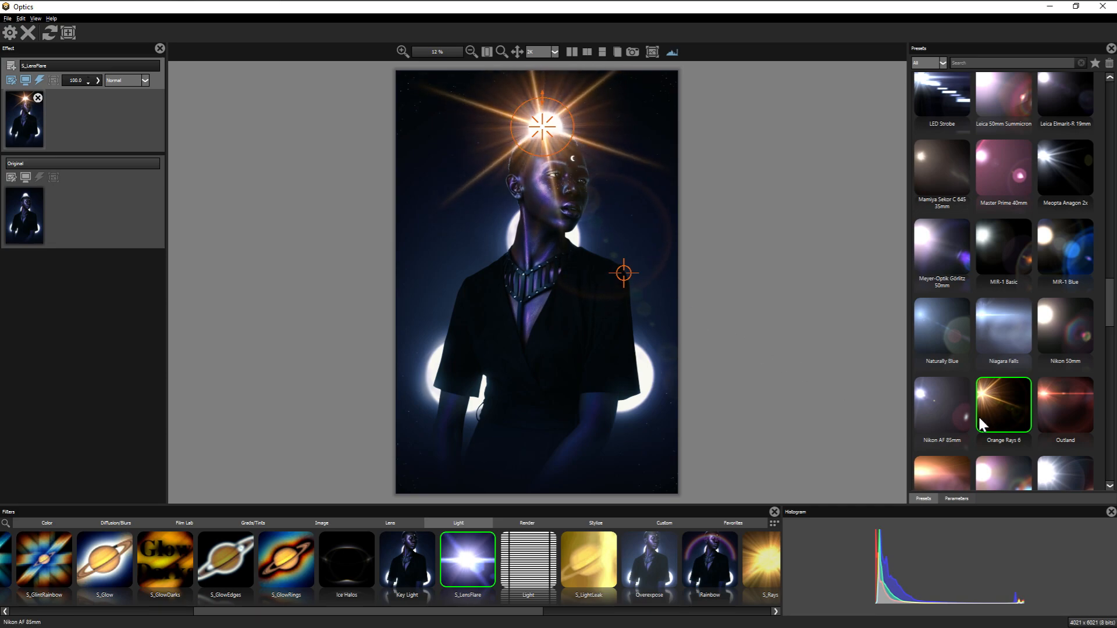
Step: Try other flare presets, including Swamped Thing, and settle on The Deep
{"action": "left_click", "coordinate": [1002, 385]}
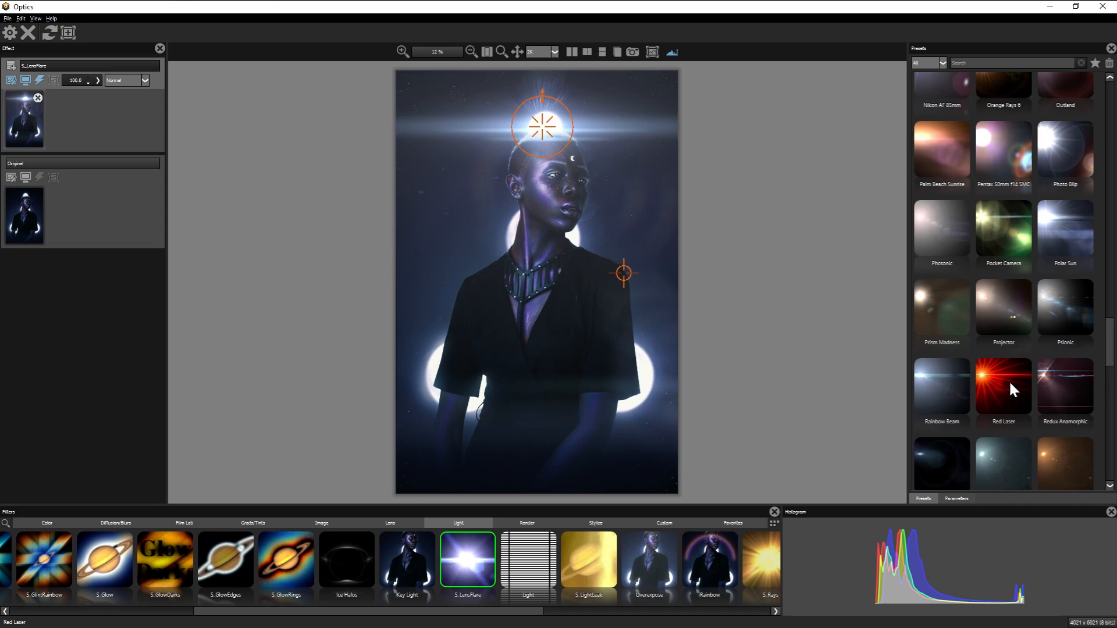
{"action": "left_click", "coordinate": [1002, 359]}
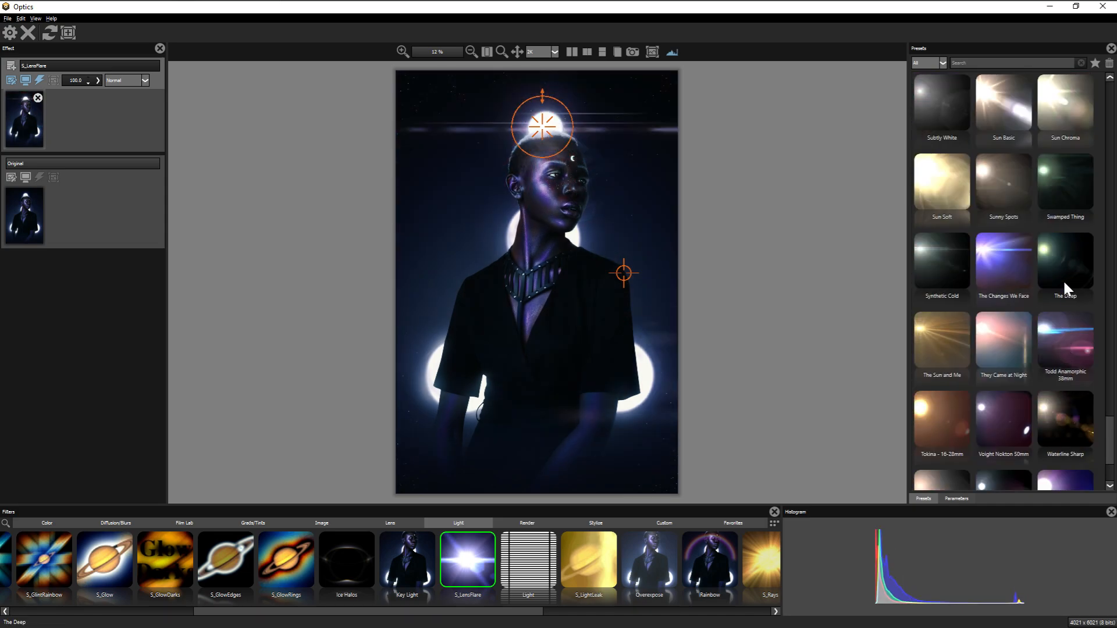
{"action": "left_click", "coordinate": [1064, 181]}
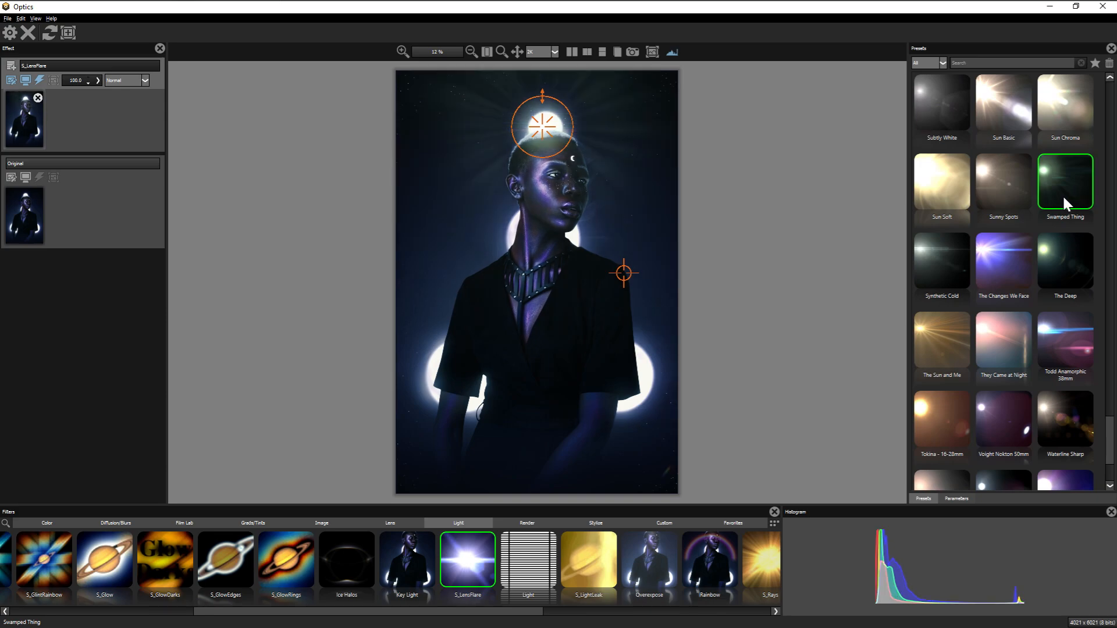
{"action": "left_click", "coordinate": [1064, 260]}
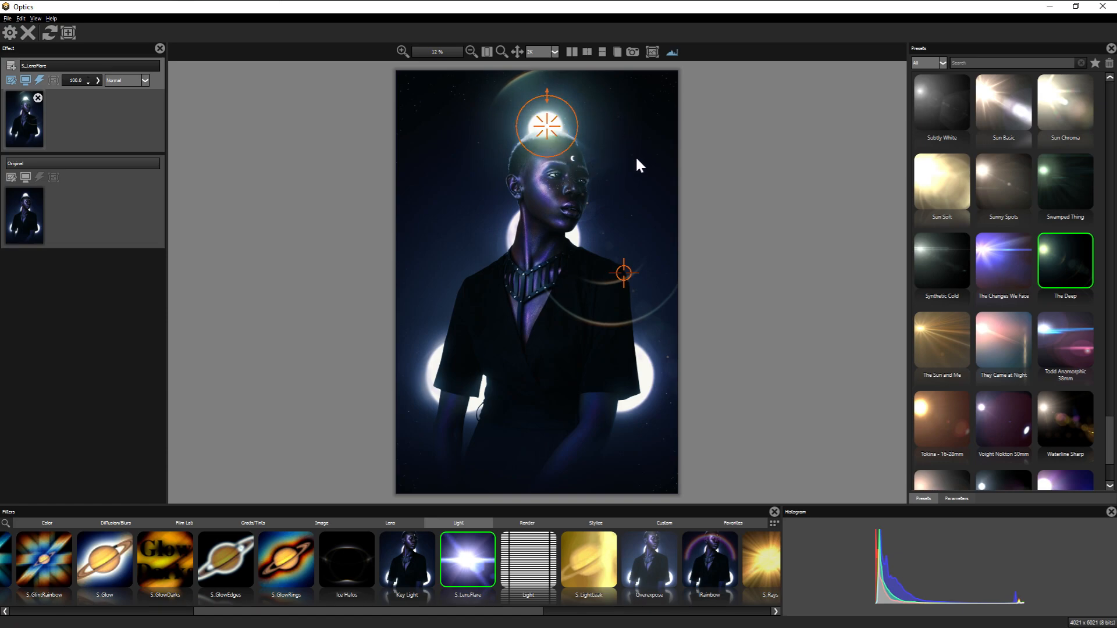
{"action": "mouse_move", "coordinate": [908, 487]}
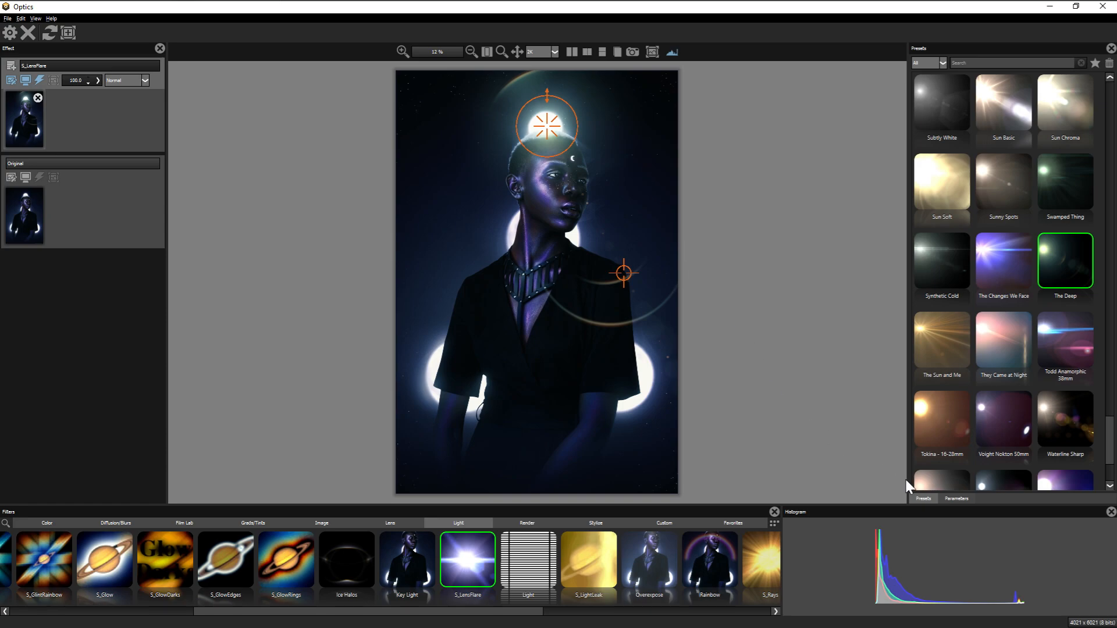
Step: Brighten the flare's rays, double their count and lengthen them
{"action": "left_click", "coordinate": [956, 498]}
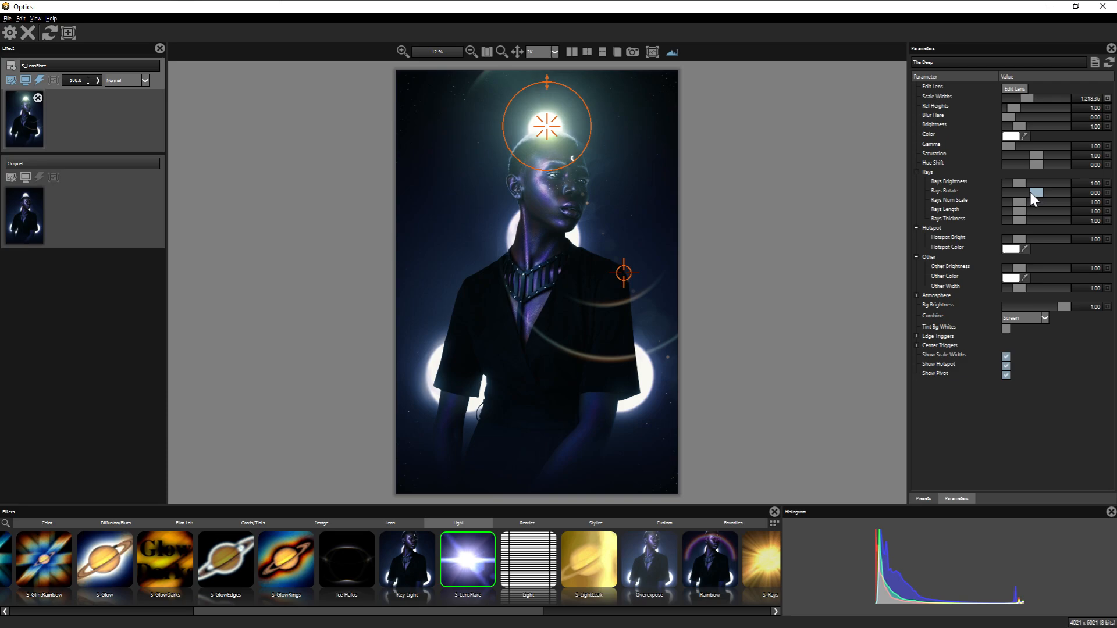
{"action": "left_click_drag", "start_coordinate": [1015, 183], "coordinate": [1041, 183]}
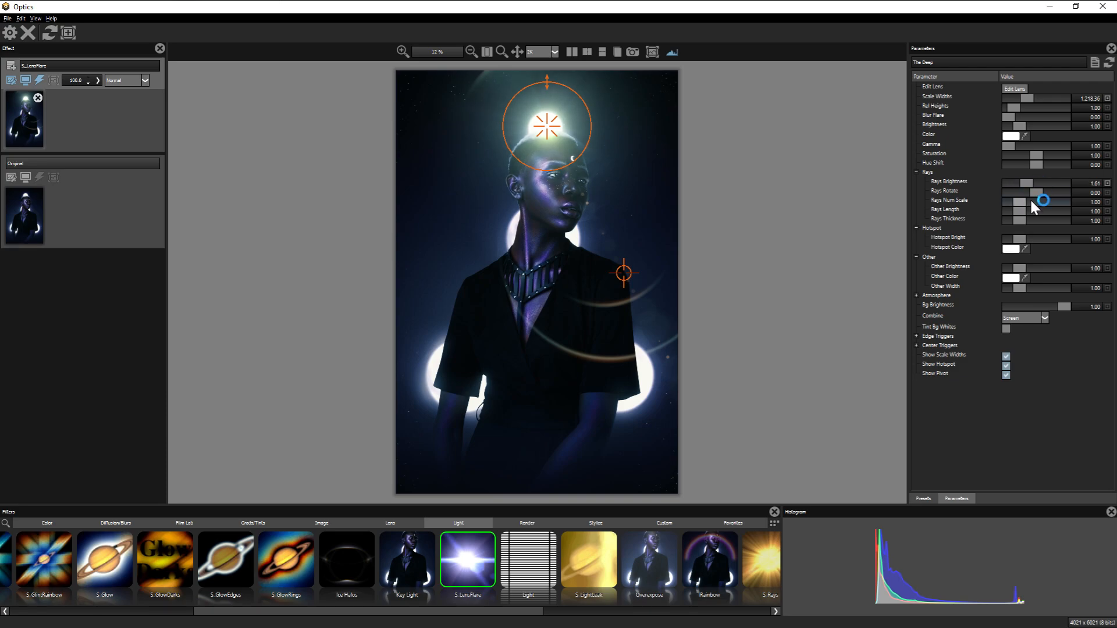
{"action": "left_click_drag", "start_coordinate": [1042, 201], "coordinate": [1012, 214]}
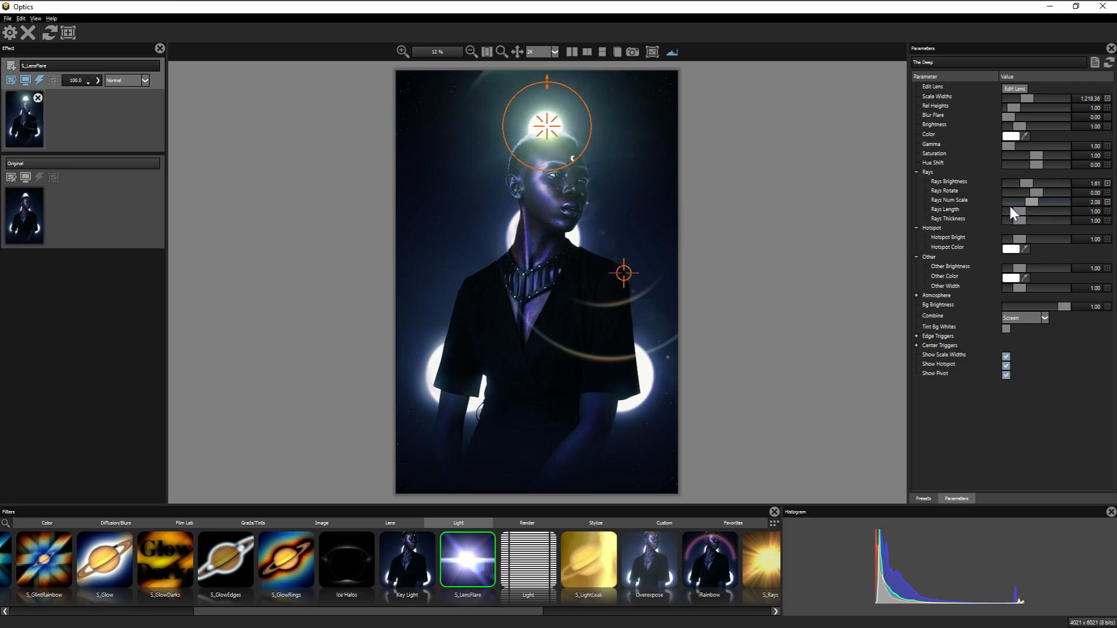
{"action": "left_click_drag", "start_coordinate": [1019, 211], "coordinate": [1047, 210]}
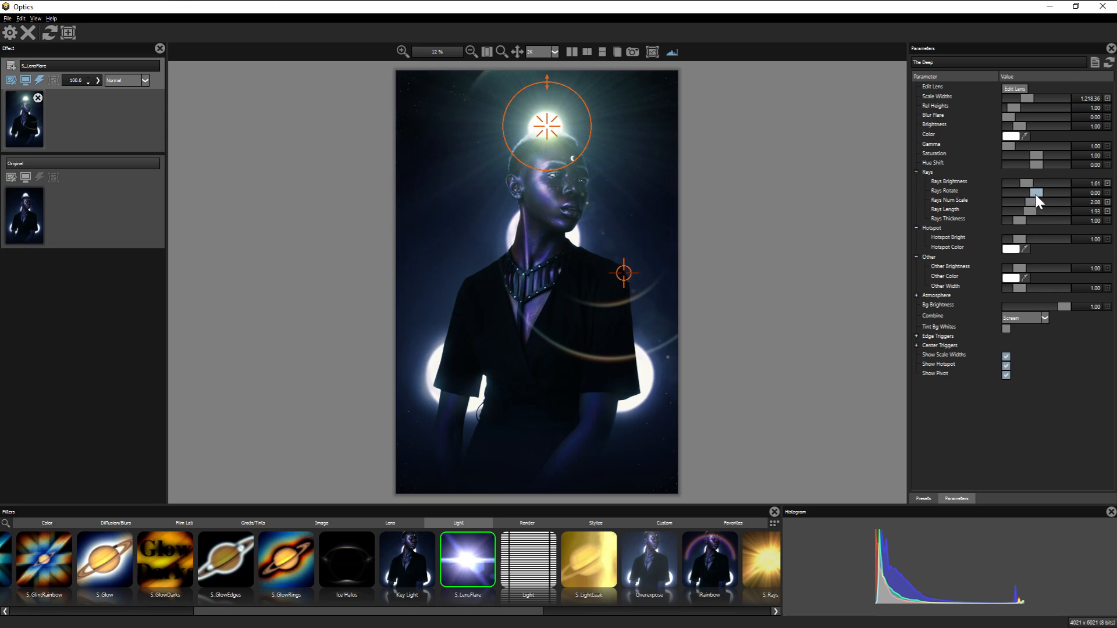
{"action": "left_click_drag", "start_coordinate": [1048, 192], "coordinate": [1012, 192]}
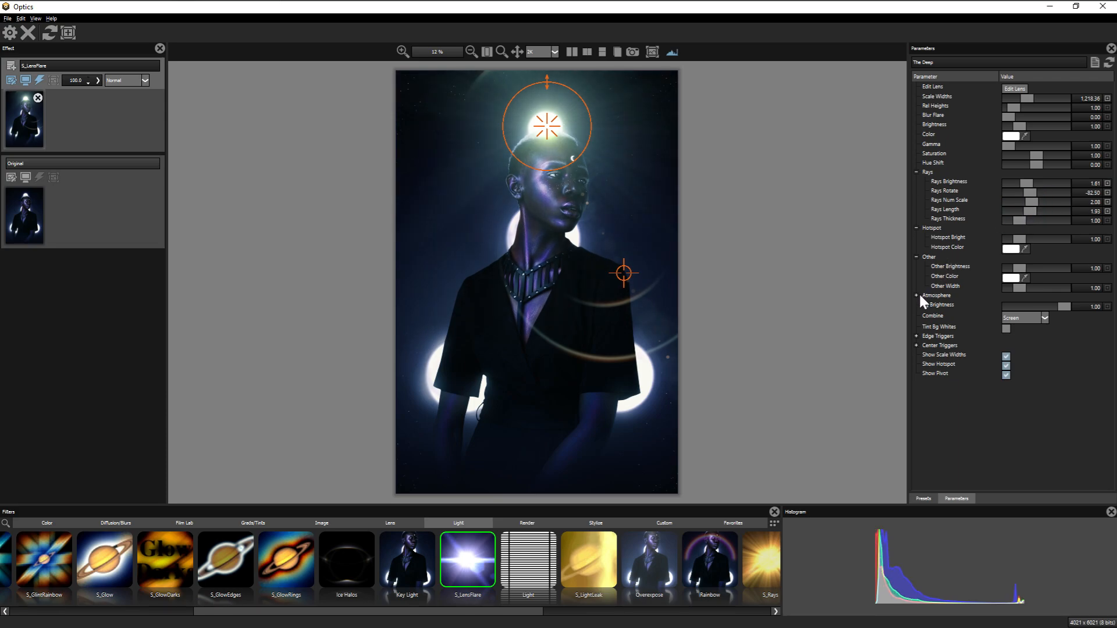
Step: Tune Atmosphere Amp and Seed, raise Rays Length, and slightly lower Hotspot Bright
{"action": "left_click", "coordinate": [917, 295]}
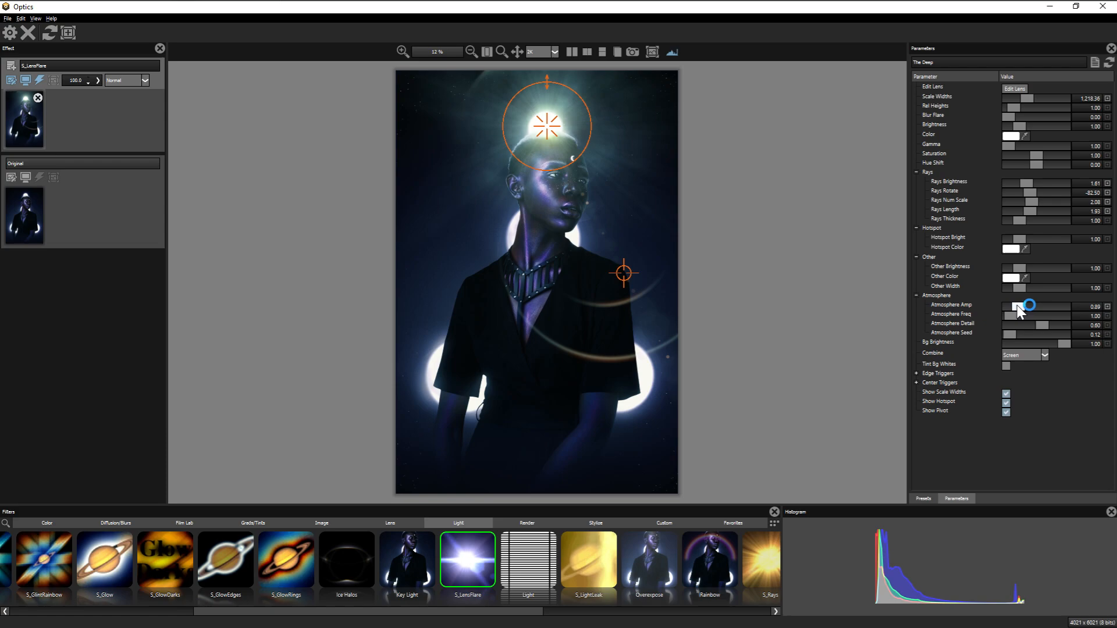
{"action": "left_click_drag", "start_coordinate": [1014, 307], "coordinate": [1026, 310]}
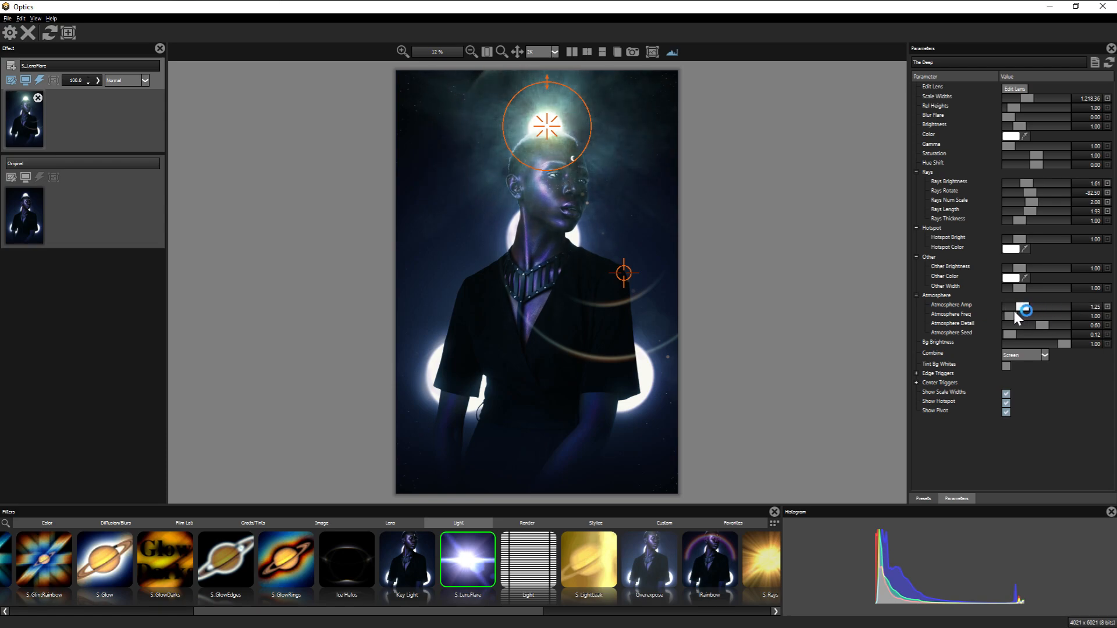
{"action": "left_click_drag", "start_coordinate": [1029, 311], "coordinate": [1022, 311]}
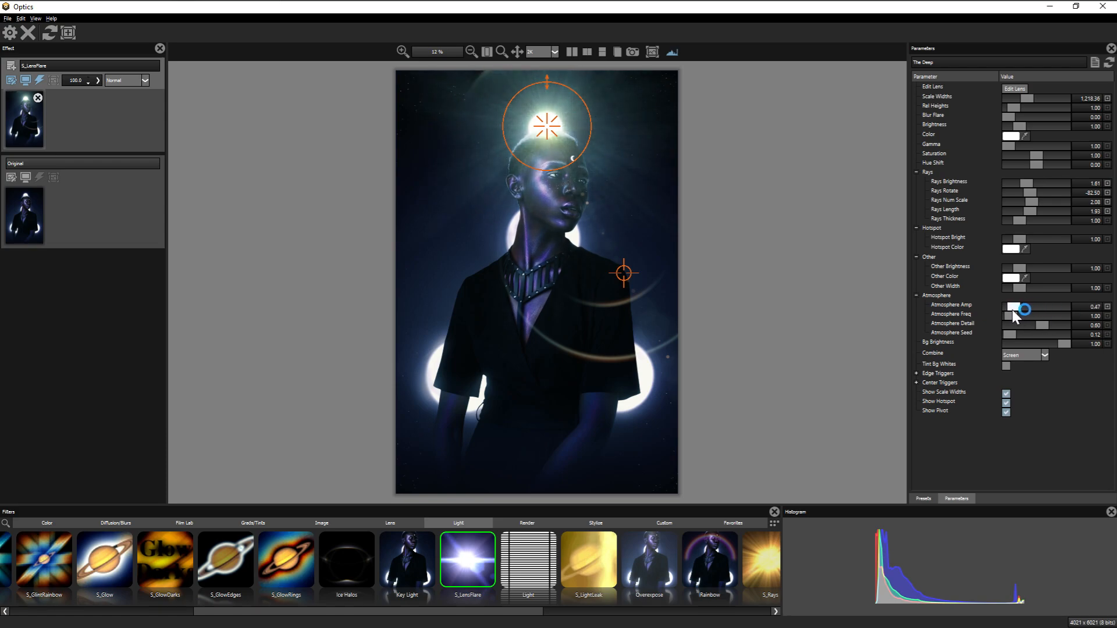
{"action": "left_click_drag", "start_coordinate": [1022, 307], "coordinate": [1036, 335]}
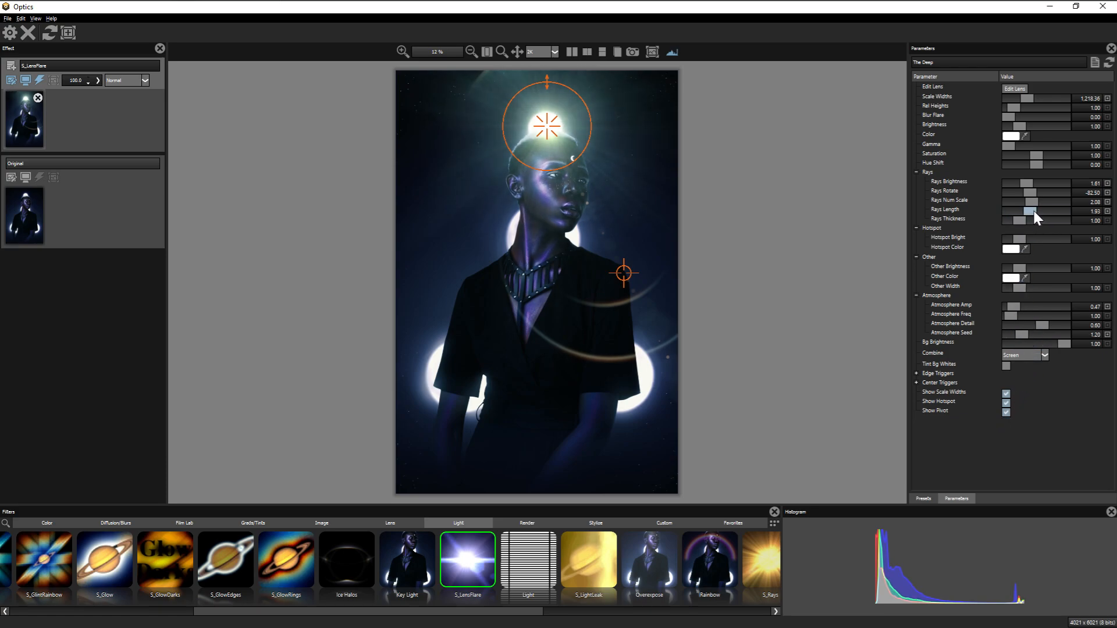
{"action": "left_click_drag", "start_coordinate": [1029, 214], "coordinate": [1039, 219]}
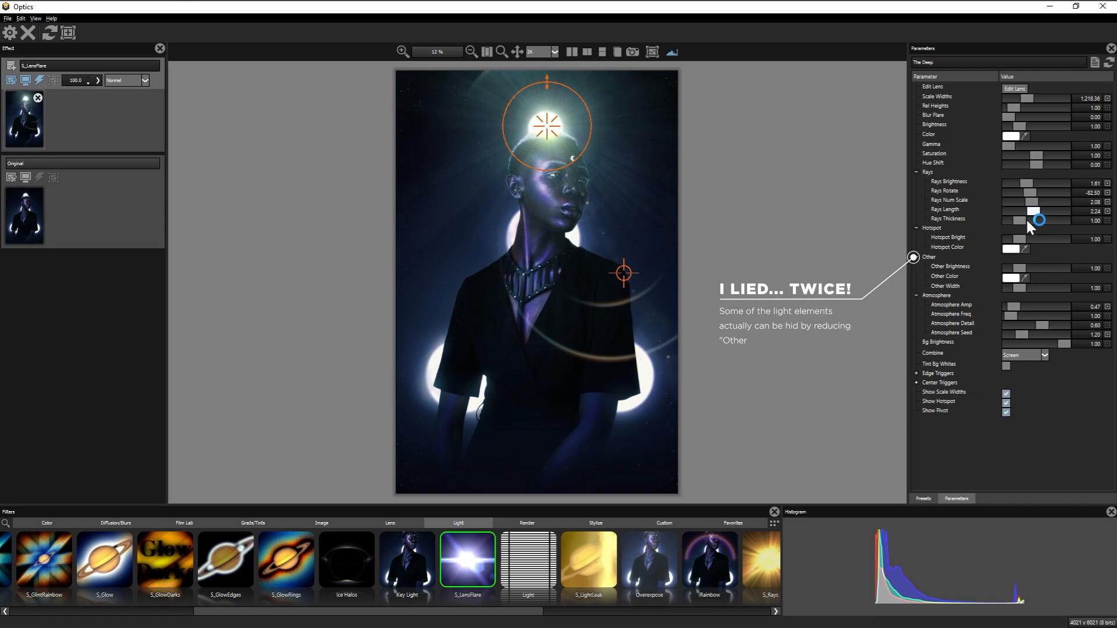
{"action": "left_click_drag", "start_coordinate": [1037, 239], "coordinate": [1028, 239]}
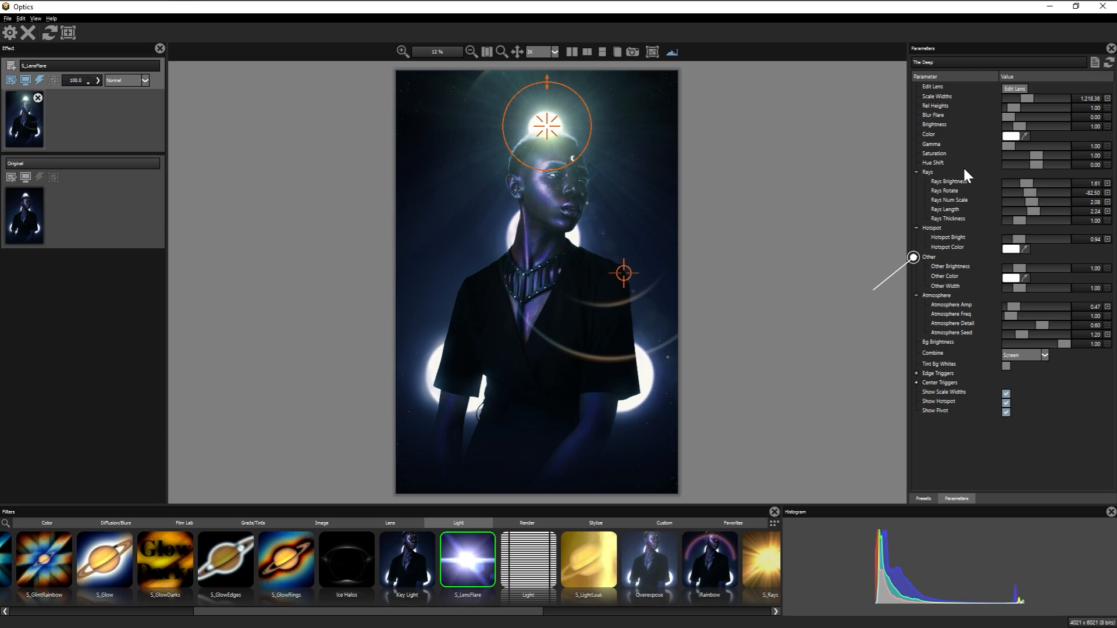
Step: In Sapphire Flare Designer, hide Sky b–d and other flare elements
{"action": "left_click", "coordinate": [1013, 89]}
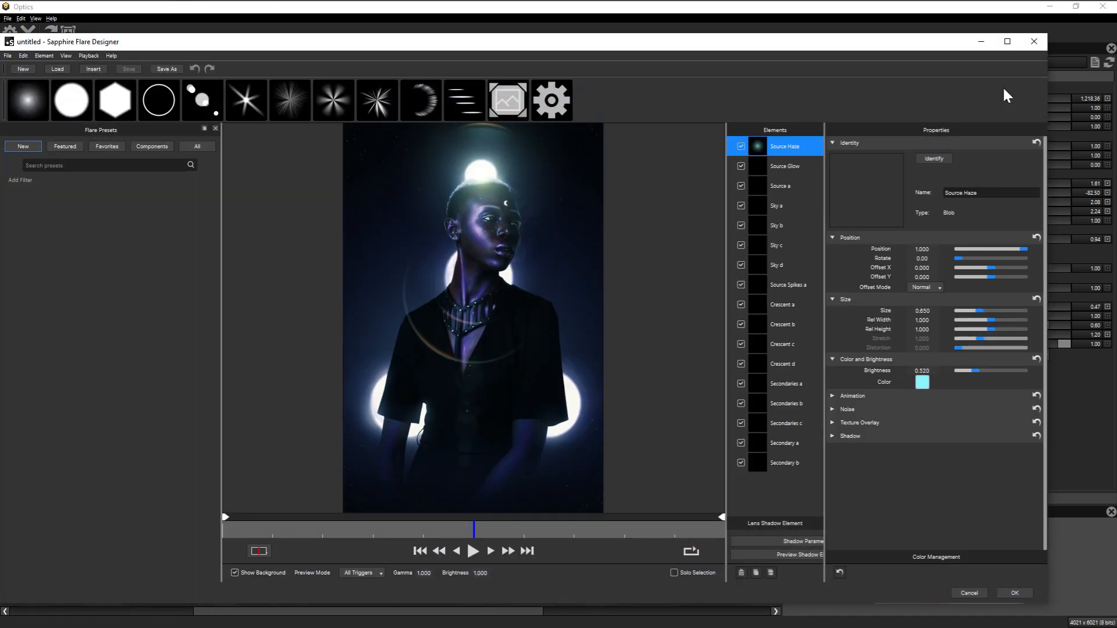
{"action": "mouse_move", "coordinate": [516, 381]}
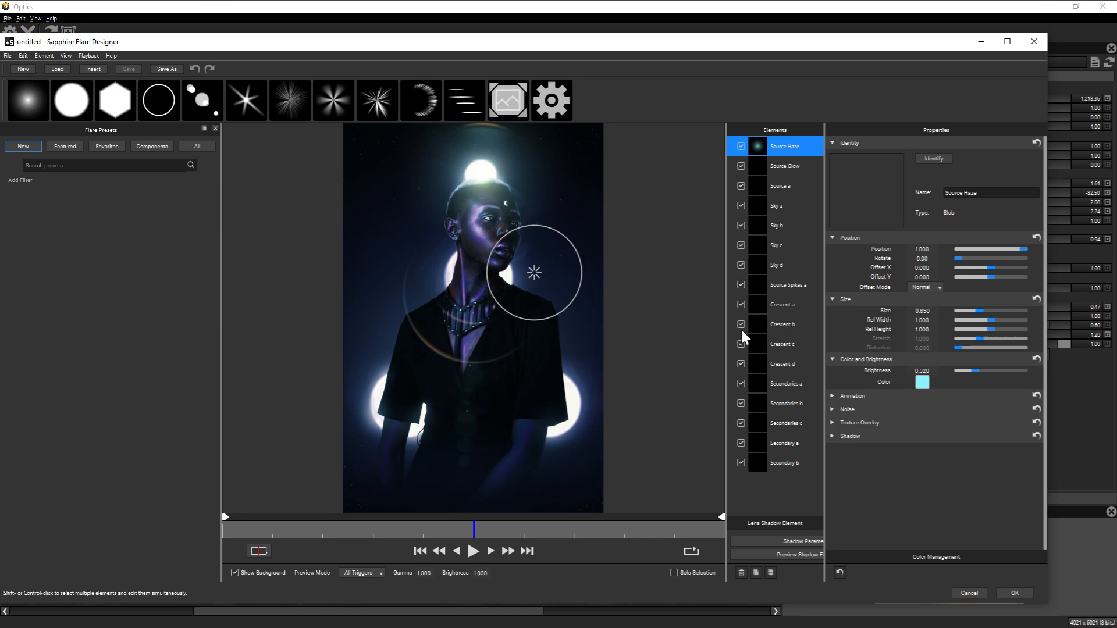
{"action": "left_click", "coordinate": [782, 304]}
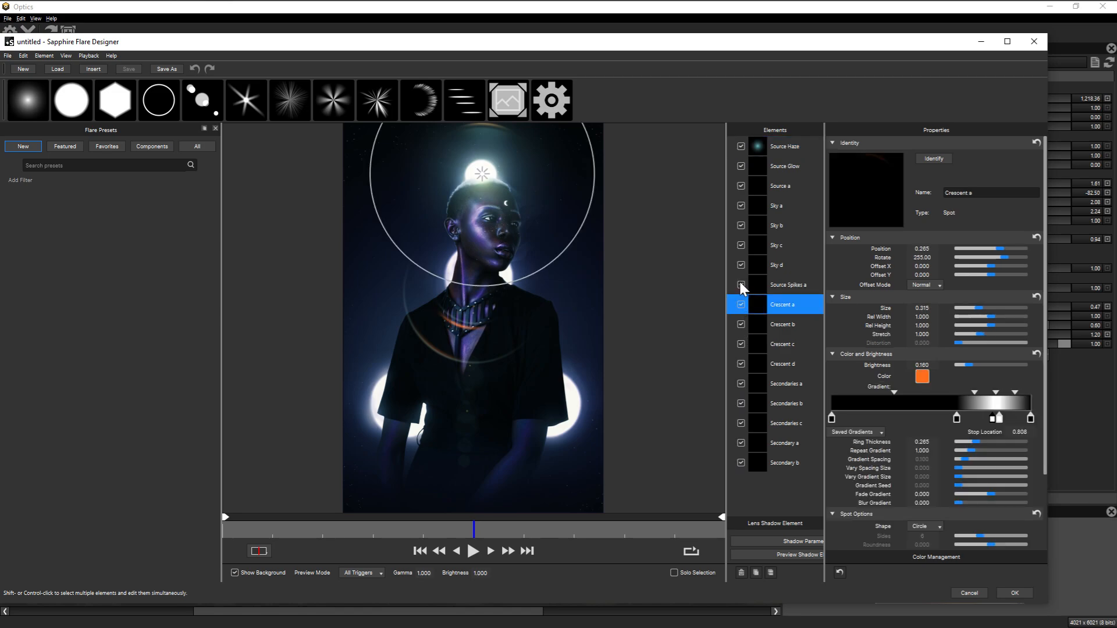
{"action": "left_click", "coordinate": [789, 285]}
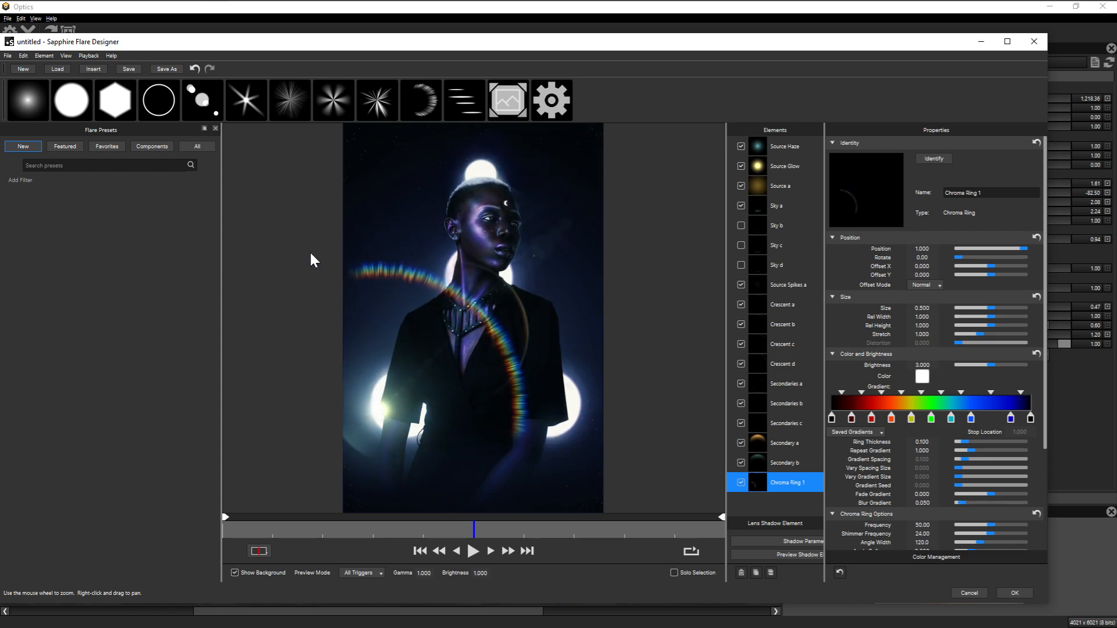
{"action": "left_click", "coordinate": [781, 502]}
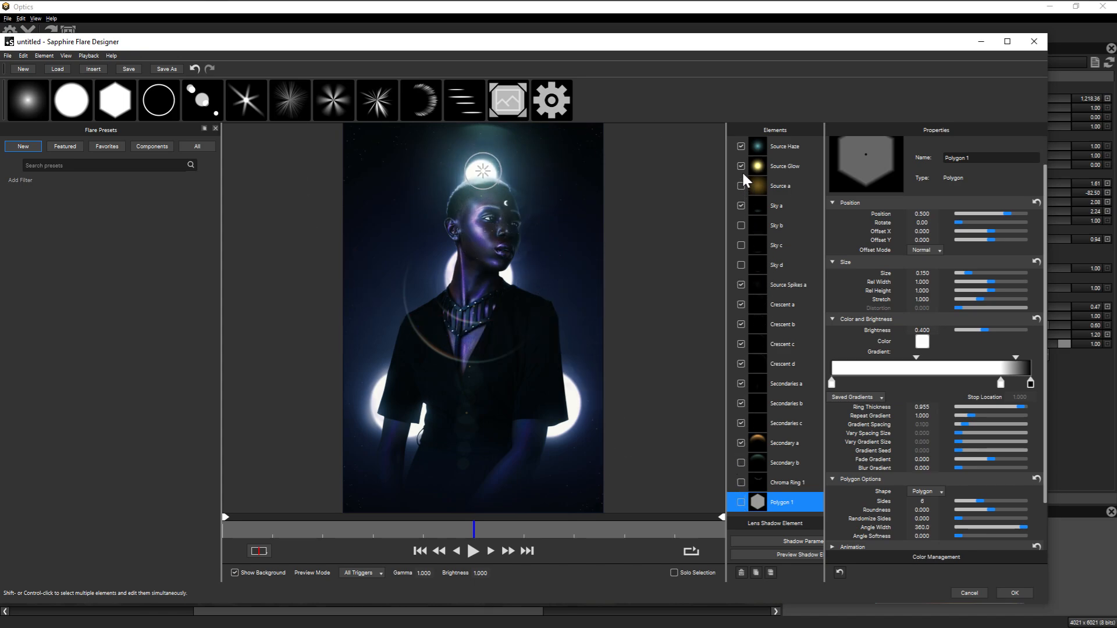
Step: Set Source Glow Rel Height to 0.73 and insert a Chroma Ring element
{"action": "left_click", "coordinate": [784, 166]}
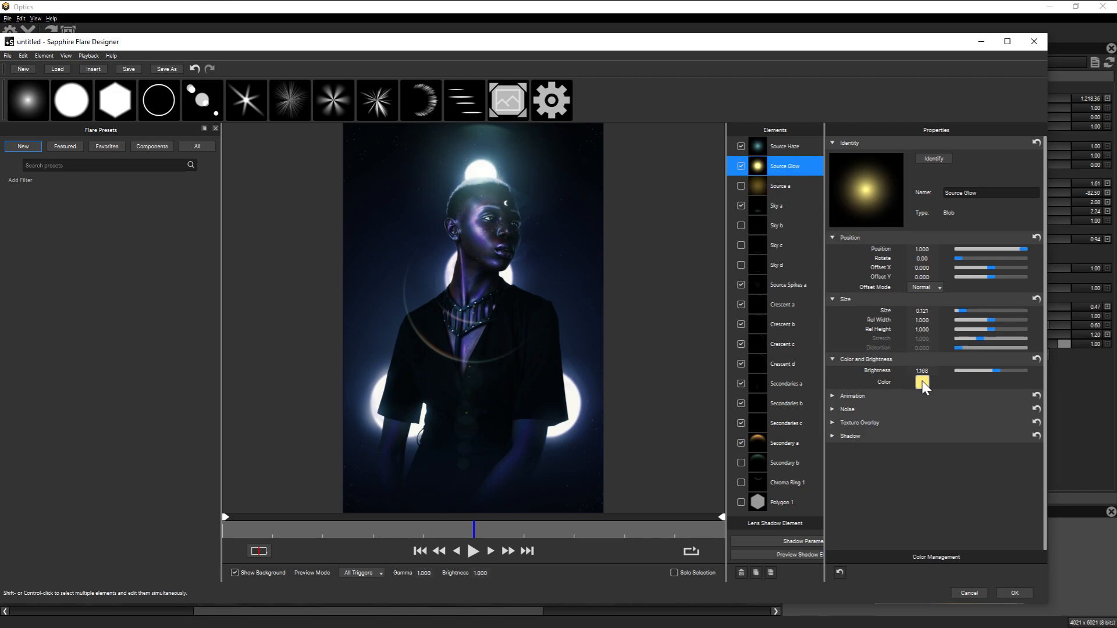
{"action": "left_click_drag", "start_coordinate": [1018, 329], "coordinate": [967, 339]}
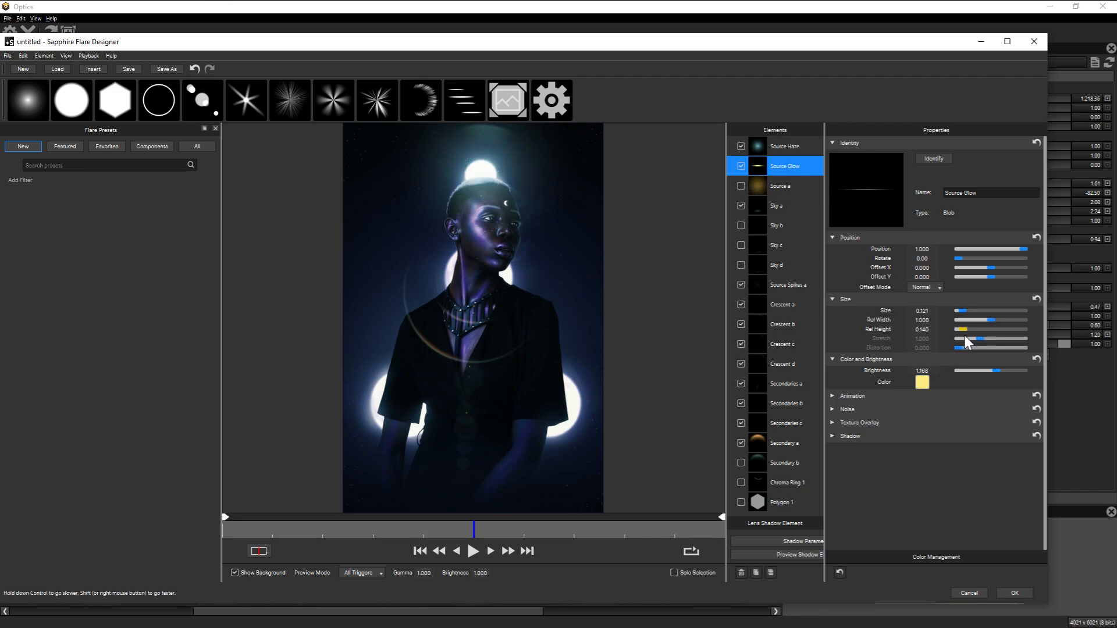
{"action": "left_click_drag", "start_coordinate": [965, 336], "coordinate": [994, 336]}
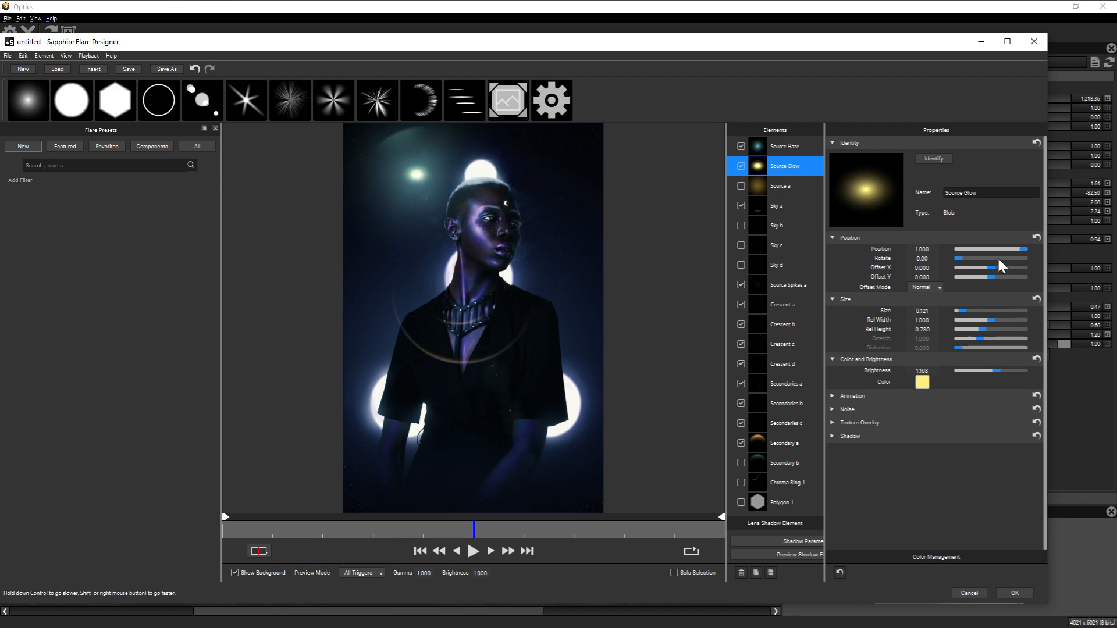
{"action": "left_click_drag", "start_coordinate": [1005, 250], "coordinate": [965, 250]}
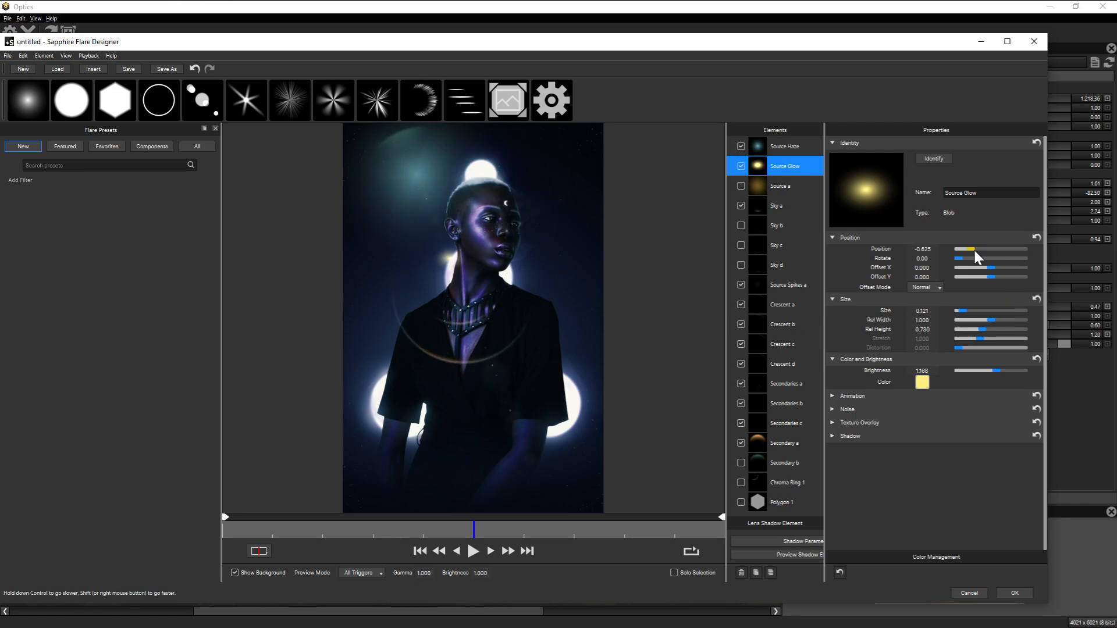
{"action": "left_click_drag", "start_coordinate": [965, 250], "coordinate": [1022, 250]}
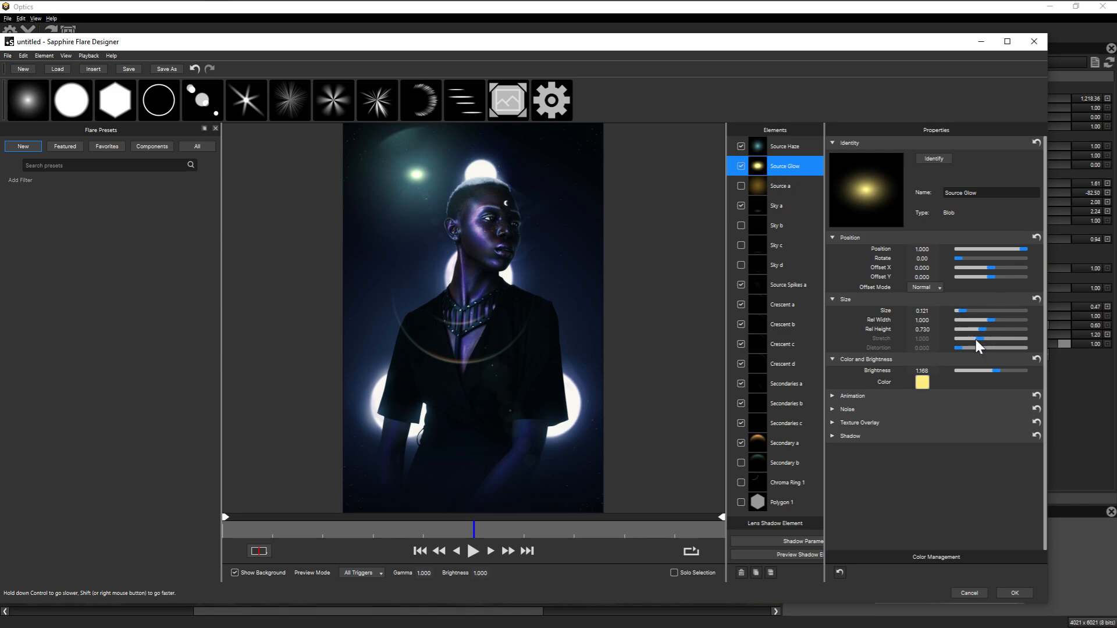
{"action": "left_click_drag", "start_coordinate": [1000, 370], "coordinate": [968, 370]}
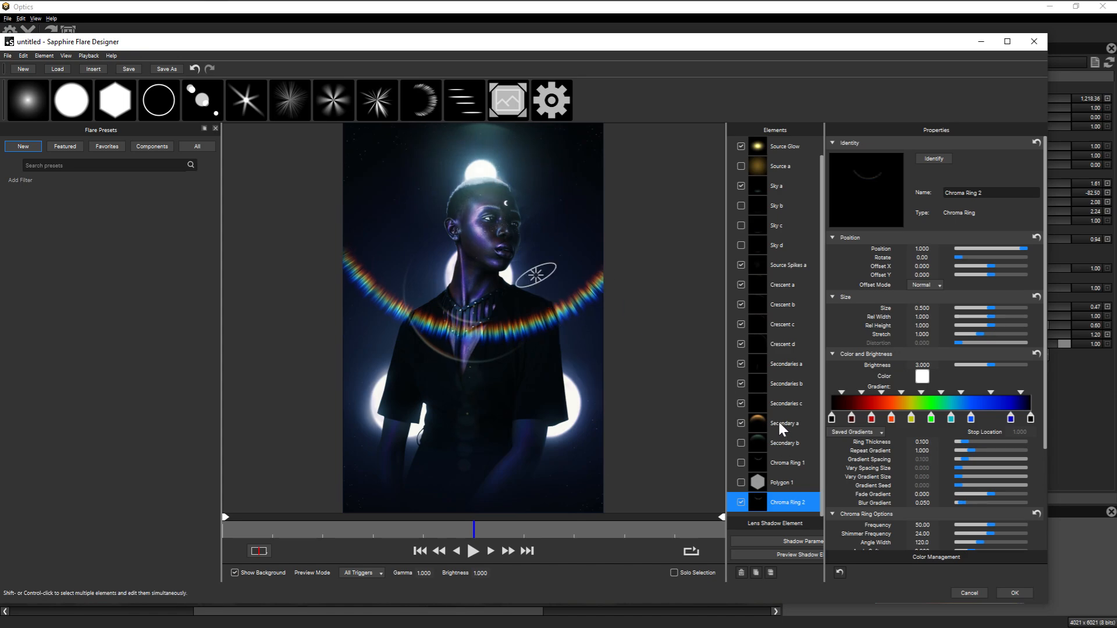
{"action": "left_click", "coordinate": [784, 423]}
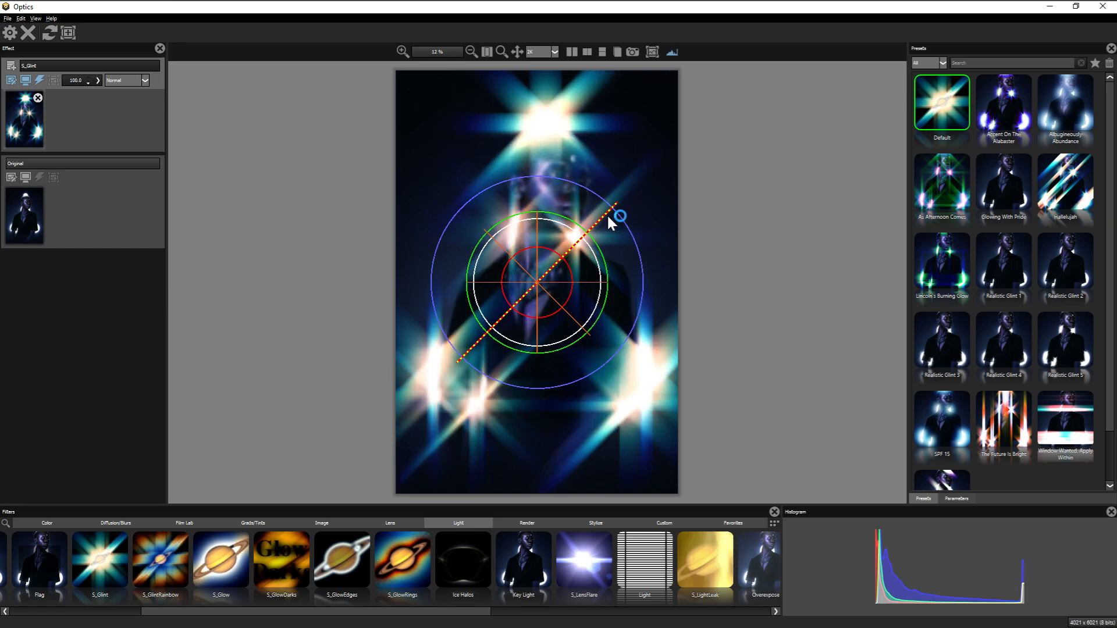
Step: Rotate the glint ray angle and adjust glint size and inner radius on canvas
{"action": "left_click_drag", "start_coordinate": [618, 216], "coordinate": [619, 202]}
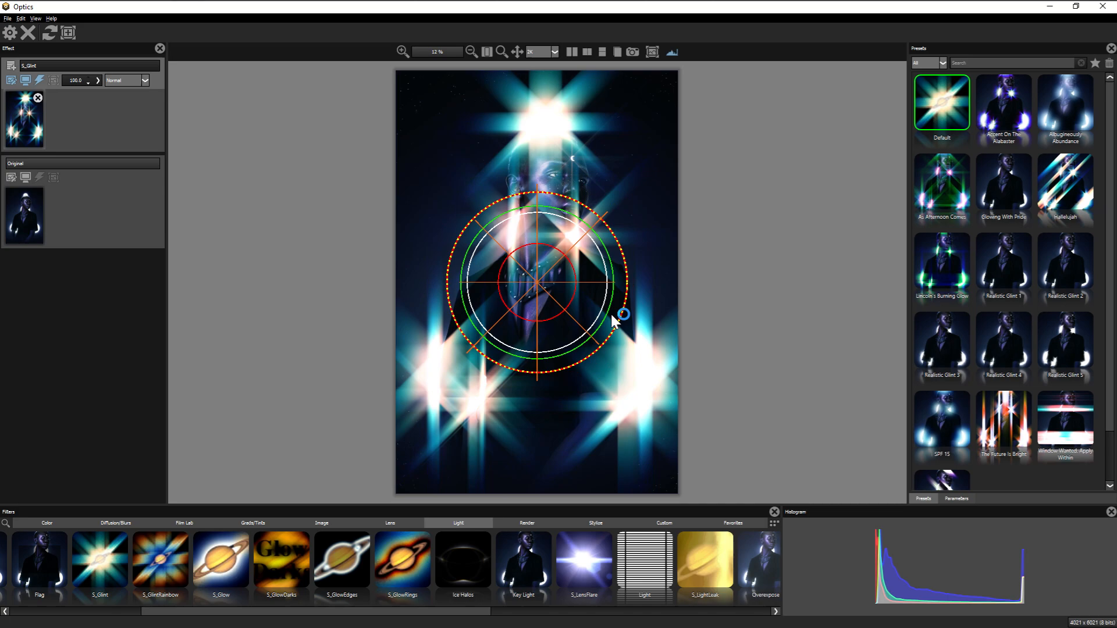
{"action": "left_click_drag", "start_coordinate": [623, 314], "coordinate": [599, 296]}
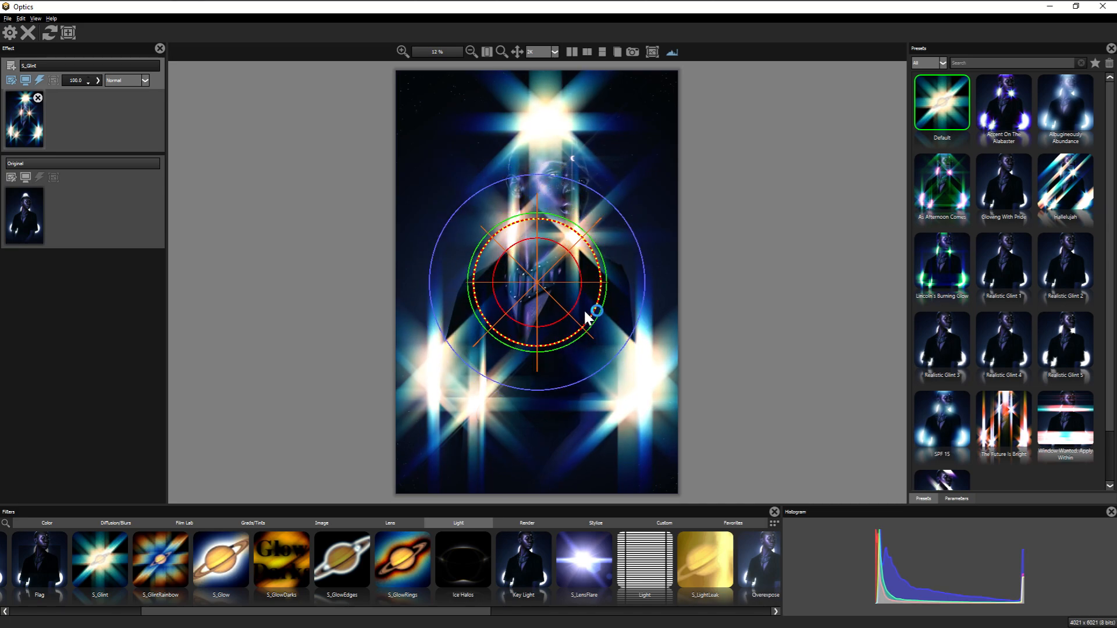
{"action": "left_click_drag", "start_coordinate": [590, 318], "coordinate": [616, 332]}
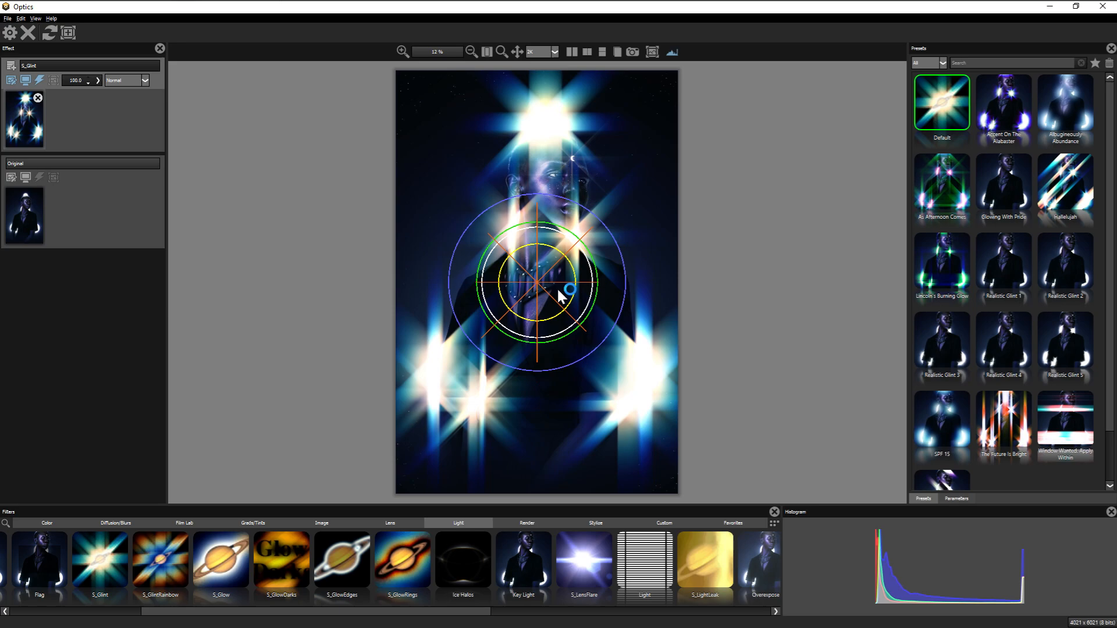
{"action": "left_click_drag", "start_coordinate": [563, 292], "coordinate": [595, 247]}
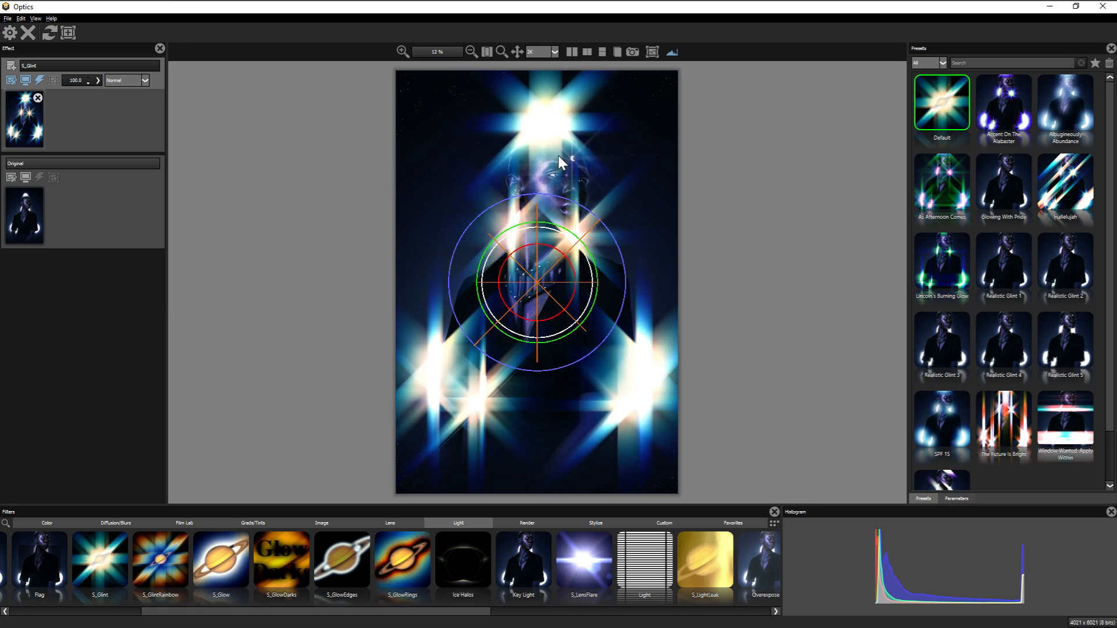
{"action": "mouse_move", "coordinate": [576, 188]}
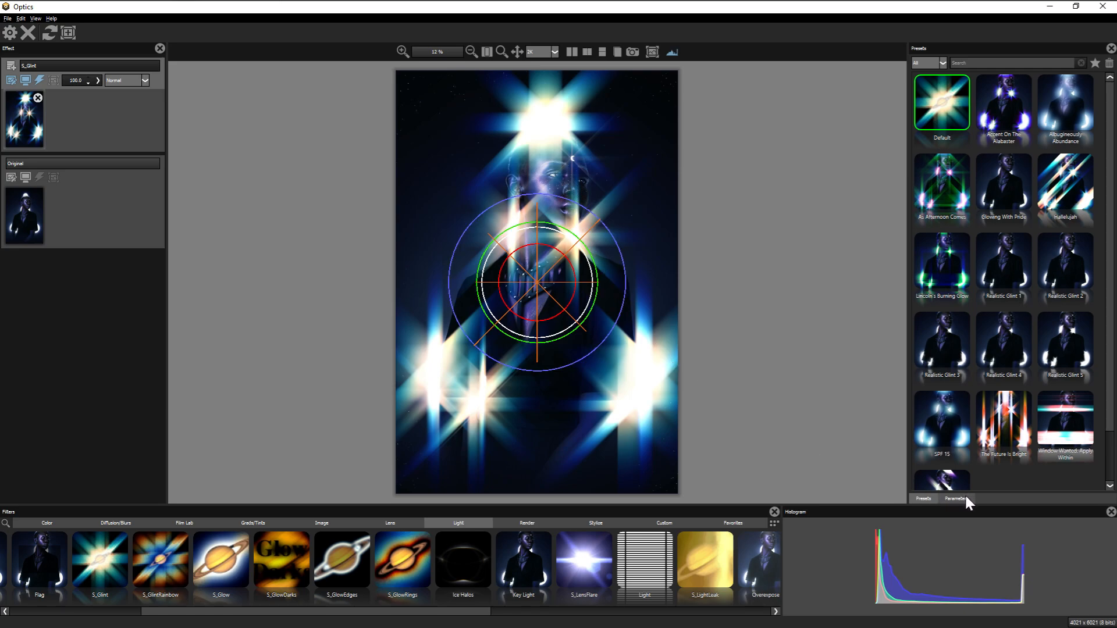
Step: Dim the glints and hide the glint size guides
{"action": "left_click", "coordinate": [956, 498]}
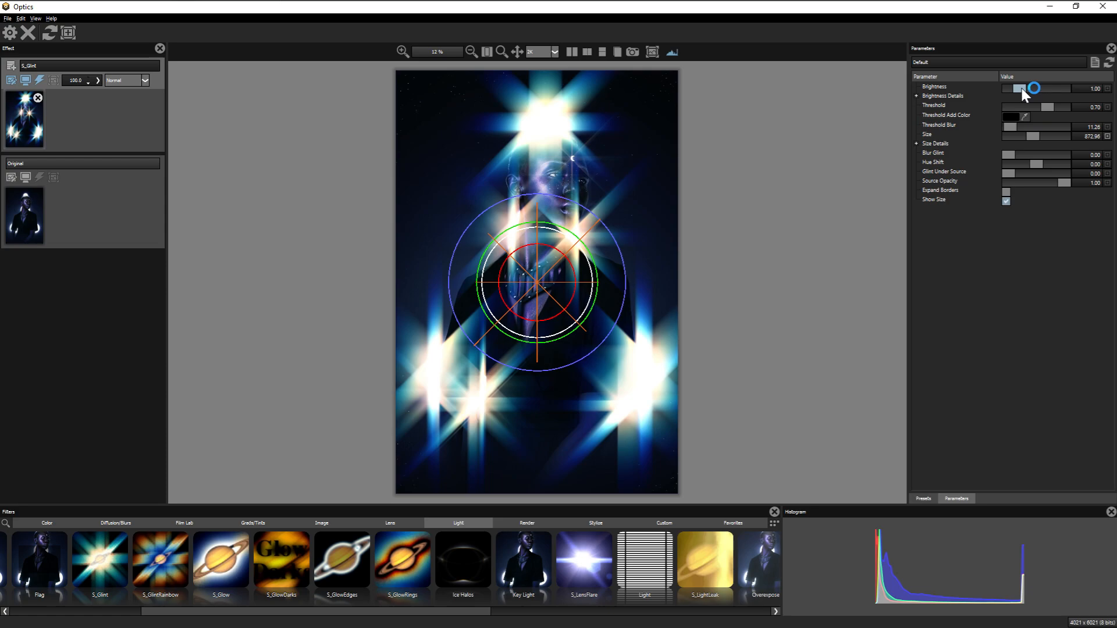
{"action": "left_click_drag", "start_coordinate": [1037, 88], "coordinate": [1012, 88]}
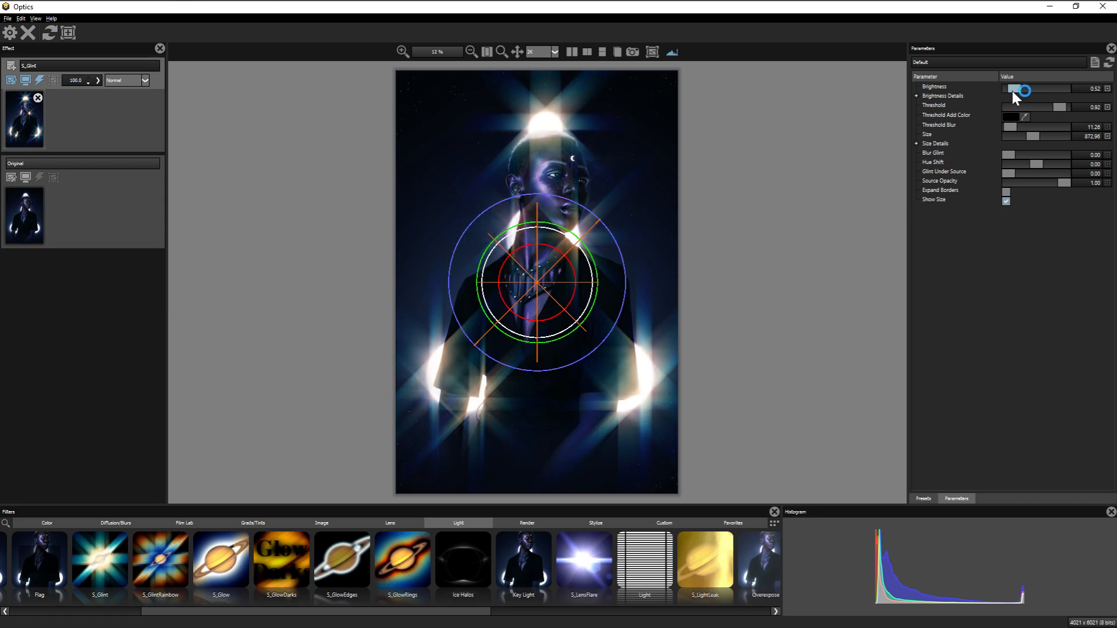
{"action": "left_click_drag", "start_coordinate": [1024, 89], "coordinate": [1009, 89]}
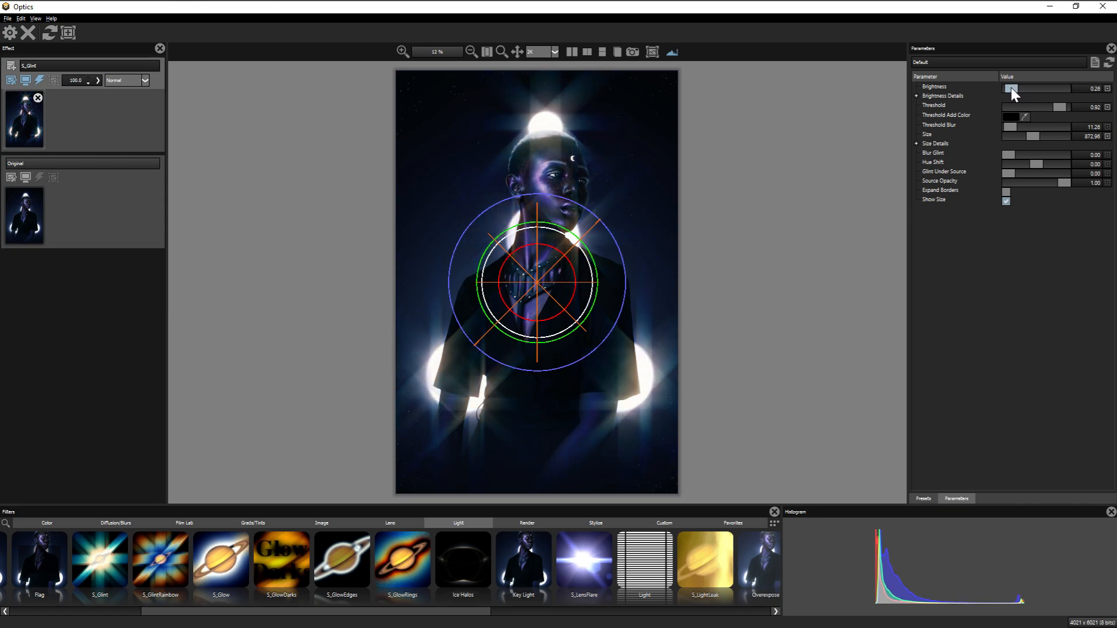
{"action": "left_click", "coordinate": [1006, 201]}
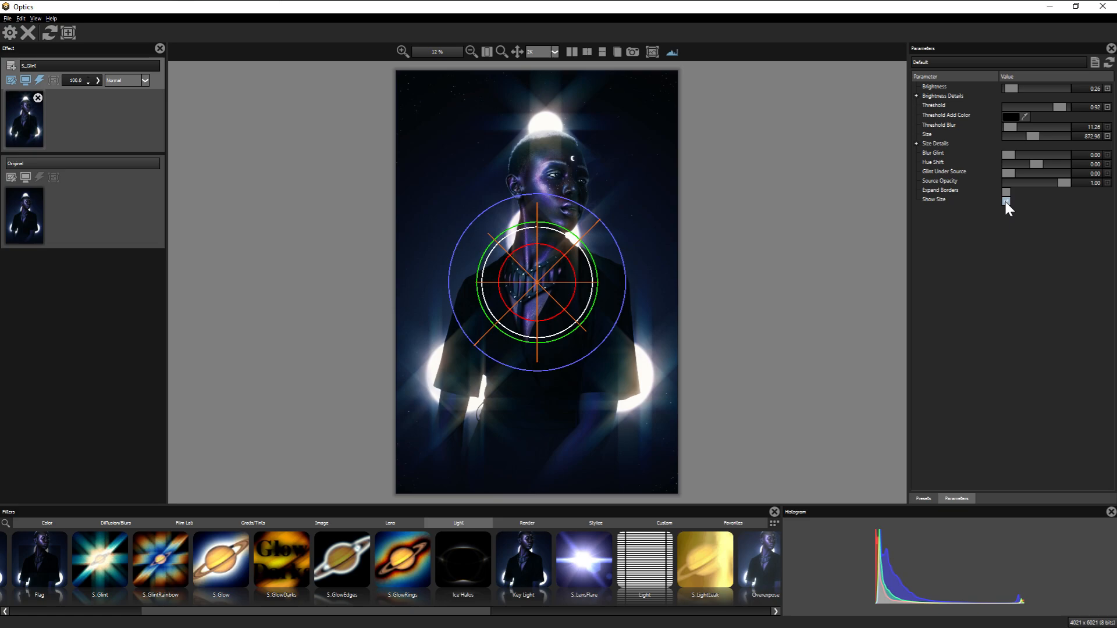
{"action": "left_click", "coordinate": [1007, 201]}
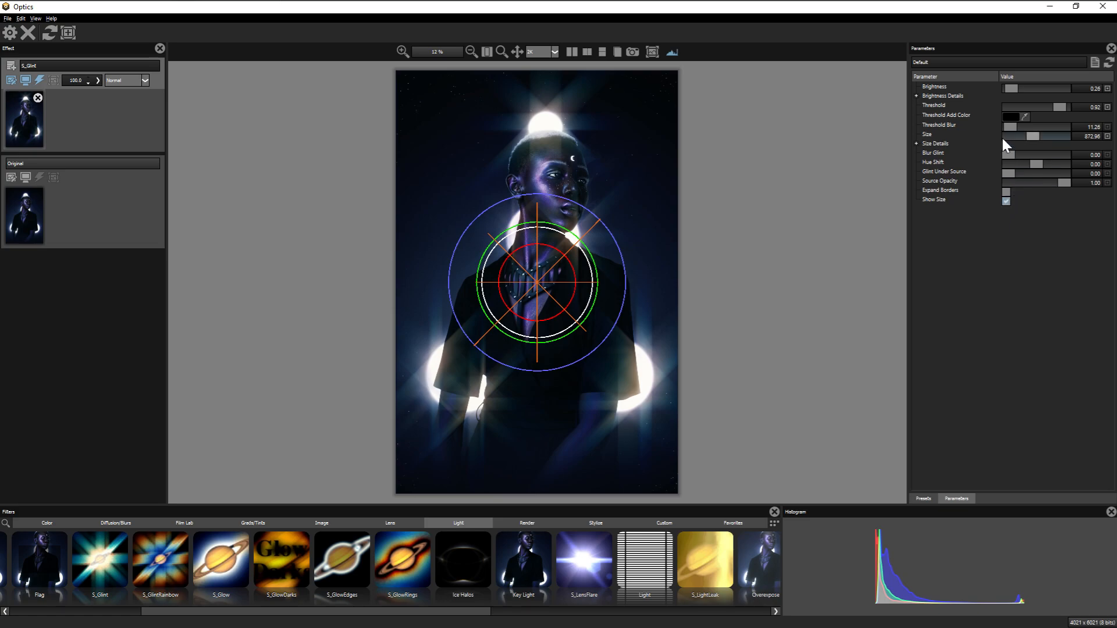
{"action": "left_click", "coordinate": [1006, 202]}
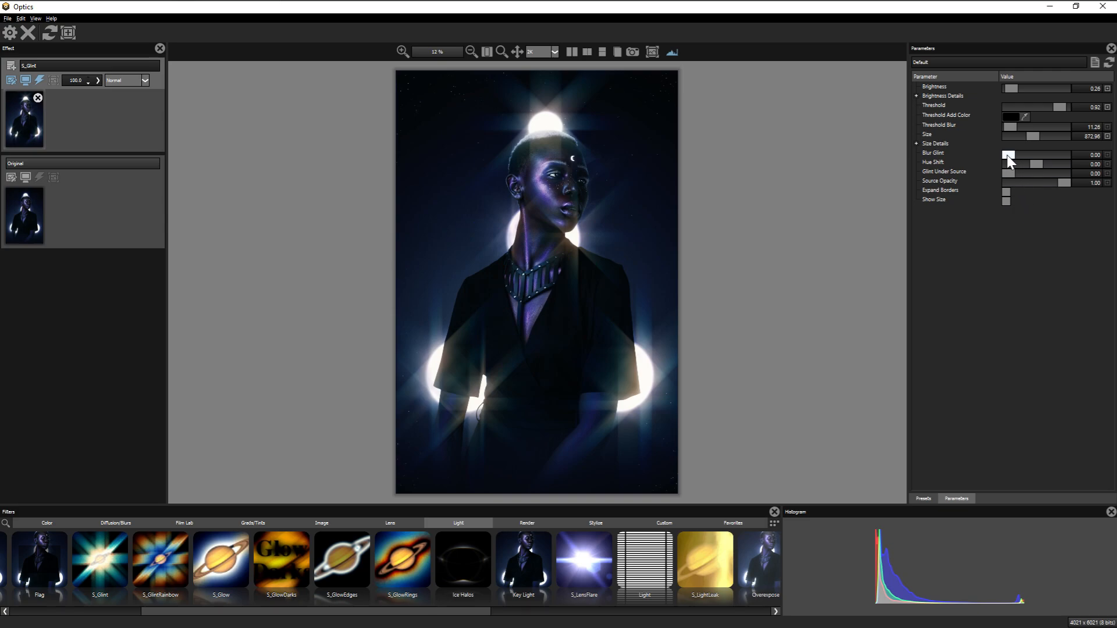
Step: Set Blur Glint to about 67 and fine-tune Brightness
{"action": "left_click_drag", "start_coordinate": [1008, 155], "coordinate": [1026, 155]}
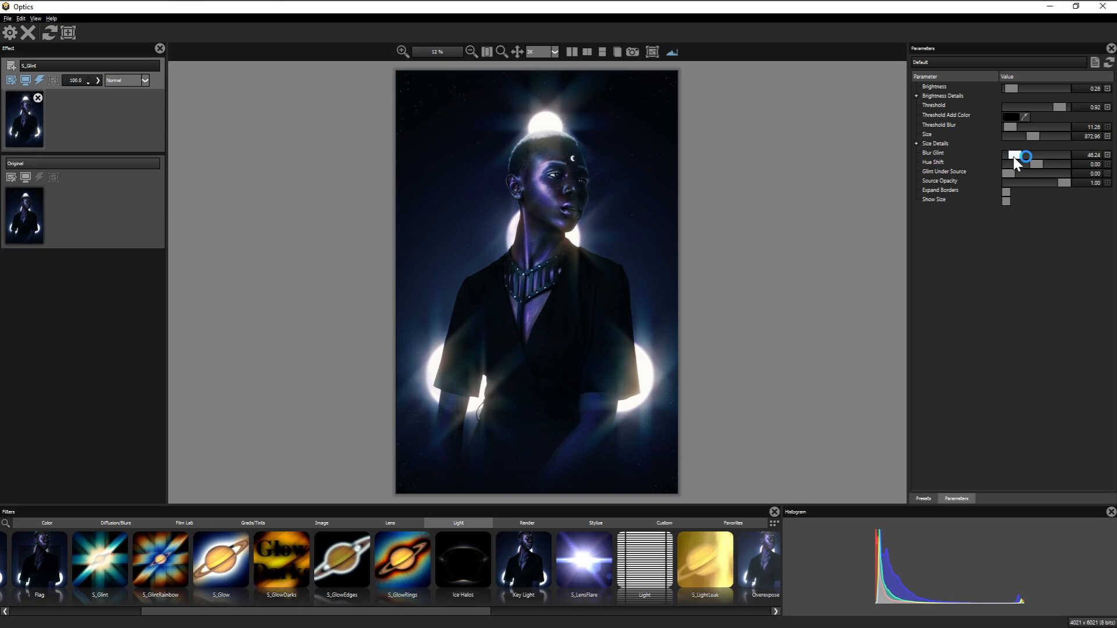
{"action": "left_click_drag", "start_coordinate": [1026, 156], "coordinate": [1018, 156]}
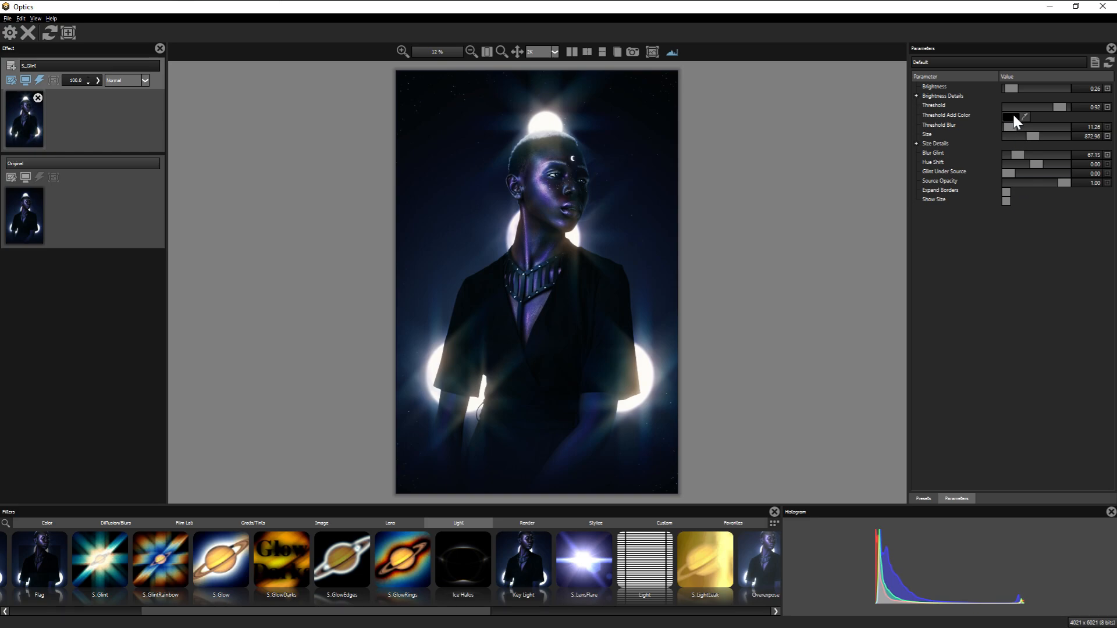
{"action": "left_click_drag", "start_coordinate": [1019, 88], "coordinate": [1015, 89]}
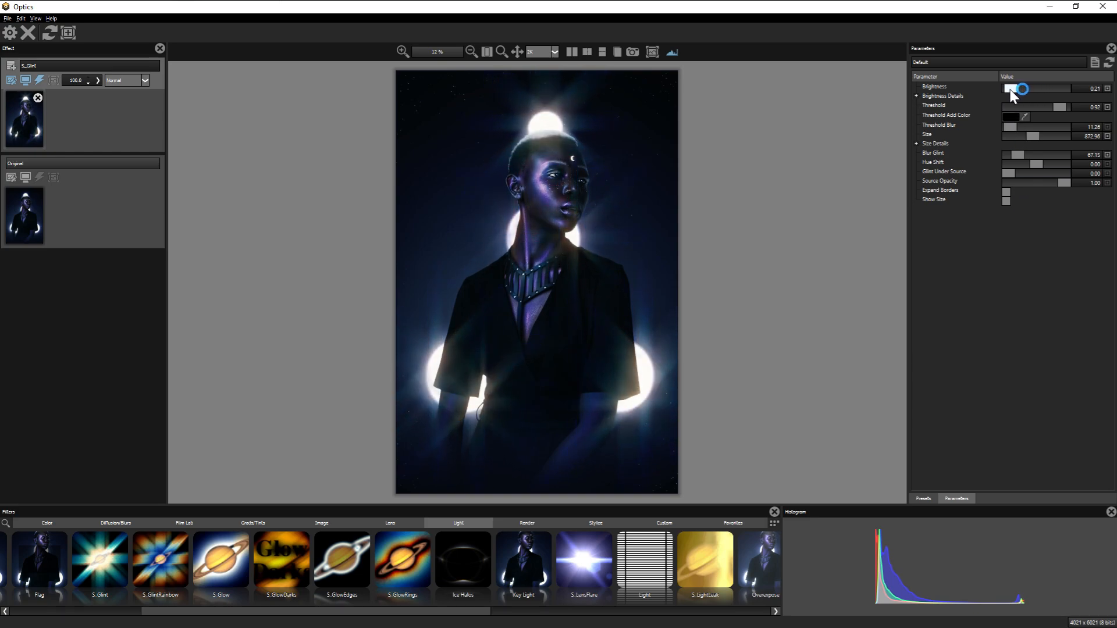
{"action": "left_click_drag", "start_coordinate": [1018, 89], "coordinate": [1020, 88]}
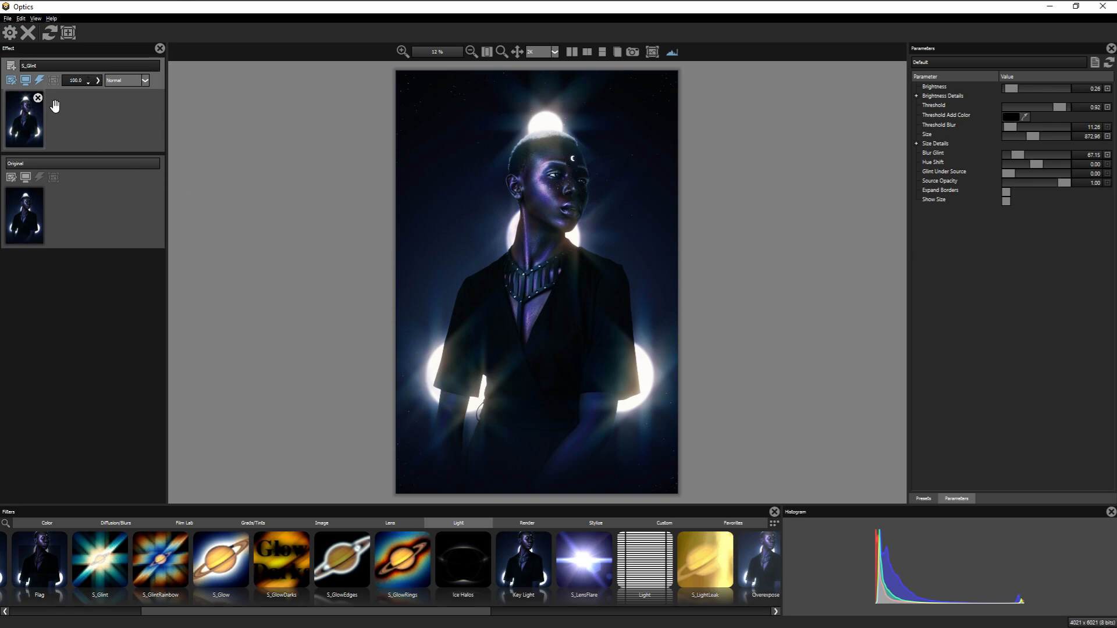
{"action": "mouse_move", "coordinate": [67, 139]}
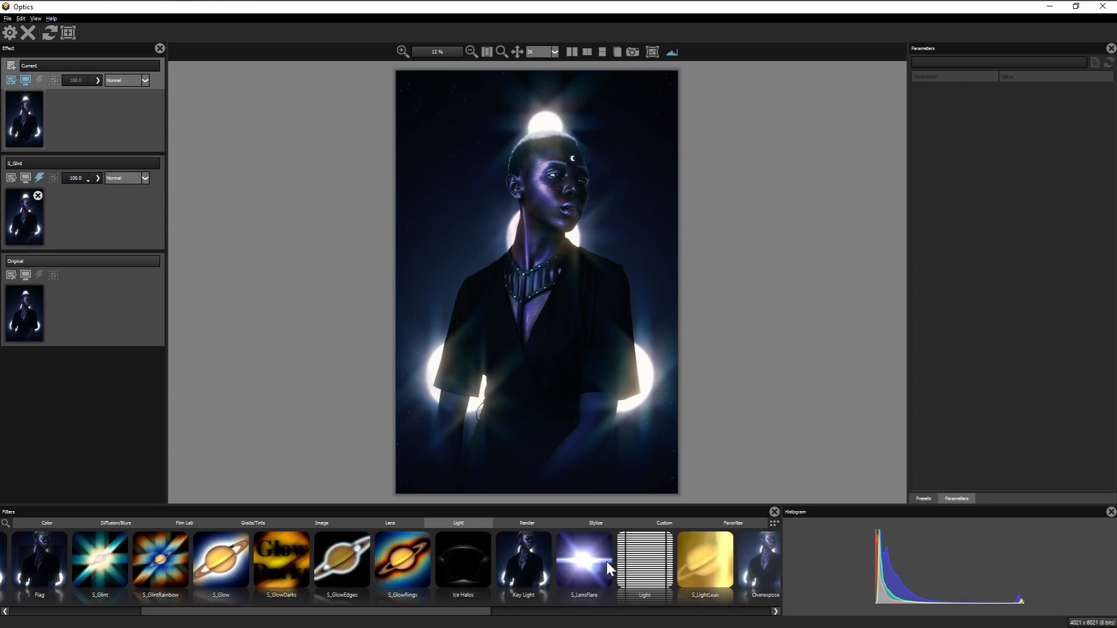
Step: Add a lens flare layer, then set glint Brightness 0.10 and Threshold 0.93
{"action": "left_click", "coordinate": [584, 563]}
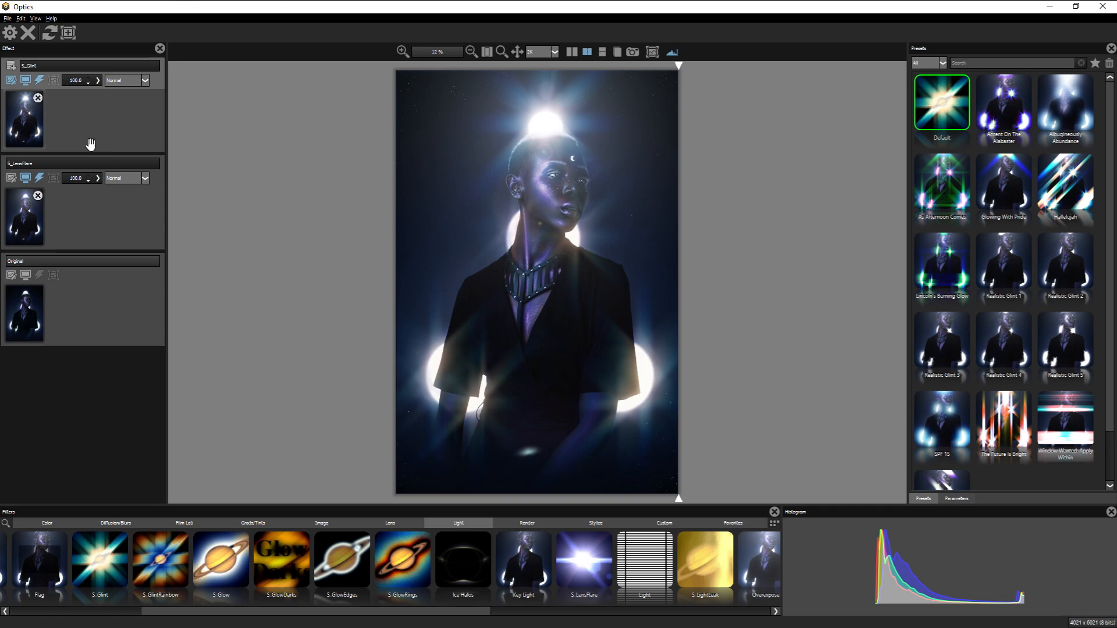
{"action": "left_click", "coordinate": [955, 498]}
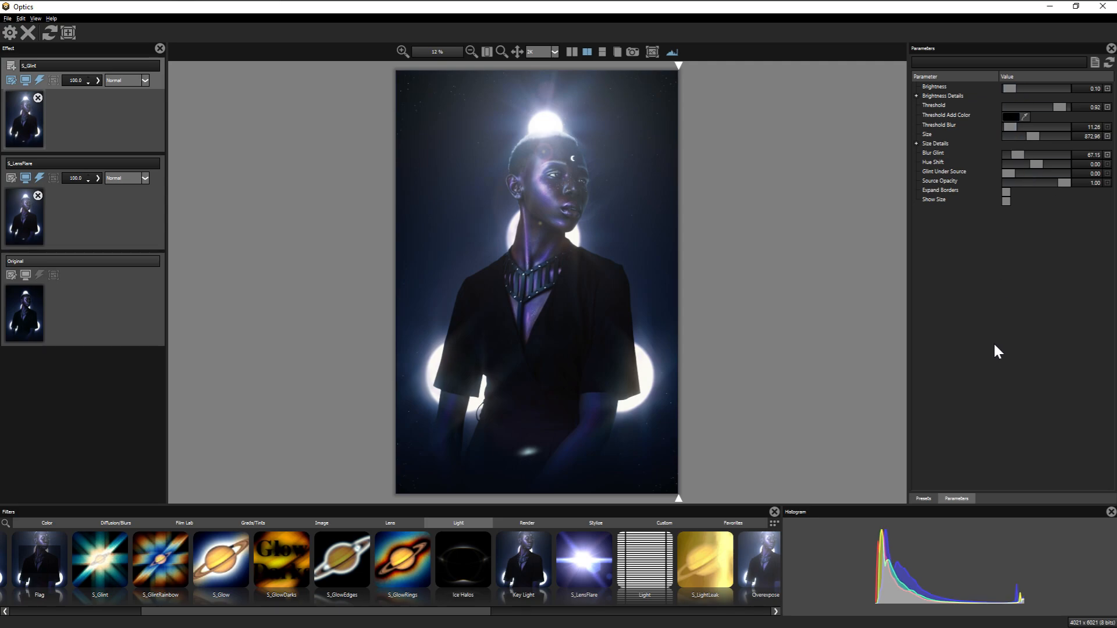
{"action": "left_click_drag", "start_coordinate": [1047, 108], "coordinate": [1057, 107]}
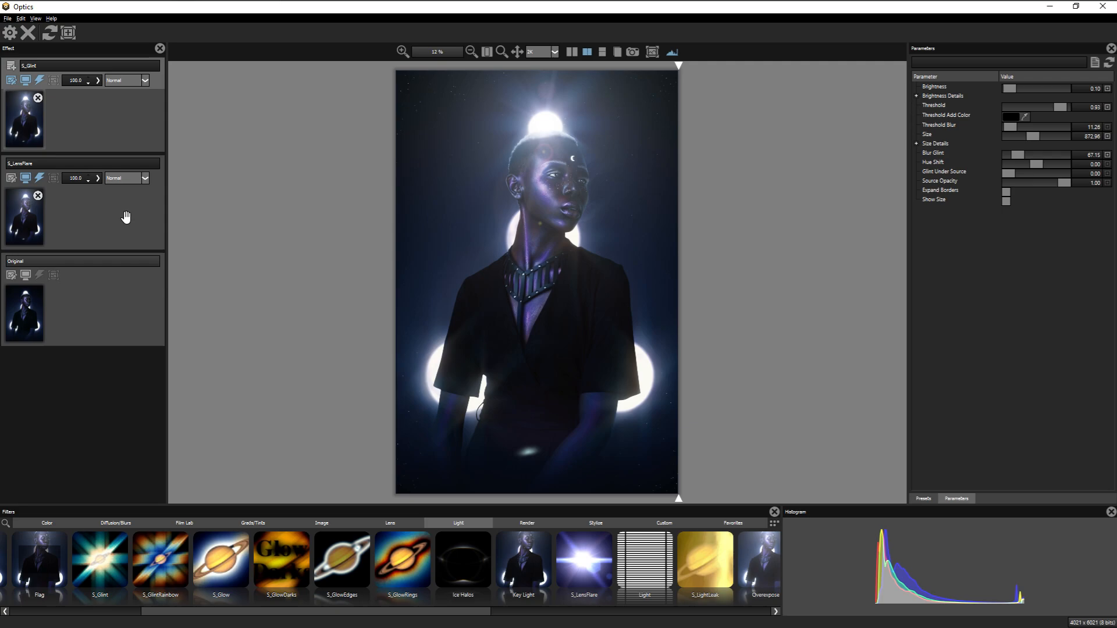
{"action": "left_click", "coordinate": [67, 32]}
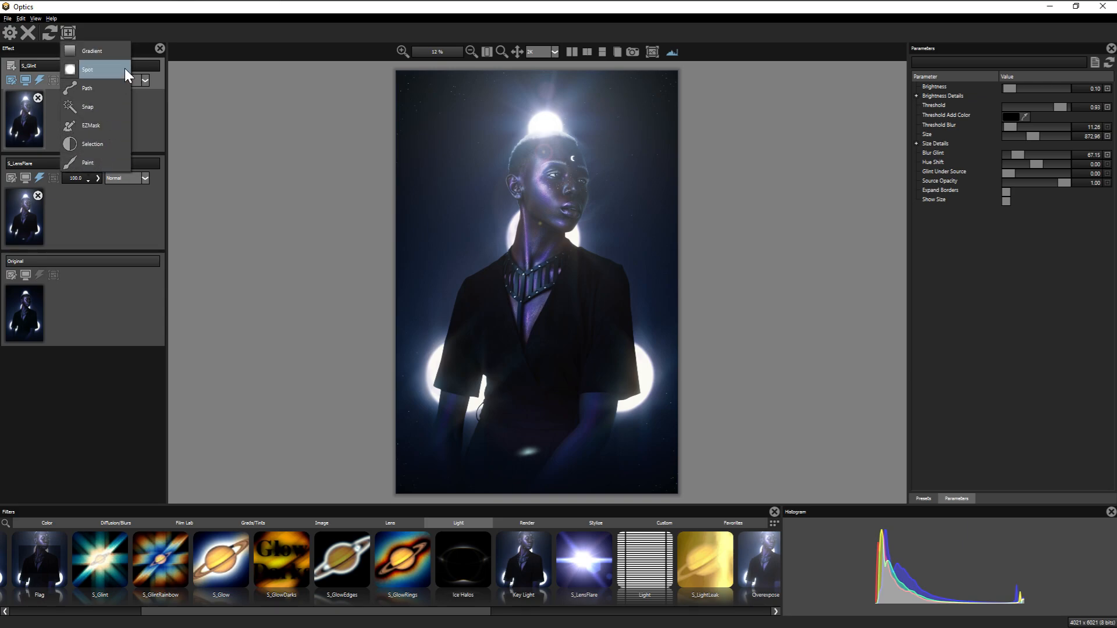
Step: Add a Spot mask to the glint layer beside the neck
{"action": "left_click", "coordinate": [87, 69]}
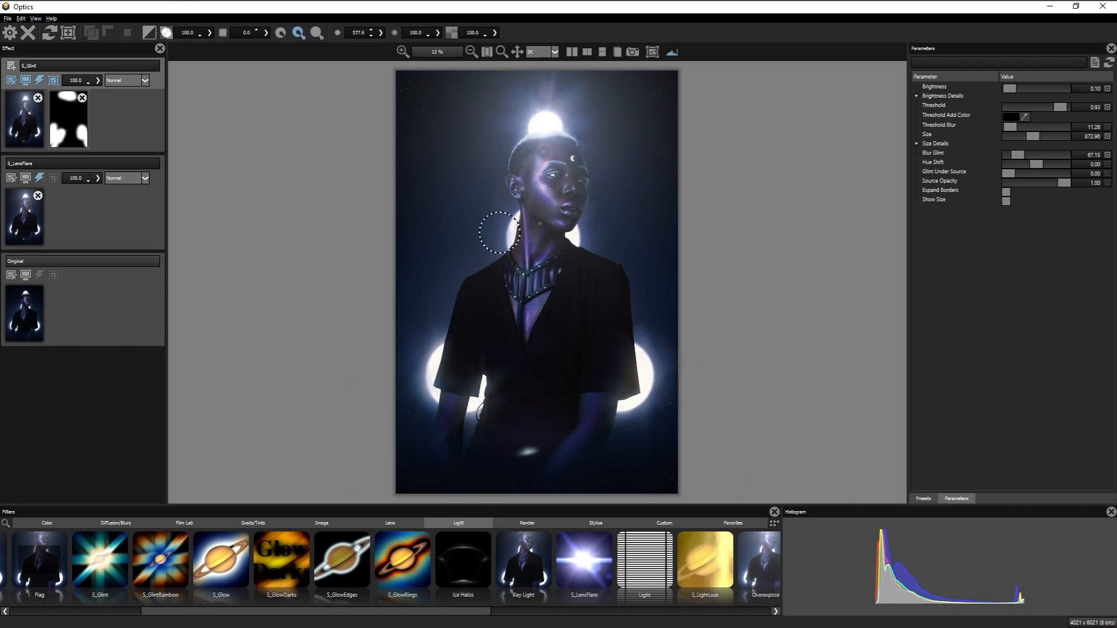
{"action": "left_click", "coordinate": [69, 33]}
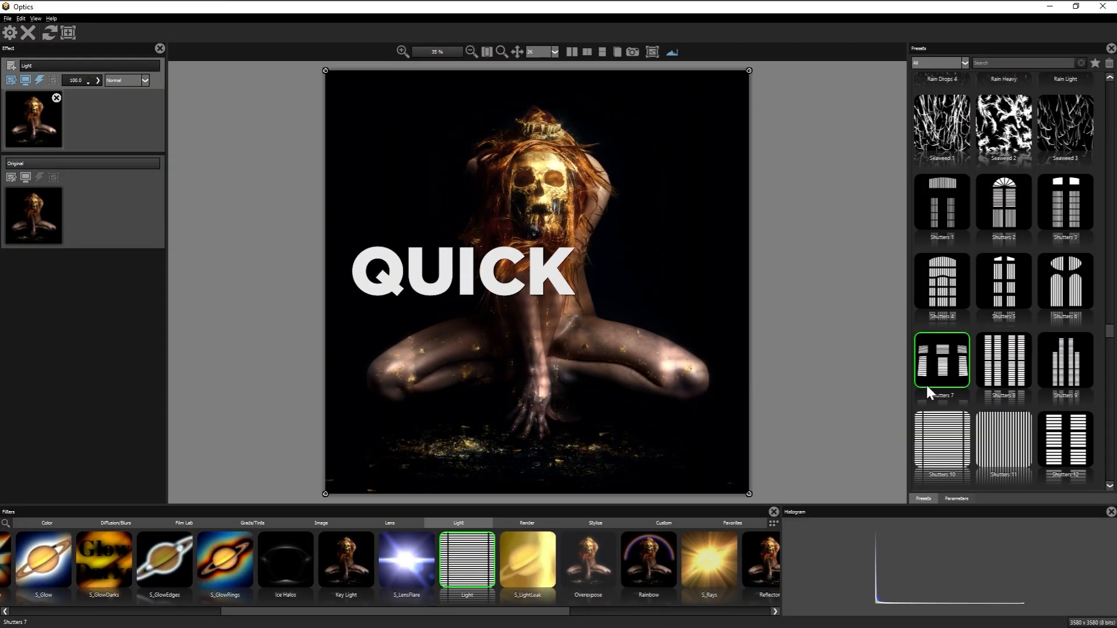
Step: Apply the Shutters 7 light pattern, darken its shadows, enlarge it to about 198, and offset it
{"action": "left_click", "coordinate": [956, 498]}
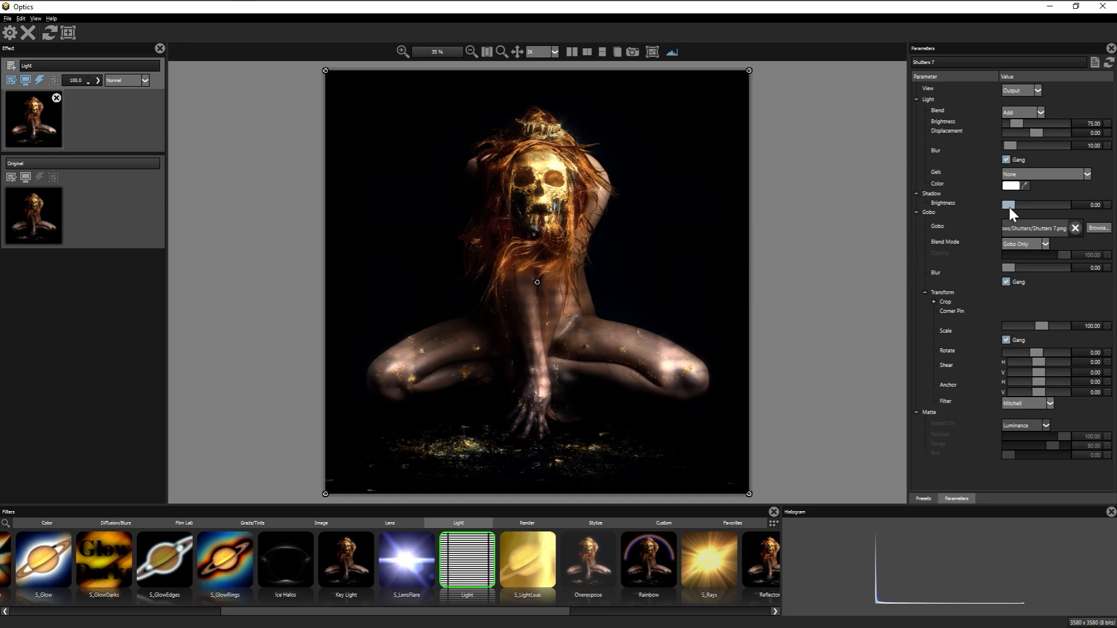
{"action": "left_click_drag", "start_coordinate": [1009, 205], "coordinate": [1042, 206]}
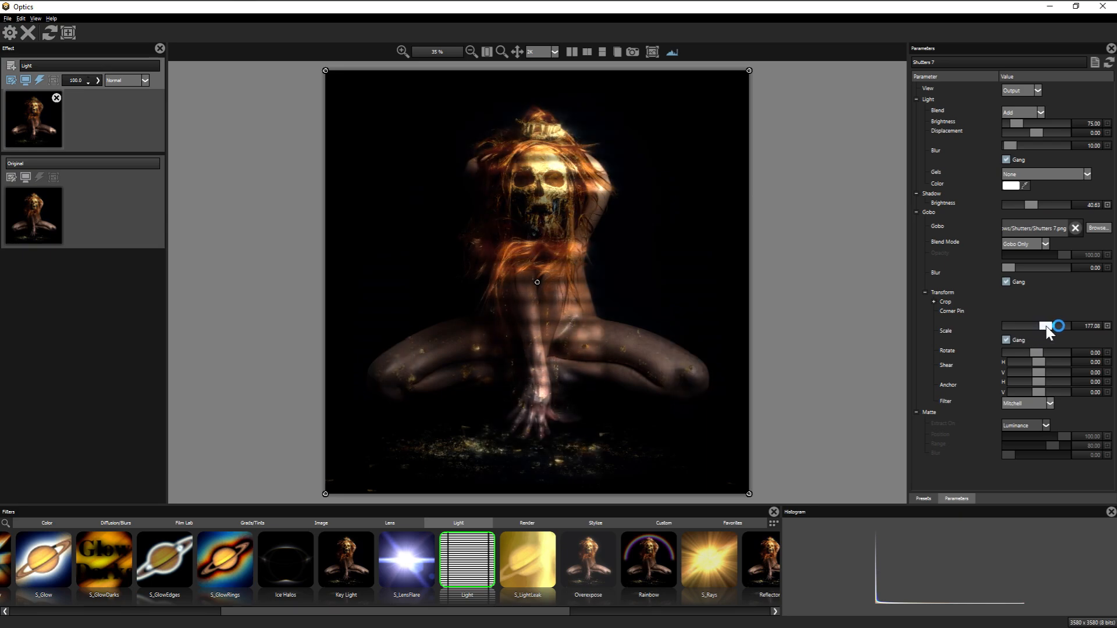
{"action": "left_click_drag", "start_coordinate": [1048, 326], "coordinate": [1068, 326]}
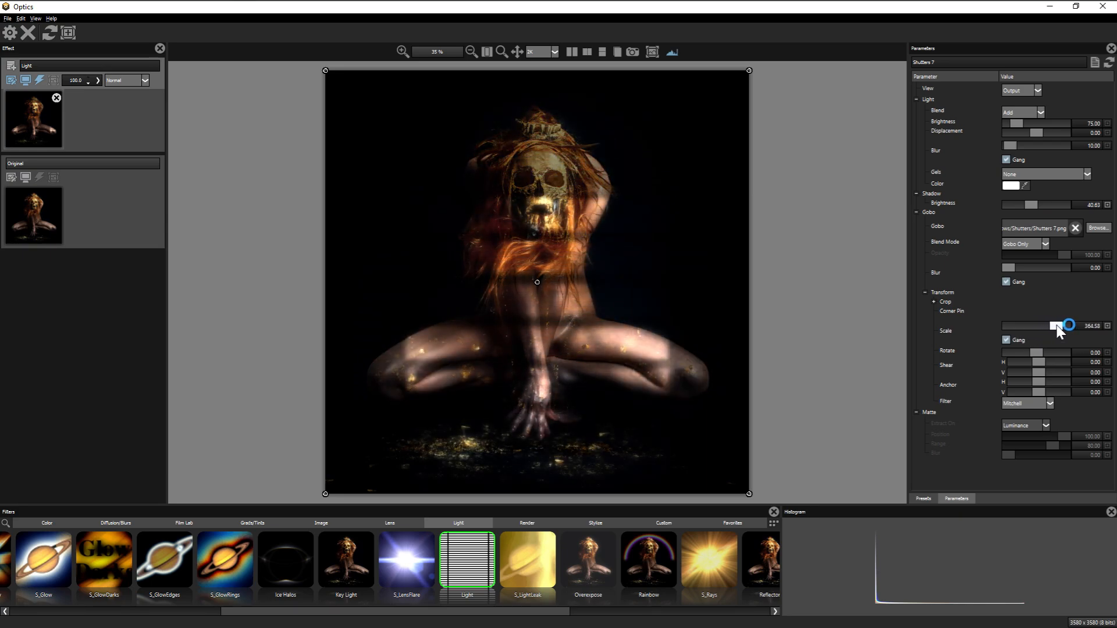
{"action": "left_click_drag", "start_coordinate": [1065, 325], "coordinate": [1044, 326]}
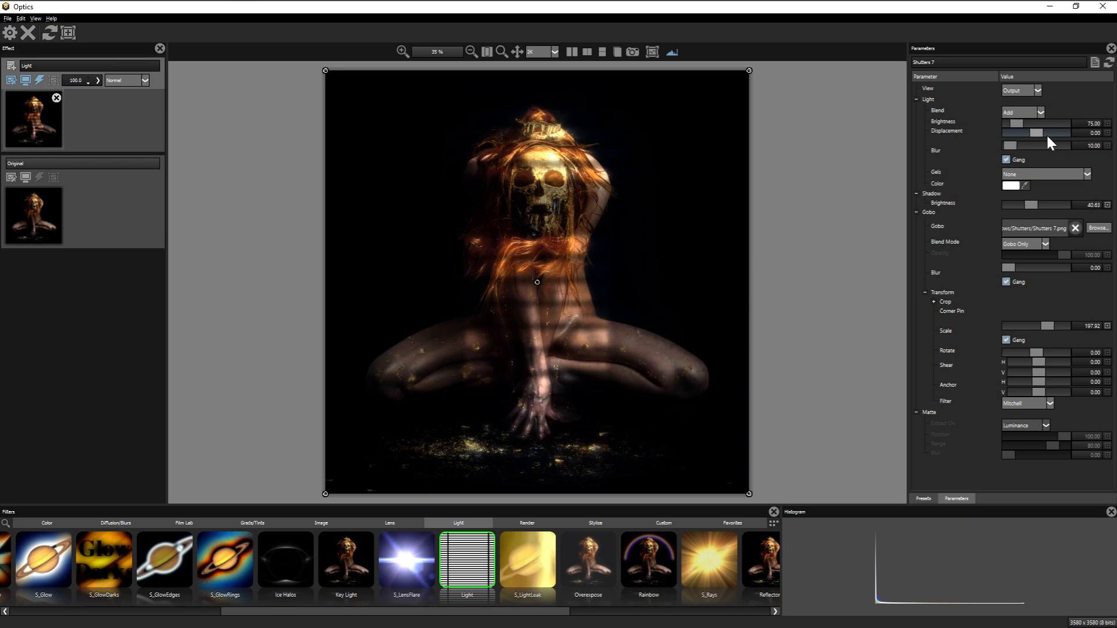
{"action": "left_click_drag", "start_coordinate": [1009, 133], "coordinate": [1047, 133]}
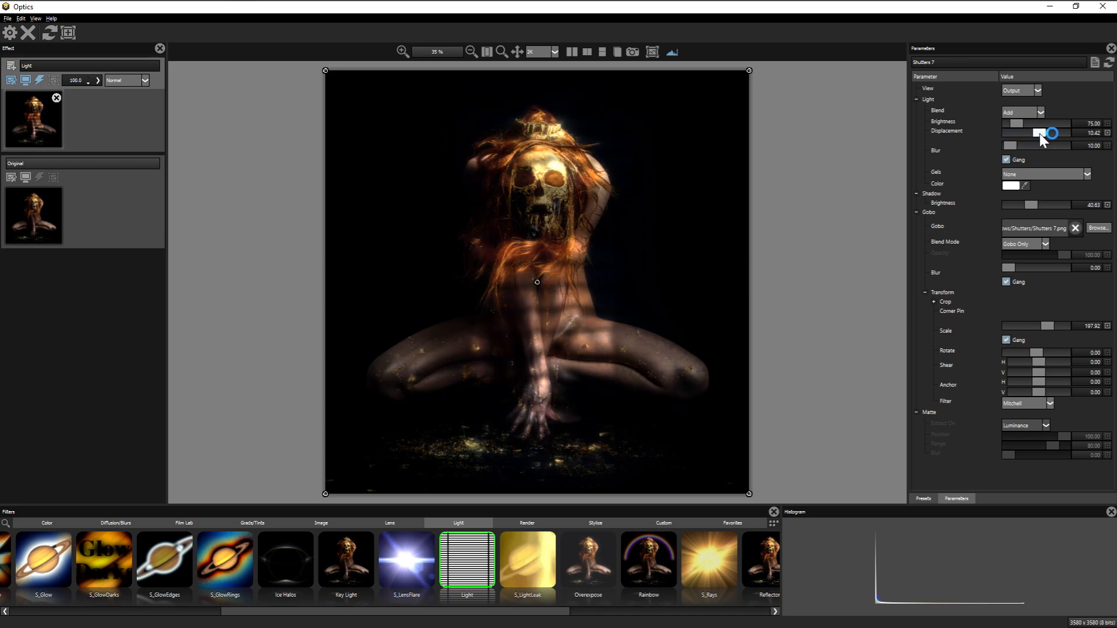
{"action": "left_click_drag", "start_coordinate": [1041, 134], "coordinate": [1048, 133]}
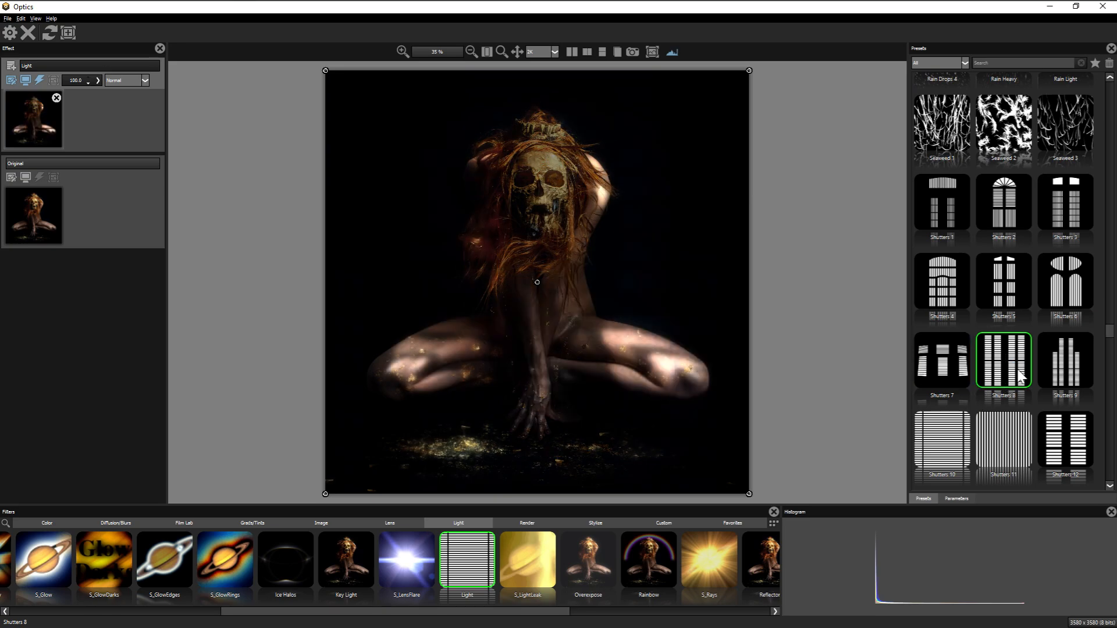
Step: Return to Shutters 7, then set Displacement 0, Light Brightness ~26 and Shadow Brightness ~68
{"action": "left_click", "coordinate": [1064, 280]}
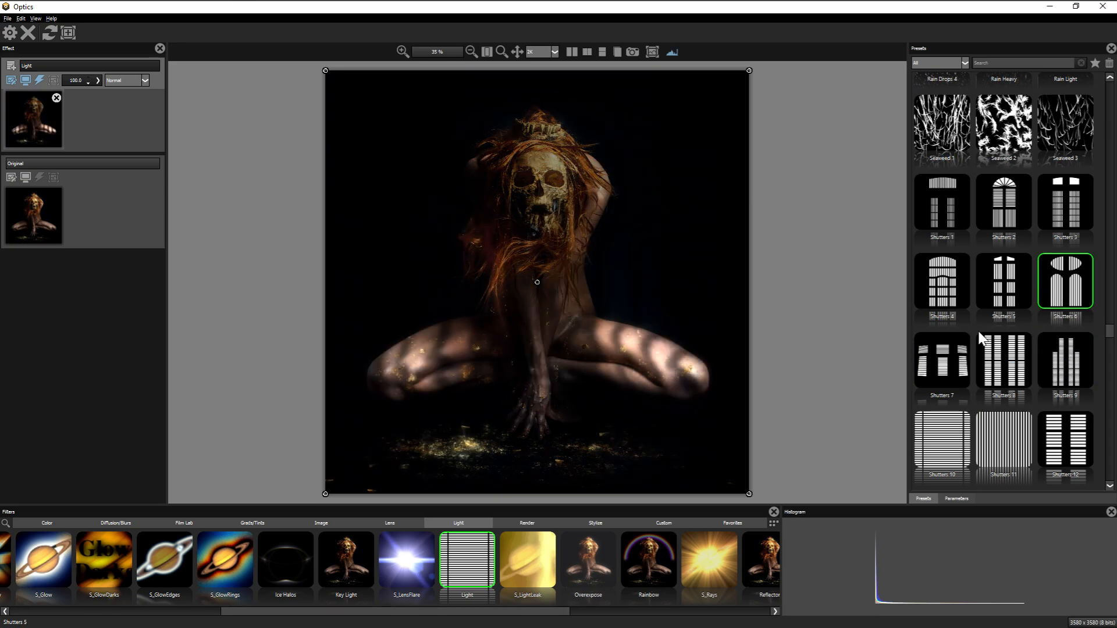
{"action": "left_click", "coordinate": [941, 359]}
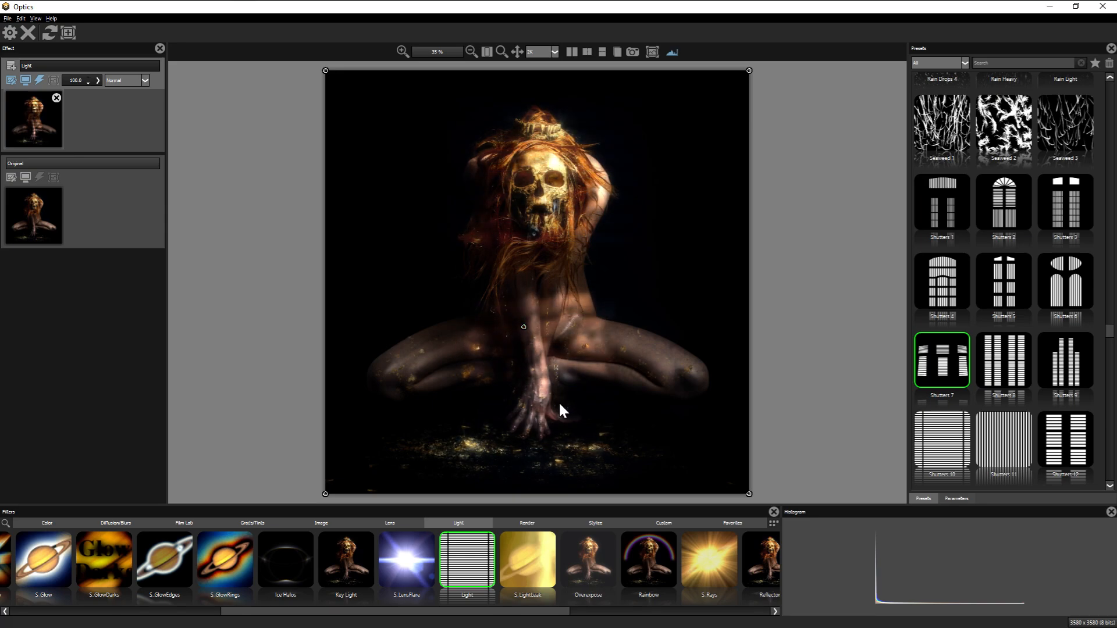
{"action": "left_click", "coordinate": [956, 498]}
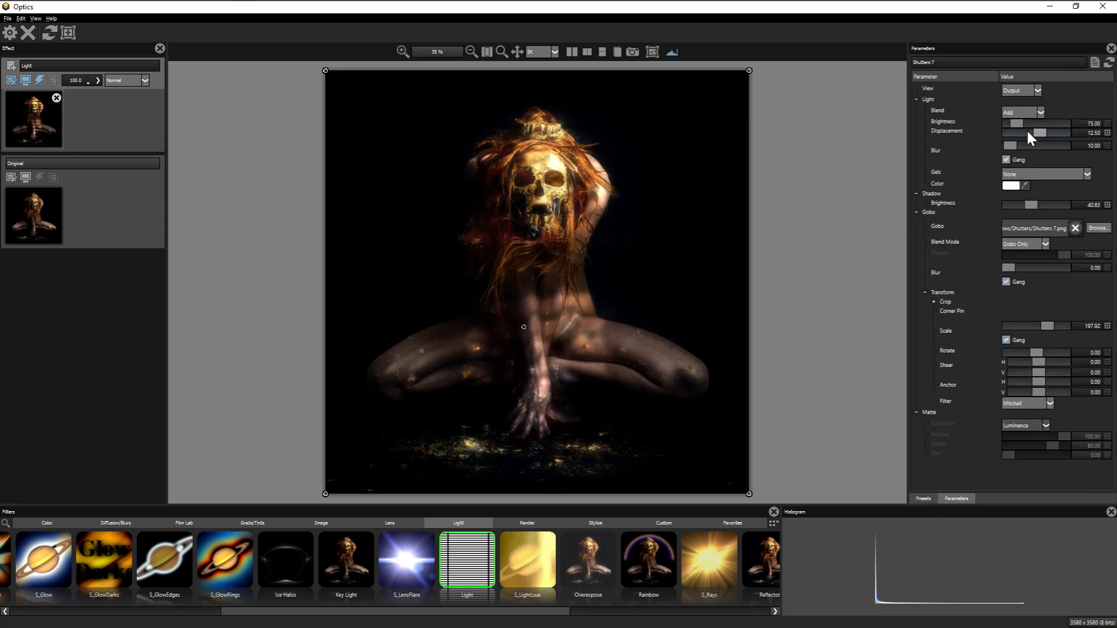
{"action": "left_click_drag", "start_coordinate": [1061, 134], "coordinate": [1005, 133]}
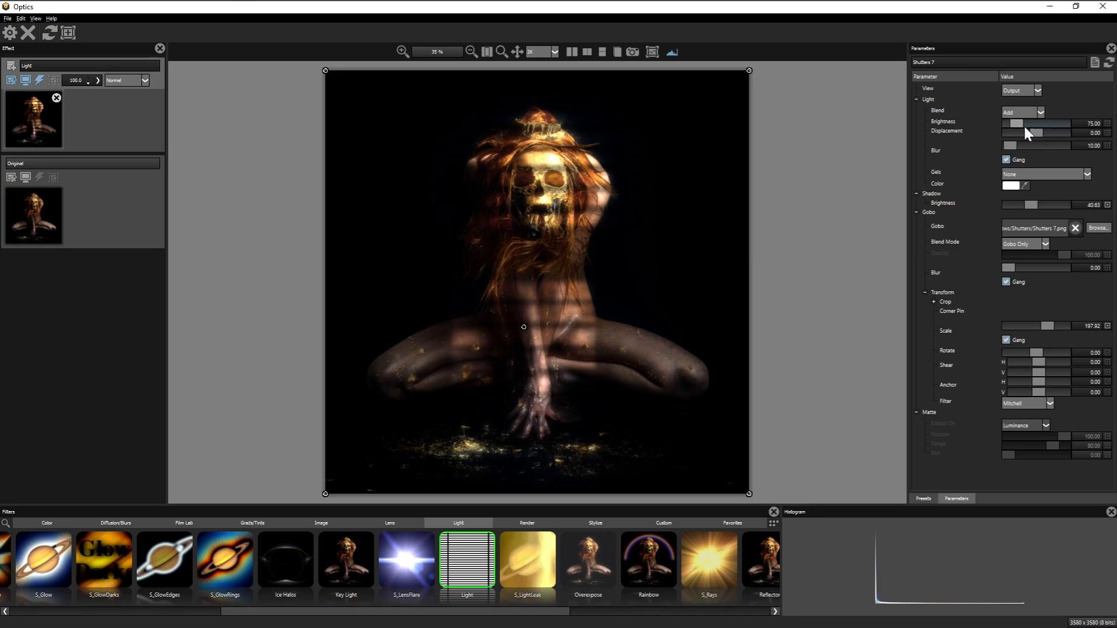
{"action": "left_click_drag", "start_coordinate": [1050, 127], "coordinate": [1008, 127]}
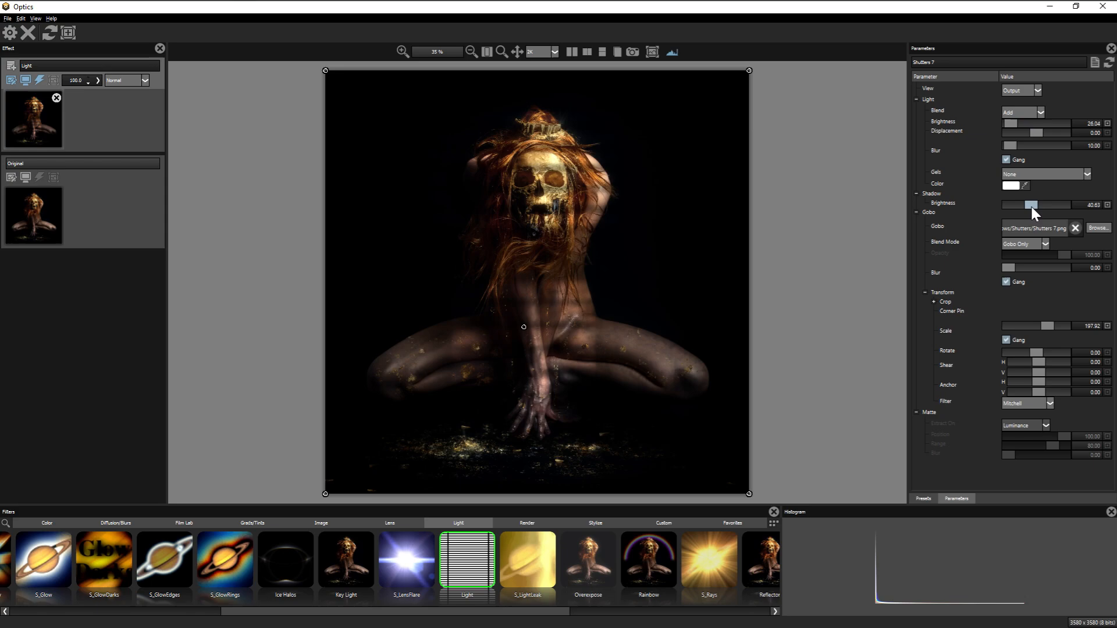
{"action": "left_click_drag", "start_coordinate": [1034, 205], "coordinate": [1058, 205]}
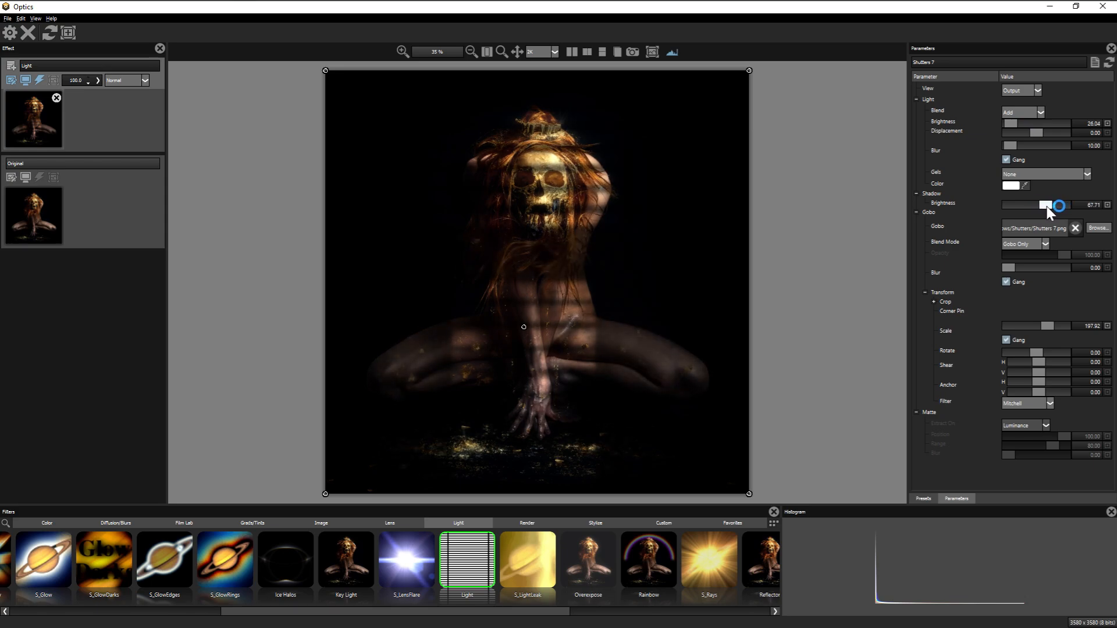
{"action": "left_click_drag", "start_coordinate": [524, 327], "coordinate": [551, 324]}
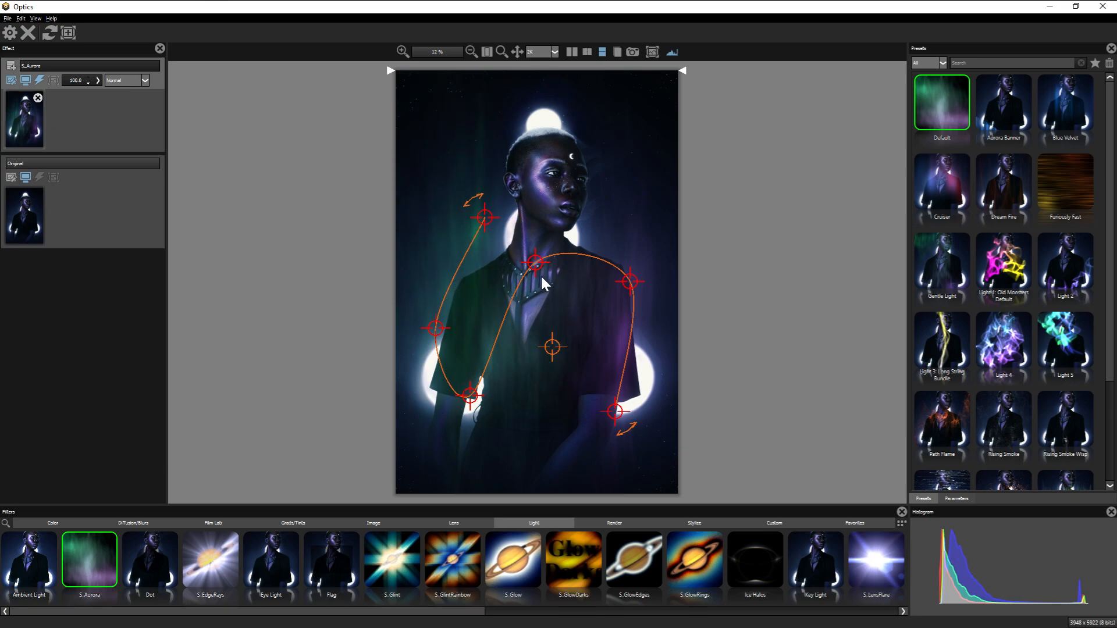
Step: Drag the aurora spline points to curve the path over the chest and raise its top
{"action": "left_click_drag", "start_coordinate": [630, 411], "coordinate": [636, 440]}
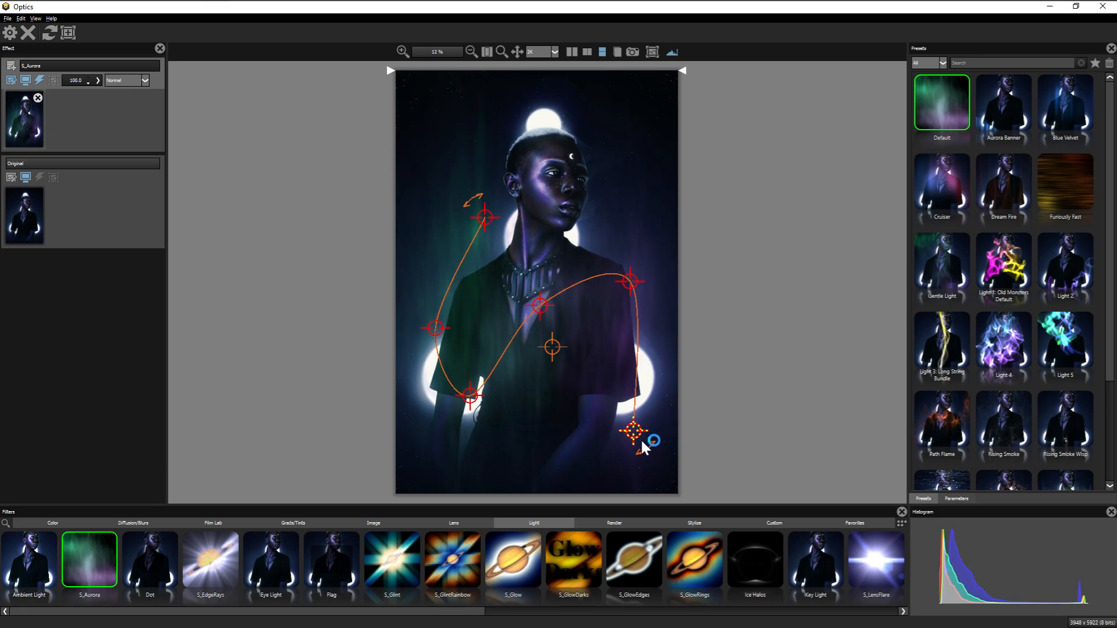
{"action": "left_click_drag", "start_coordinate": [635, 437], "coordinate": [635, 435]}
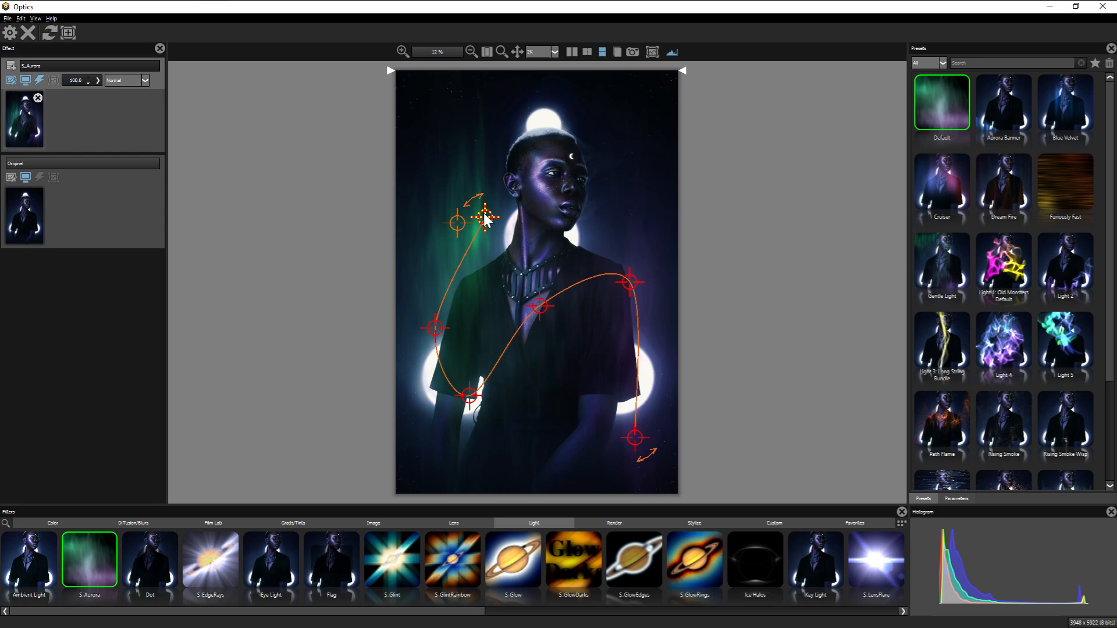
{"action": "left_click_drag", "start_coordinate": [486, 217], "coordinate": [487, 394]}
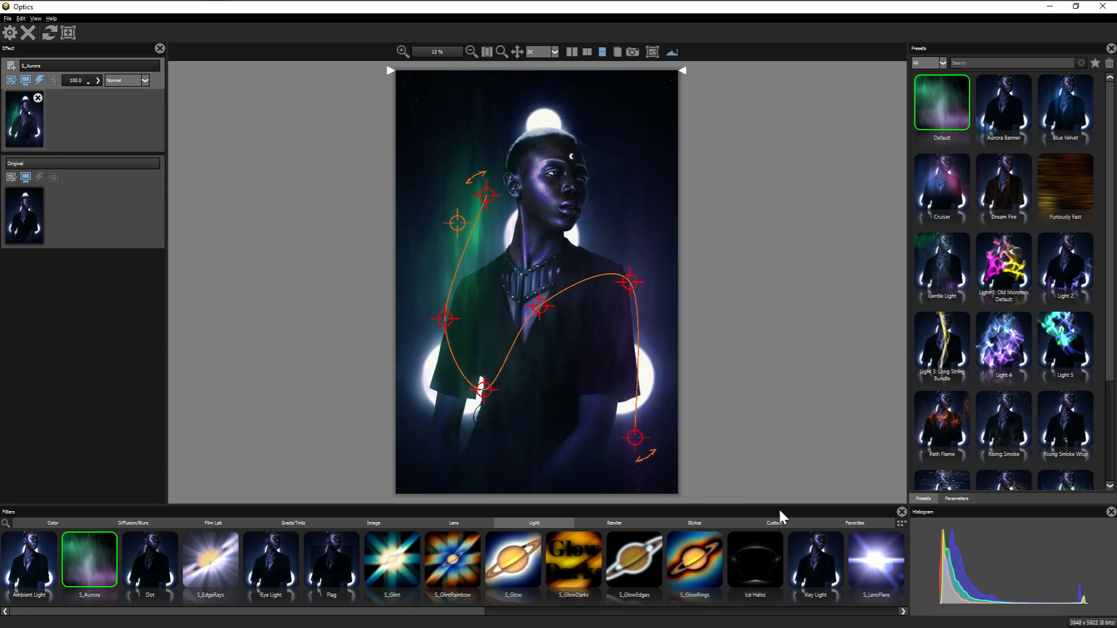
Step: Adjust the aurora's Swirling sliders, setting Magnitude Rel Y to about 3
{"action": "left_click", "coordinate": [956, 498]}
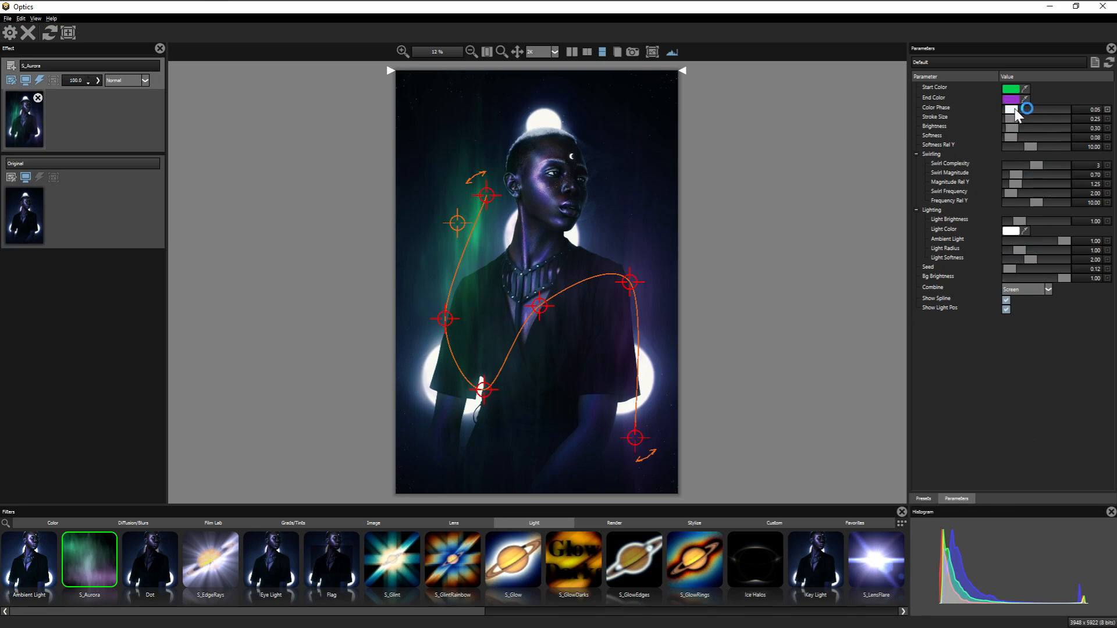
{"action": "left_click_drag", "start_coordinate": [1015, 109], "coordinate": [1058, 109]}
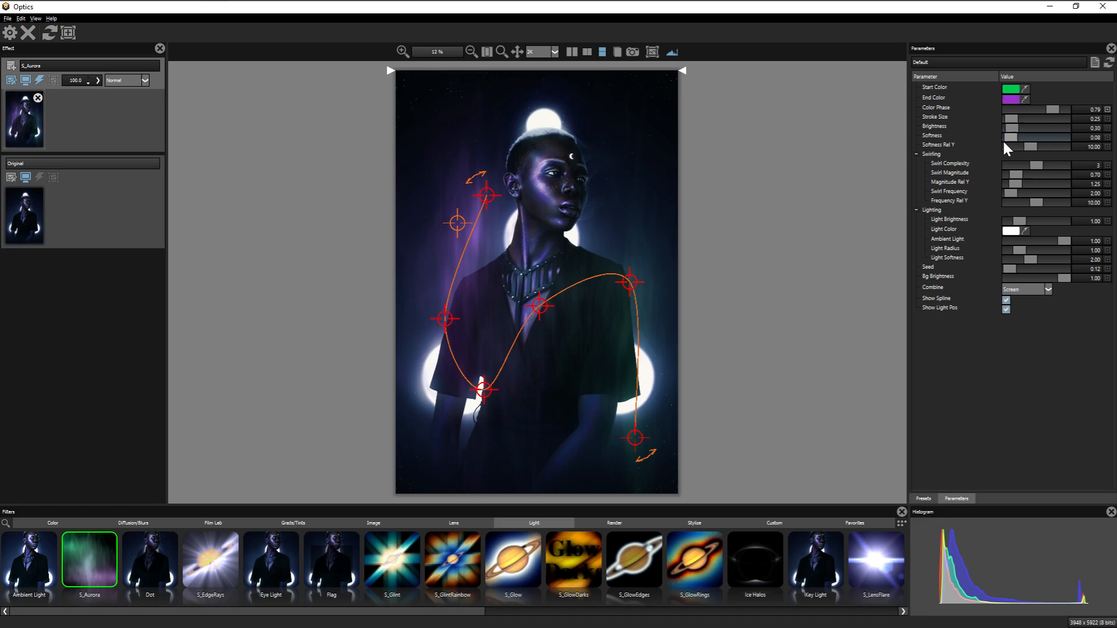
{"action": "left_click_drag", "start_coordinate": [1012, 184], "coordinate": [1037, 184]}
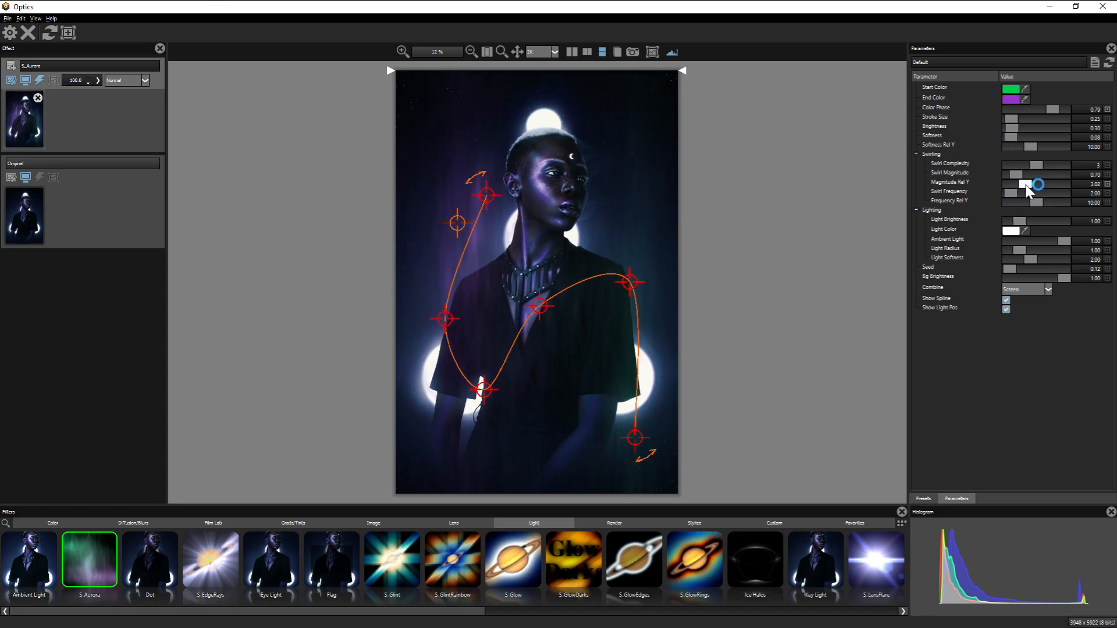
{"action": "left_click_drag", "start_coordinate": [1037, 185], "coordinate": [1011, 185]}
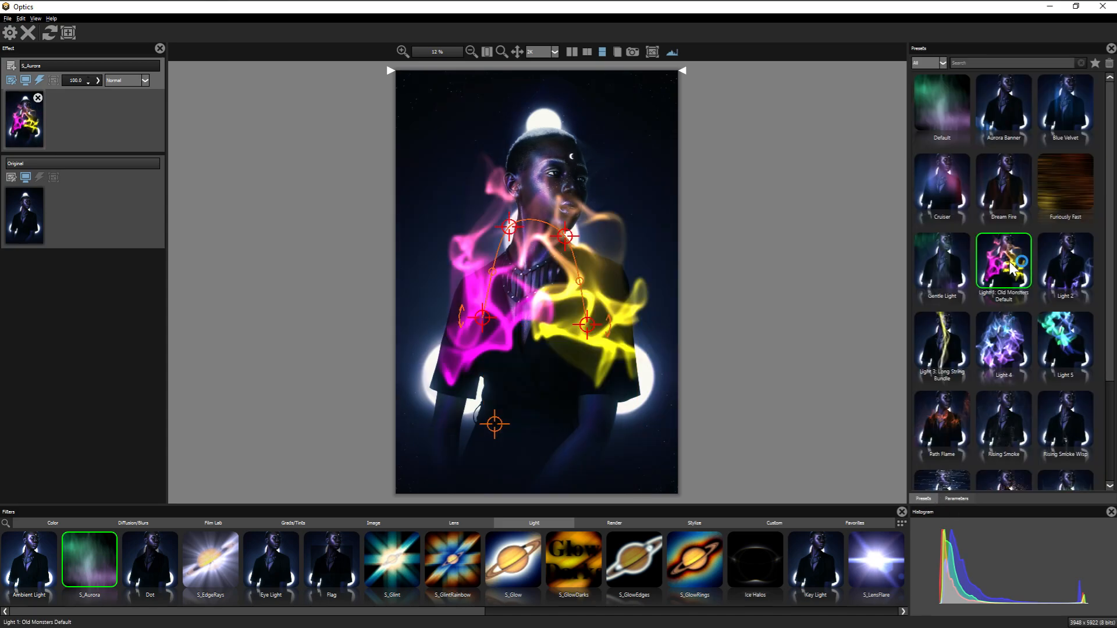
Step: Try the Light 4 and Light 3 aurora presets, bending the path toward the neck and left arm
{"action": "left_click", "coordinate": [1003, 340]}
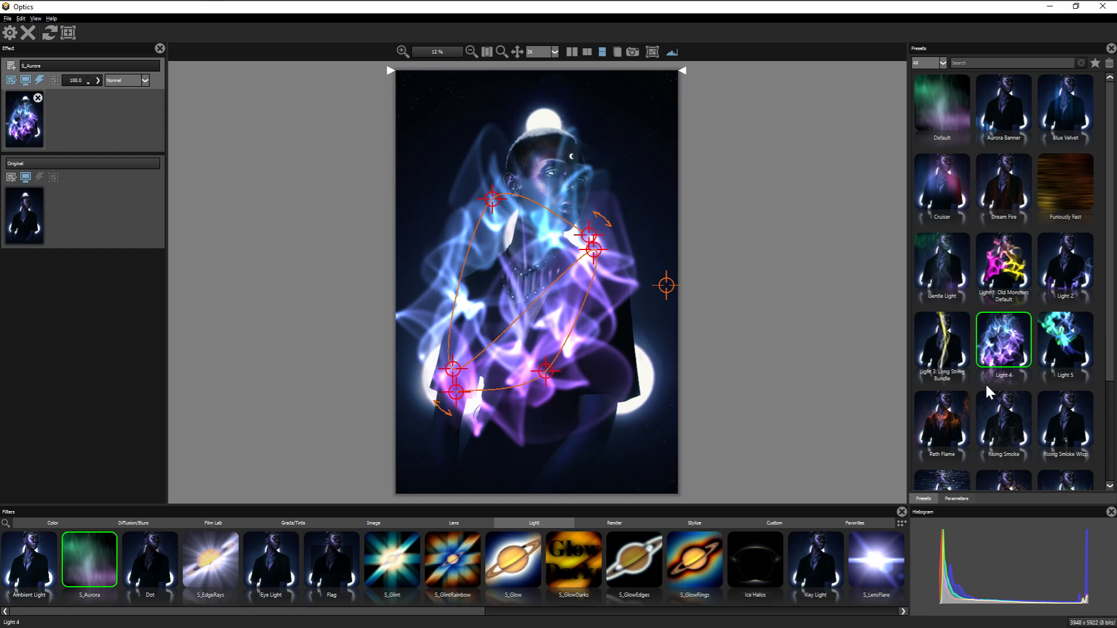
{"action": "left_click", "coordinate": [941, 339]}
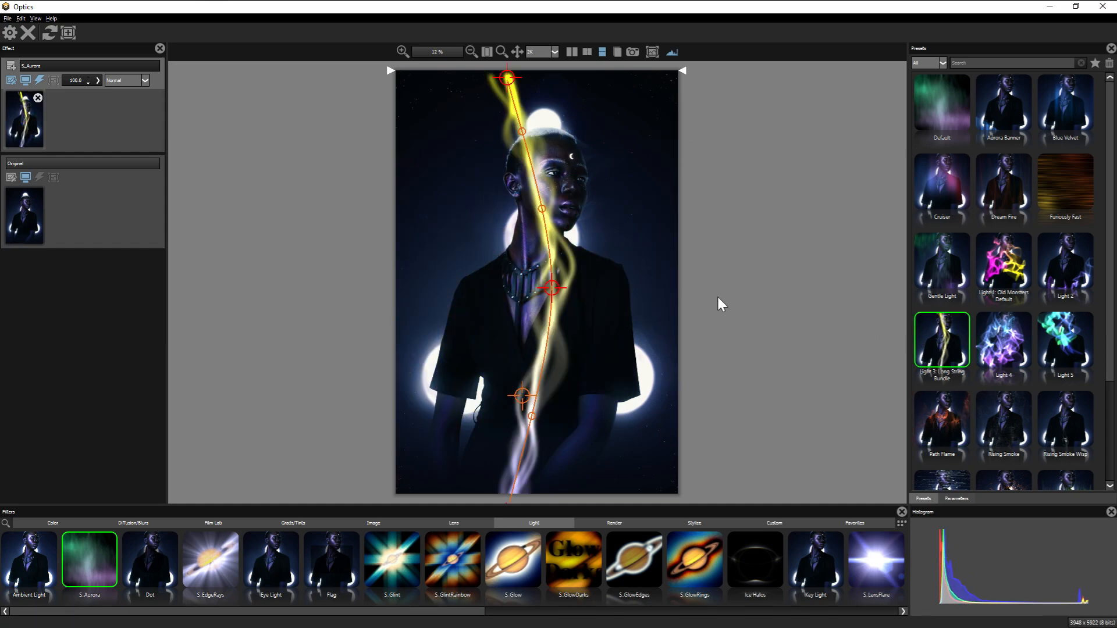
{"action": "left_click_drag", "start_coordinate": [550, 288], "coordinate": [617, 288]}
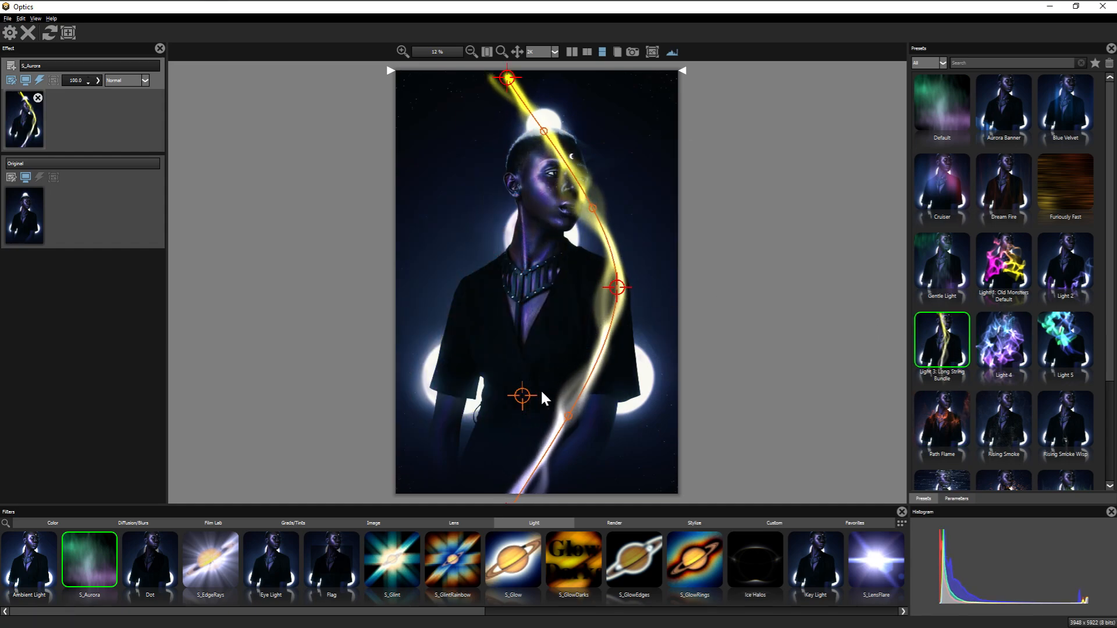
{"action": "left_click_drag", "start_coordinate": [522, 397], "coordinate": [503, 304]}
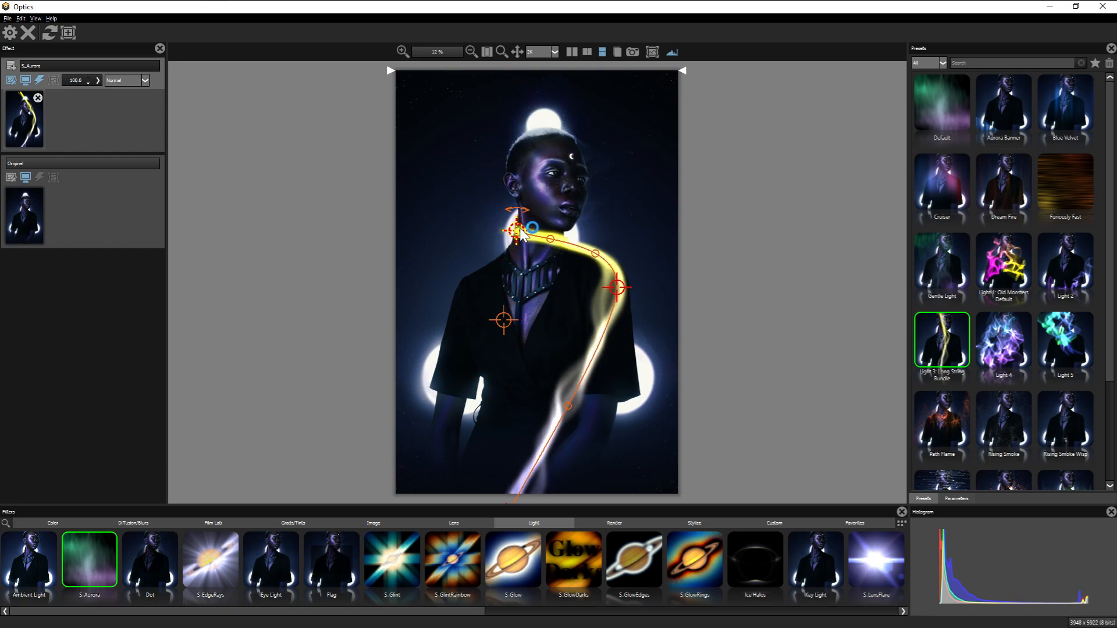
{"action": "left_click_drag", "start_coordinate": [504, 321], "coordinate": [475, 405]}
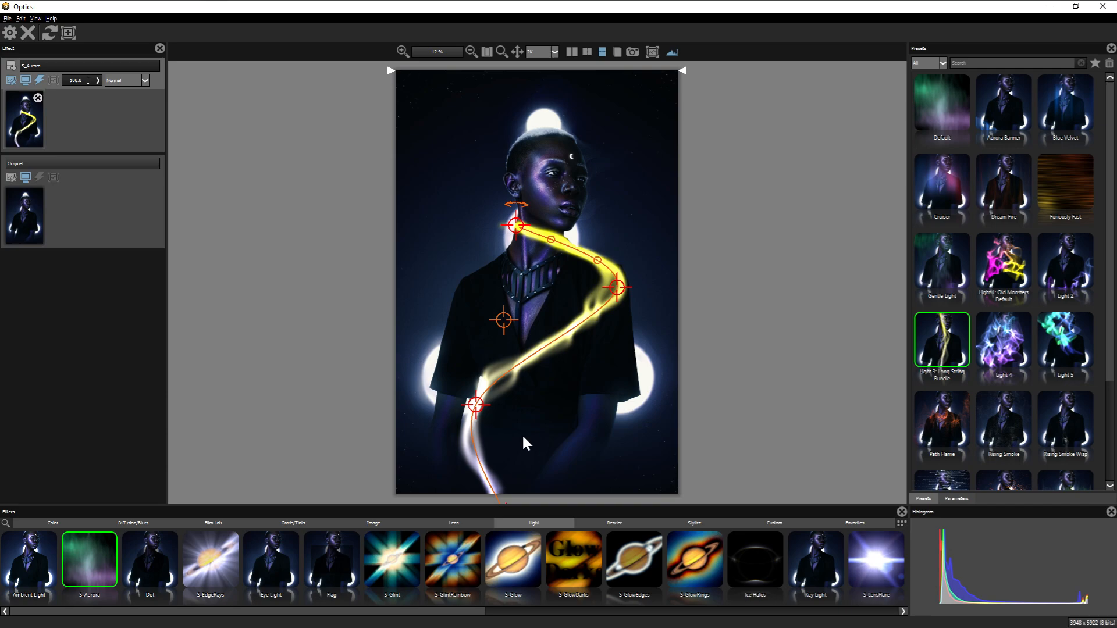
Step: Compare Cruiser with Rolling Noise and settle on the Cruiser aurora
{"action": "left_click", "coordinate": [941, 182]}
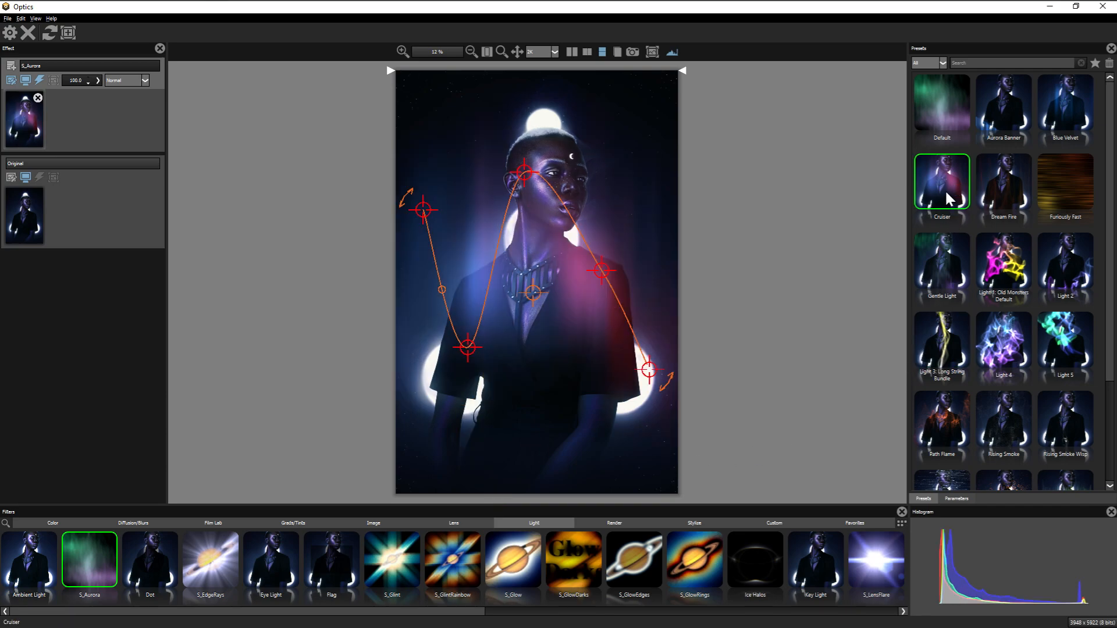
{"action": "left_click", "coordinate": [940, 481]}
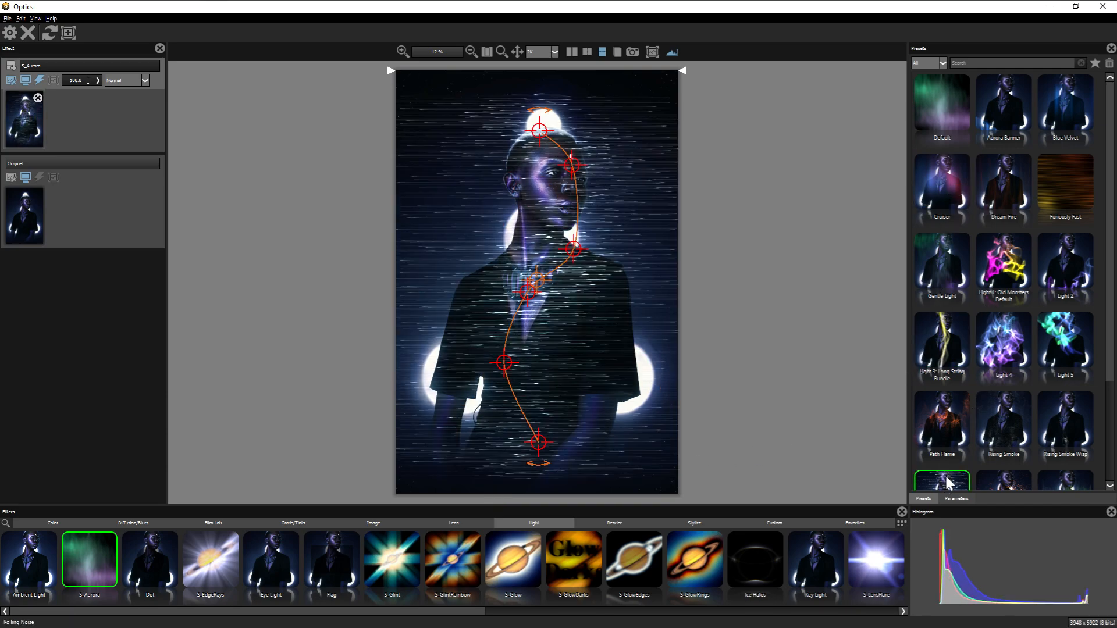
{"action": "left_click", "coordinate": [941, 124]}
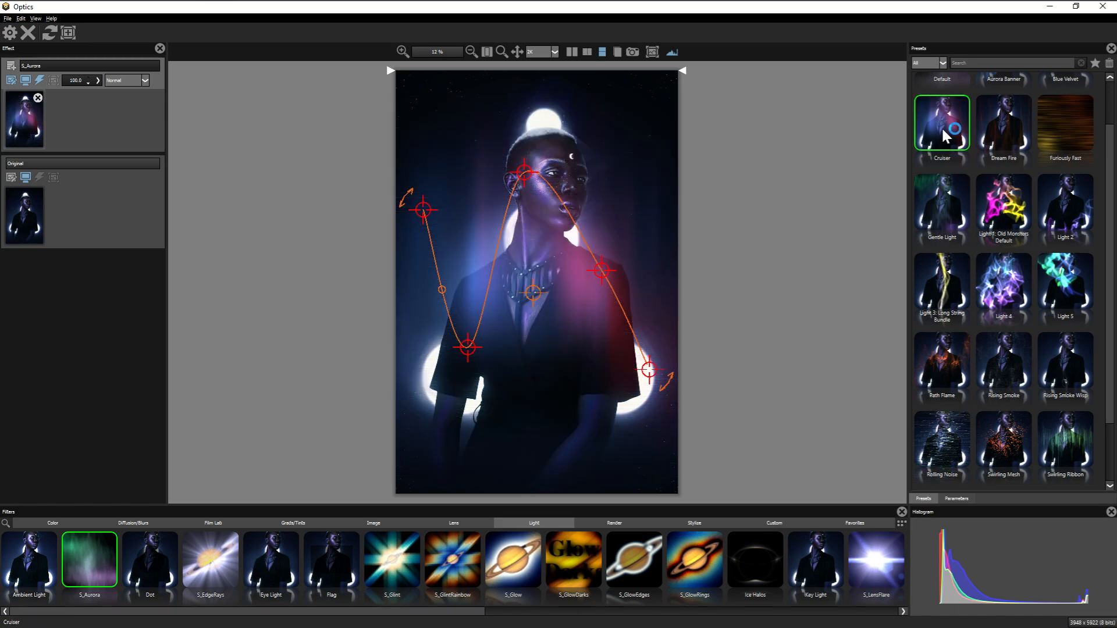
{"action": "left_click", "coordinate": [955, 498]}
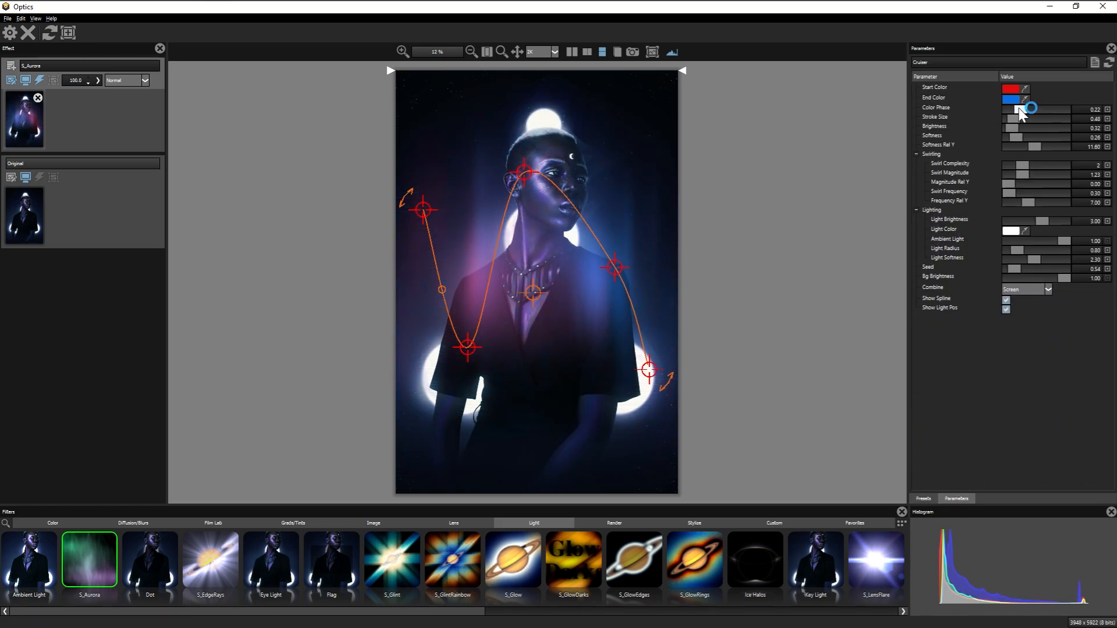
Step: Drag the Color Phase slider to shift the Cruiser aurora's colours
{"action": "left_click_drag", "start_coordinate": [1034, 112], "coordinate": [1026, 164]}
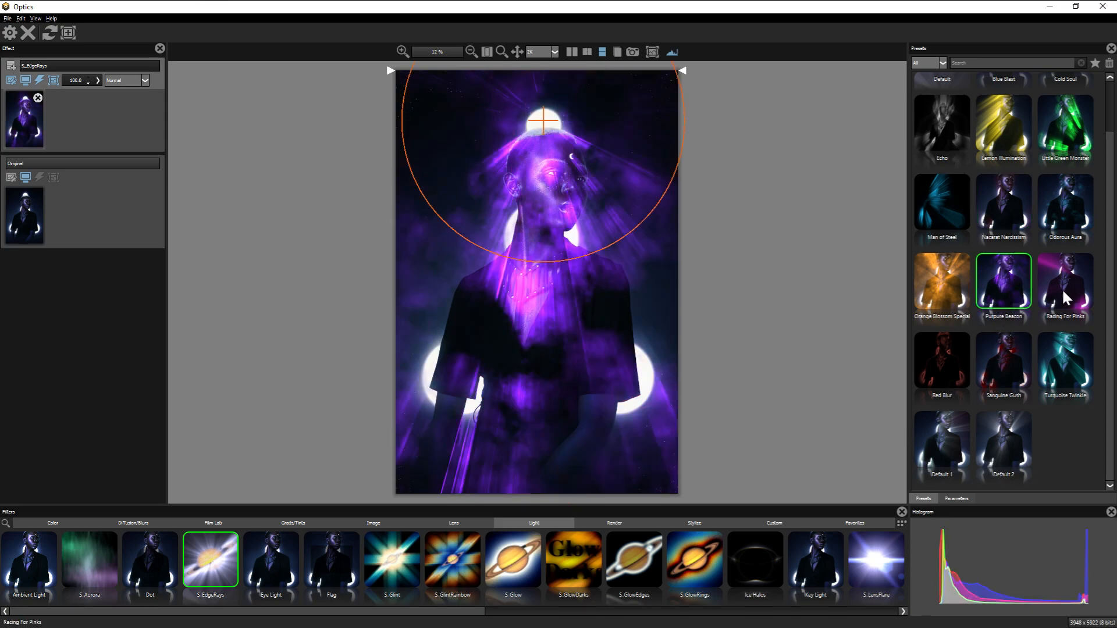
Step: Try Racing For Pinks, Odorous Aura and Nacarat Narcissism rays, move the centre, then choose Default 1
{"action": "left_click", "coordinate": [1065, 283]}
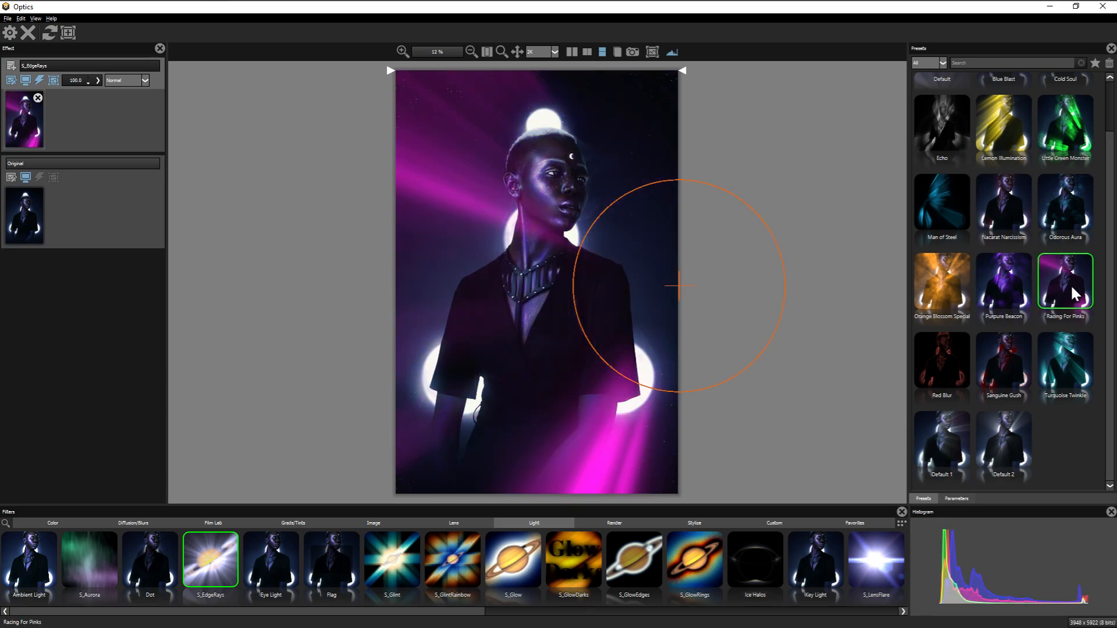
{"action": "left_click", "coordinate": [1065, 207]}
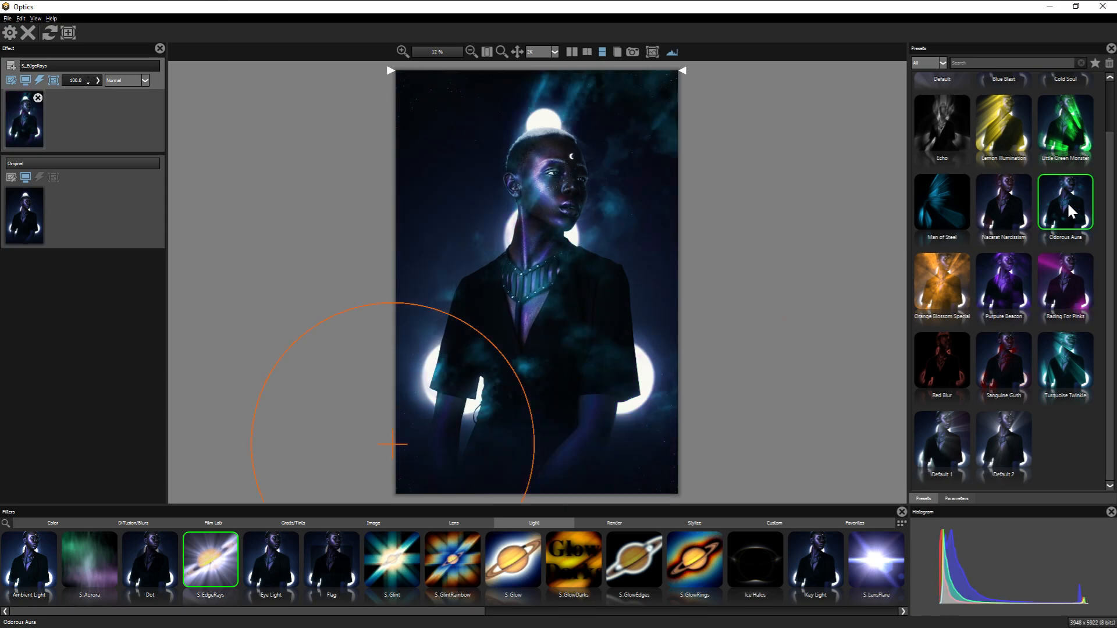
{"action": "left_click", "coordinate": [1003, 206]}
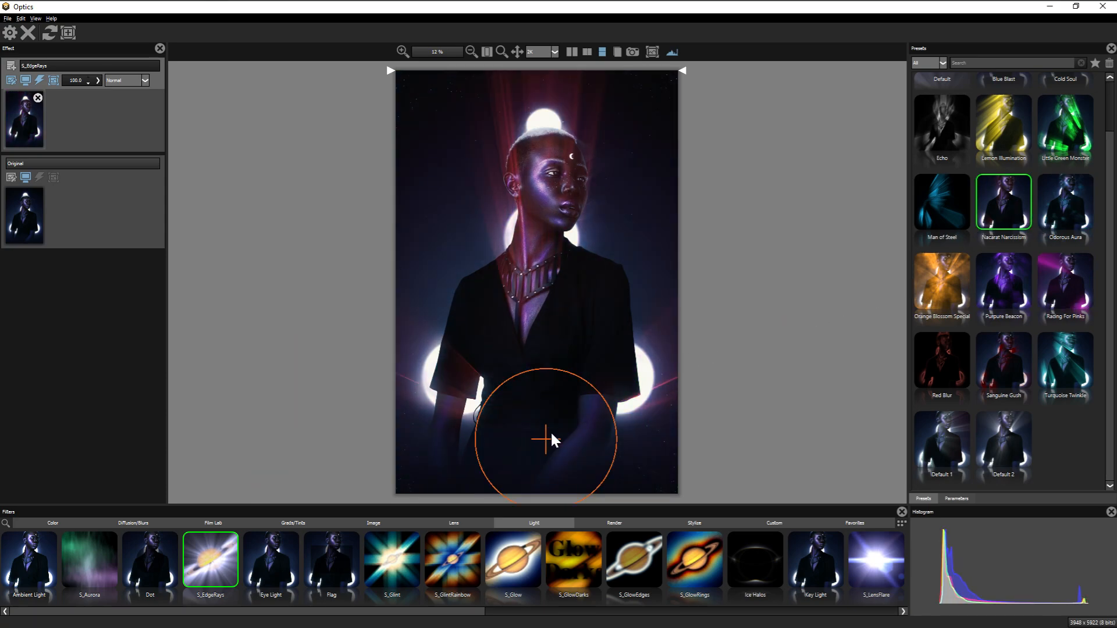
{"action": "left_click_drag", "start_coordinate": [555, 440], "coordinate": [566, 92]}
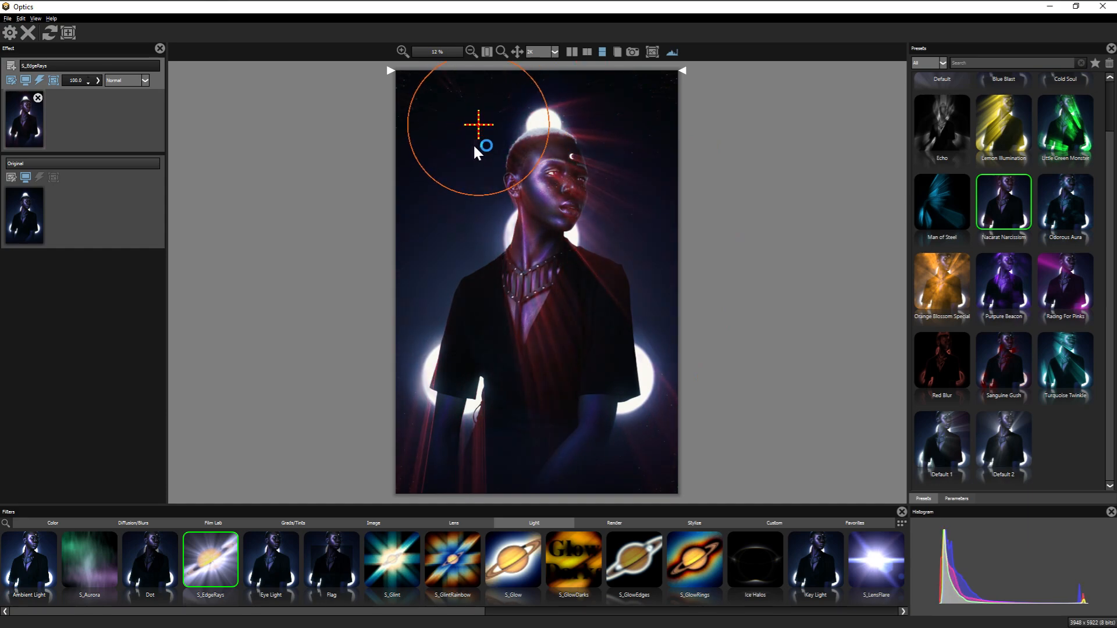
{"action": "left_click_drag", "start_coordinate": [479, 124], "coordinate": [444, 269]}
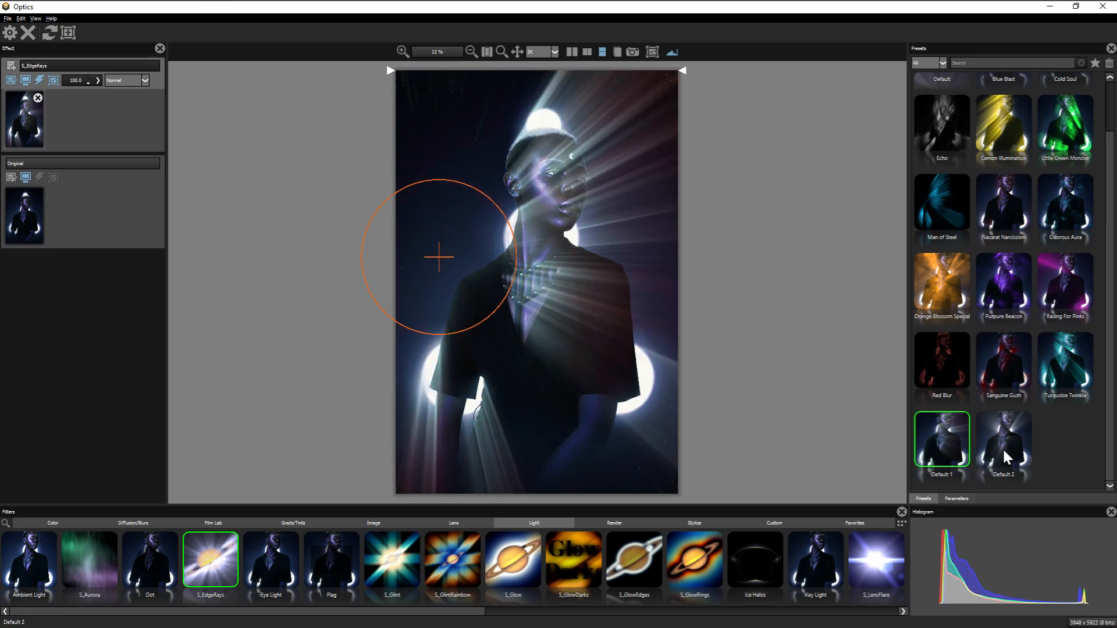
{"action": "left_click", "coordinate": [1003, 438]}
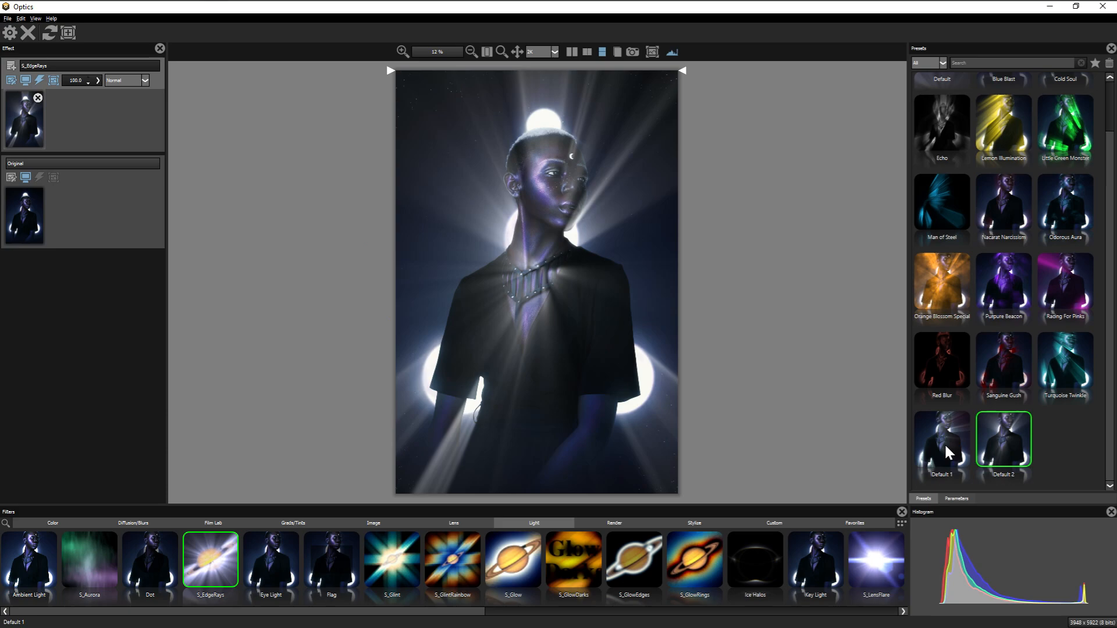
{"action": "left_click", "coordinate": [941, 440]}
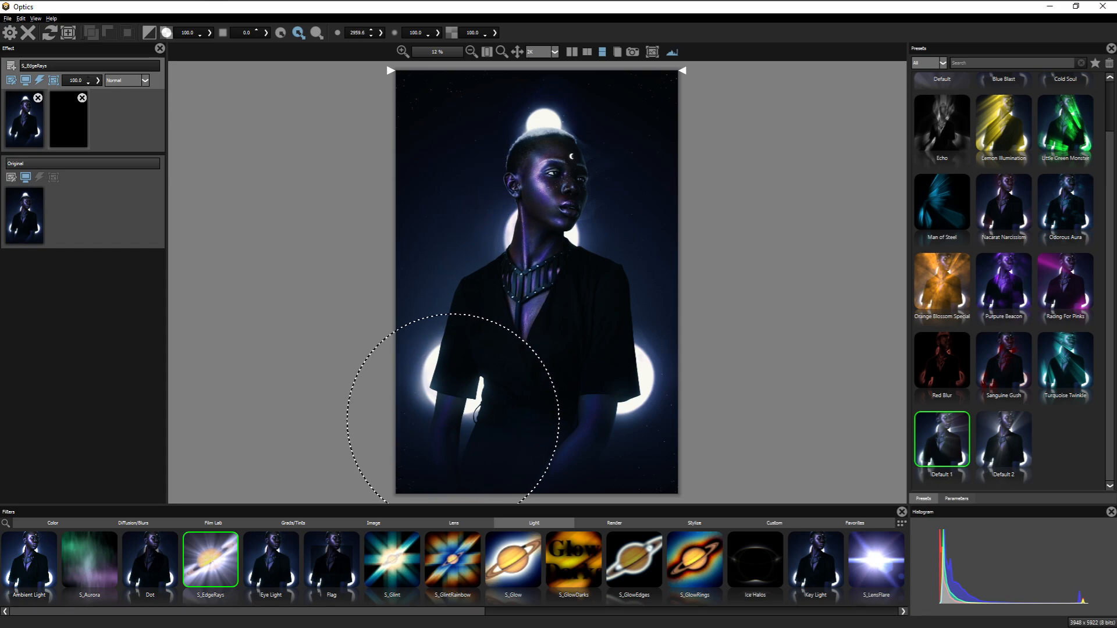
Step: Paint the edge rays mask in across the lower left arm
{"action": "left_click_drag", "start_coordinate": [452, 410], "coordinate": [655, 395]}
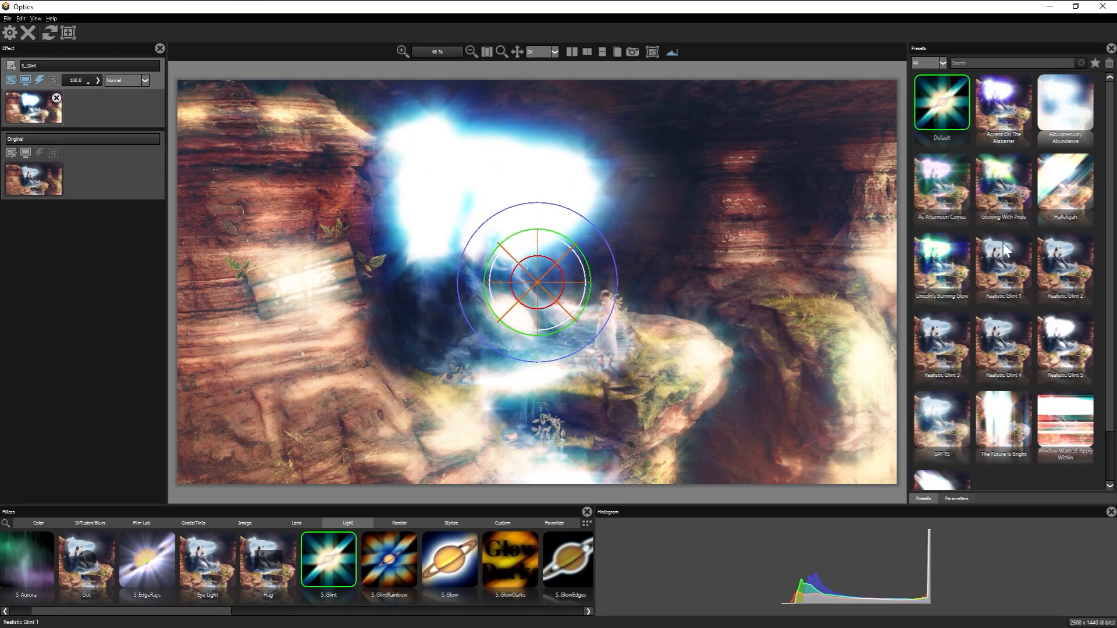
Step: Apply the Realistic Glint preset, then add a new layer set to Ice Halos
{"action": "left_click", "coordinate": [956, 498]}
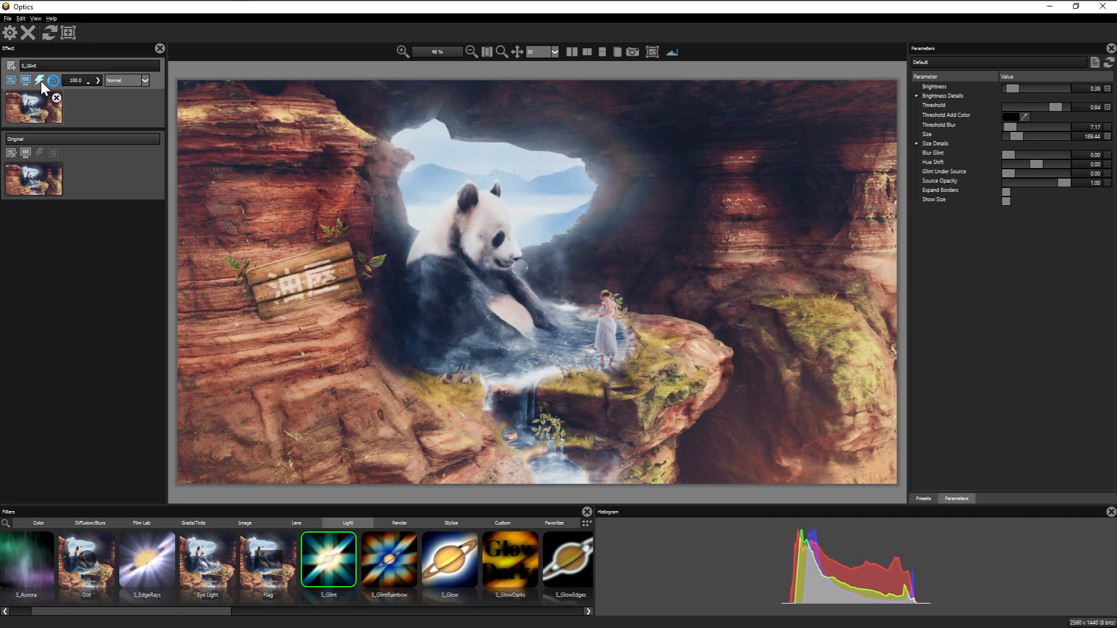
{"action": "left_click", "coordinate": [25, 561]}
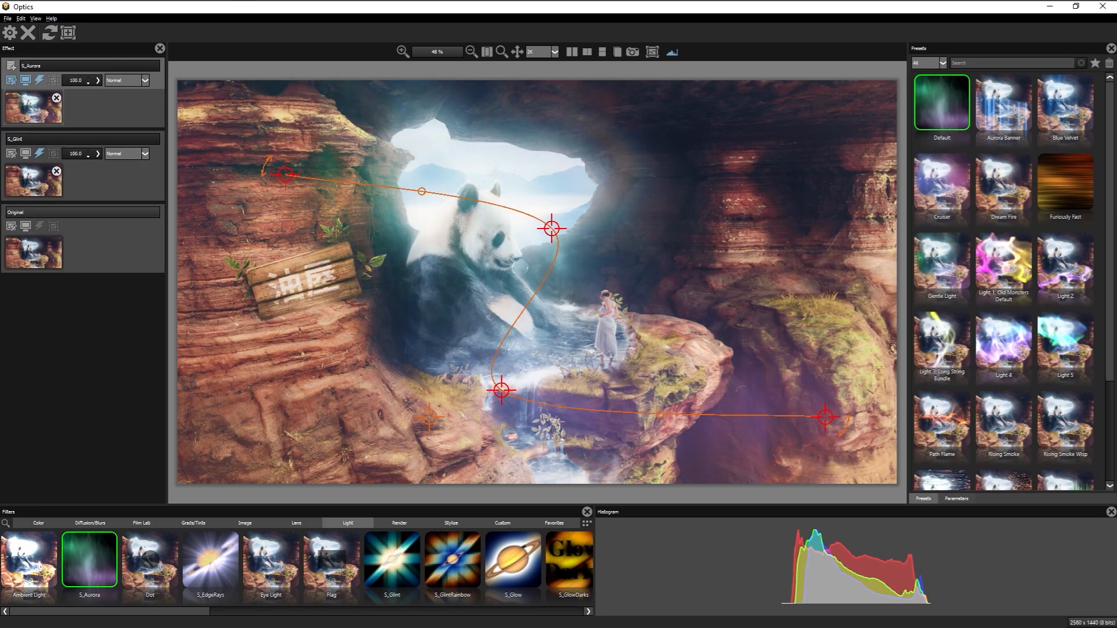
{"action": "left_click", "coordinate": [940, 439]}
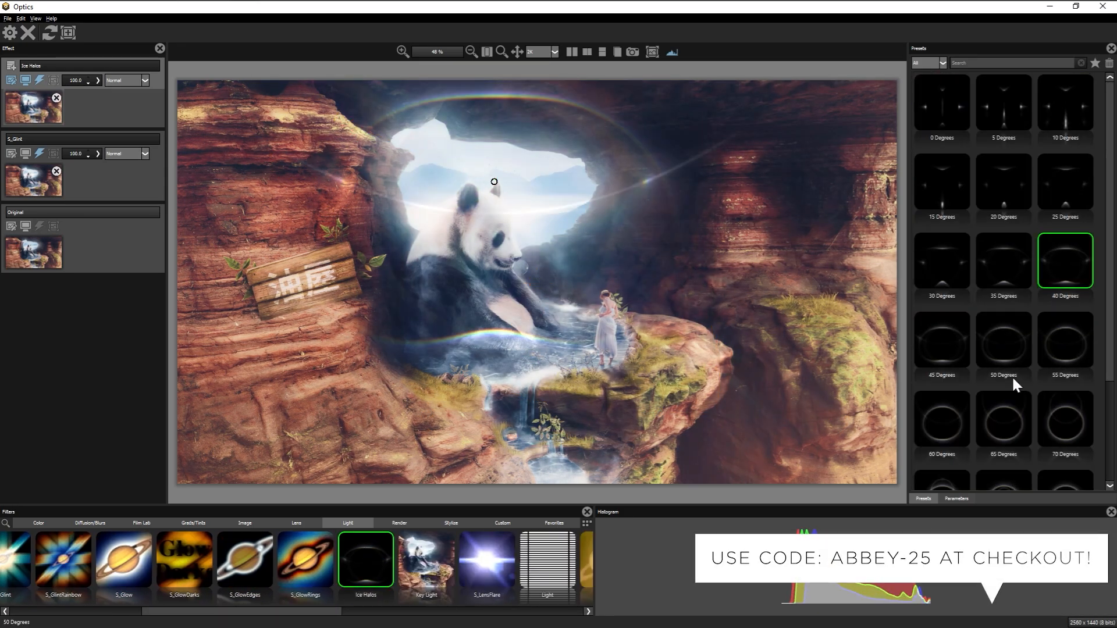
Step: Apply the 50 Degrees halo, switch to S_LensFlare with Fresnello, and toggle Show Hotspot
{"action": "left_click", "coordinate": [958, 498]}
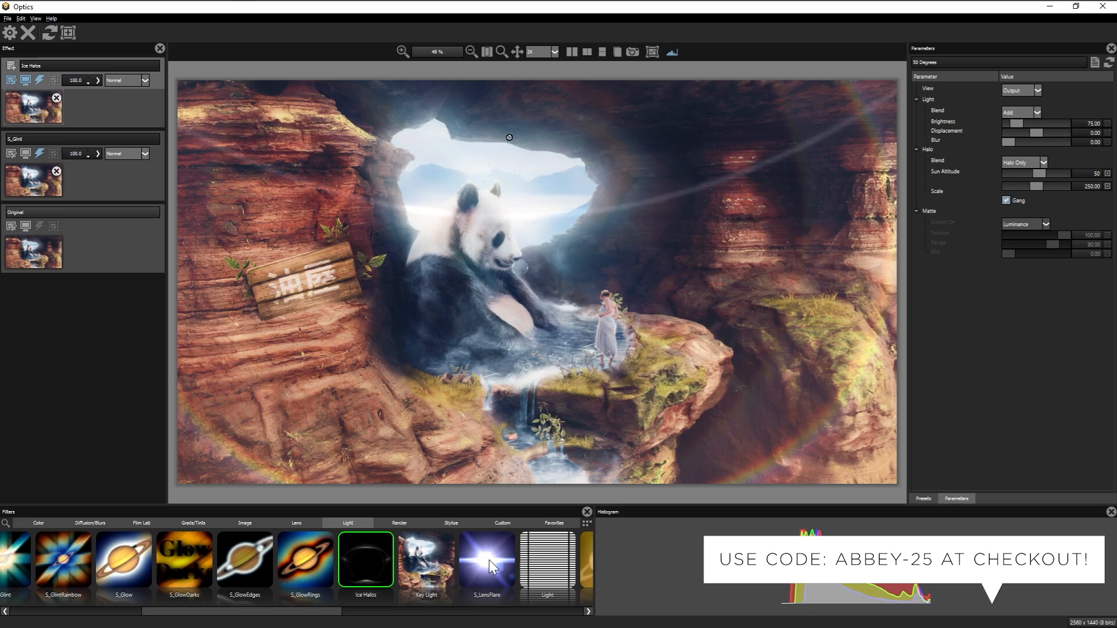
{"action": "left_click", "coordinate": [486, 562]}
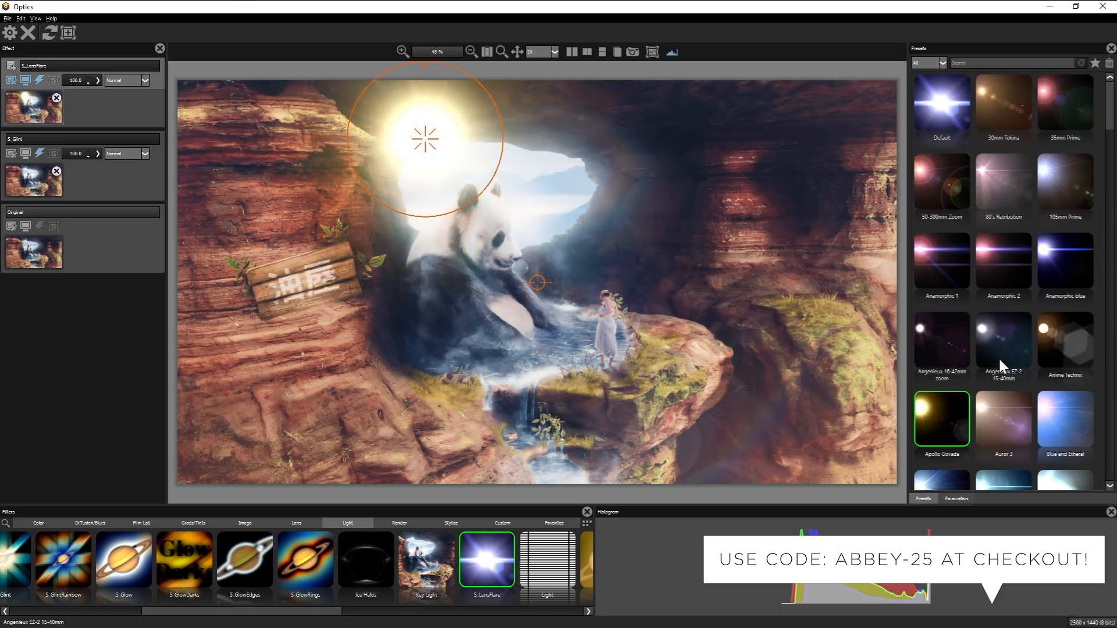
{"action": "left_click", "coordinate": [956, 498]}
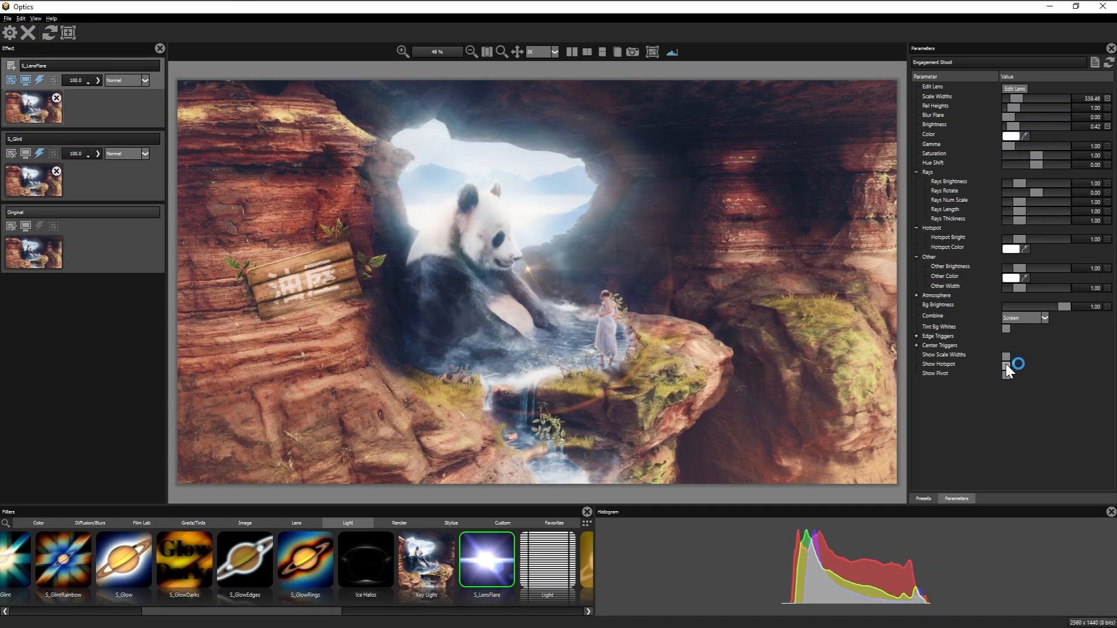
{"action": "left_click", "coordinate": [1064, 370]}
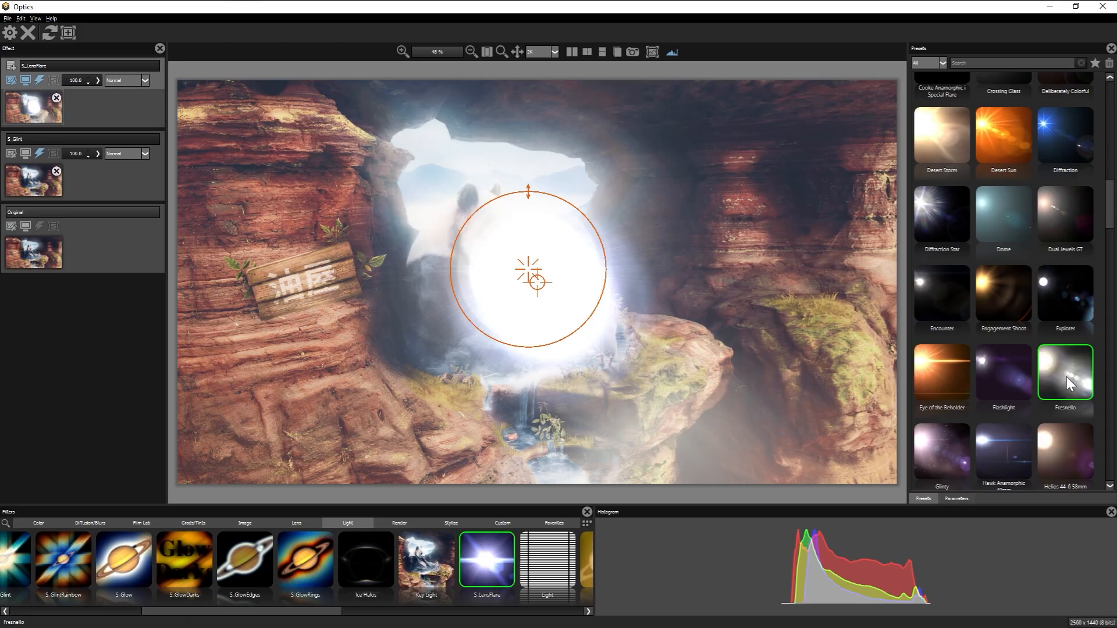